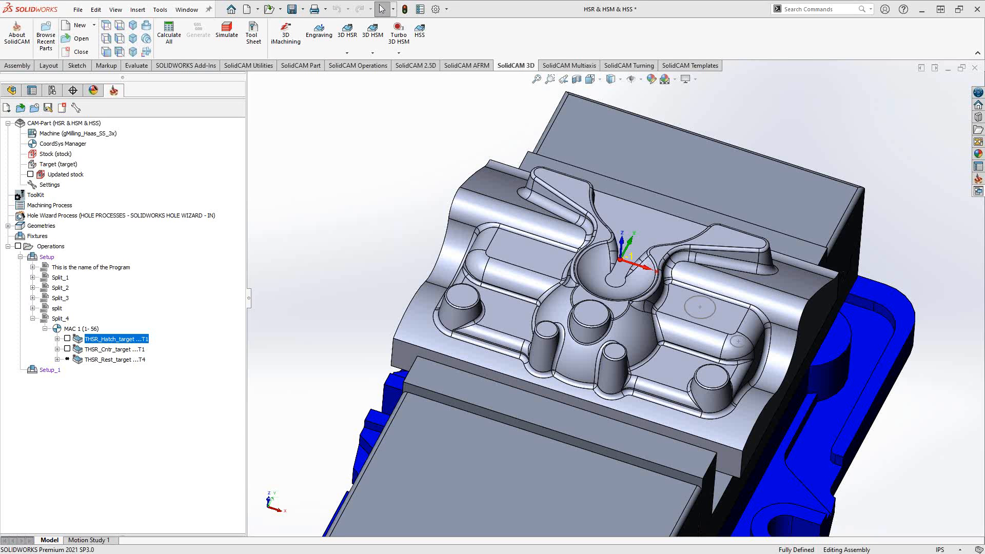
mouse_move(254, 339)
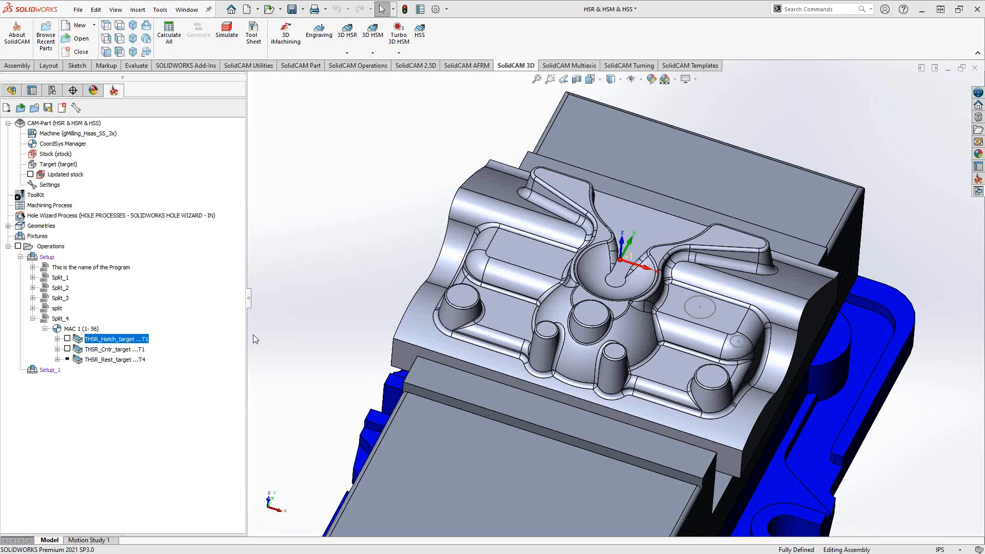
mouse_move(107, 363)
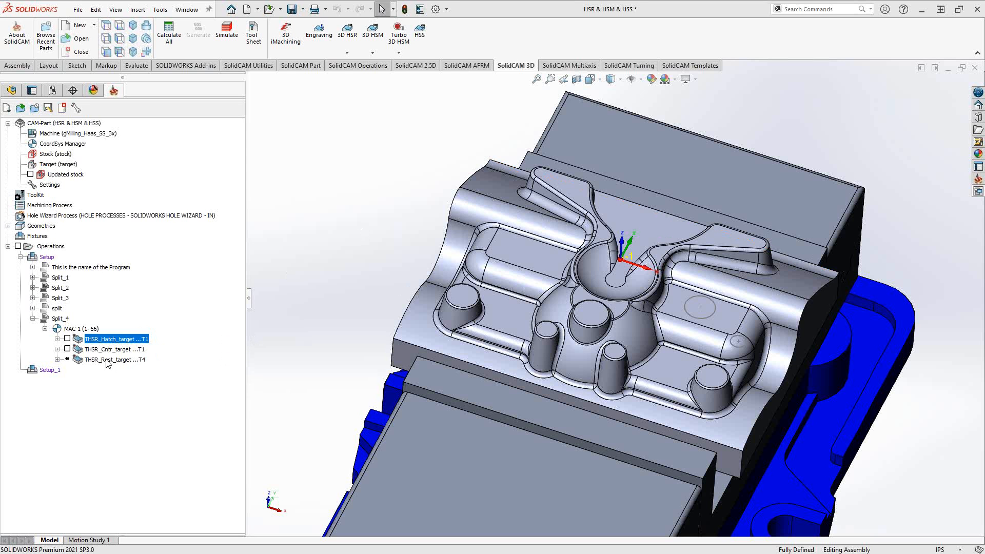
Open the THSR_Hatch_target operation and list the THSR Hatch, Contour and Rest technologies.
click(115, 359)
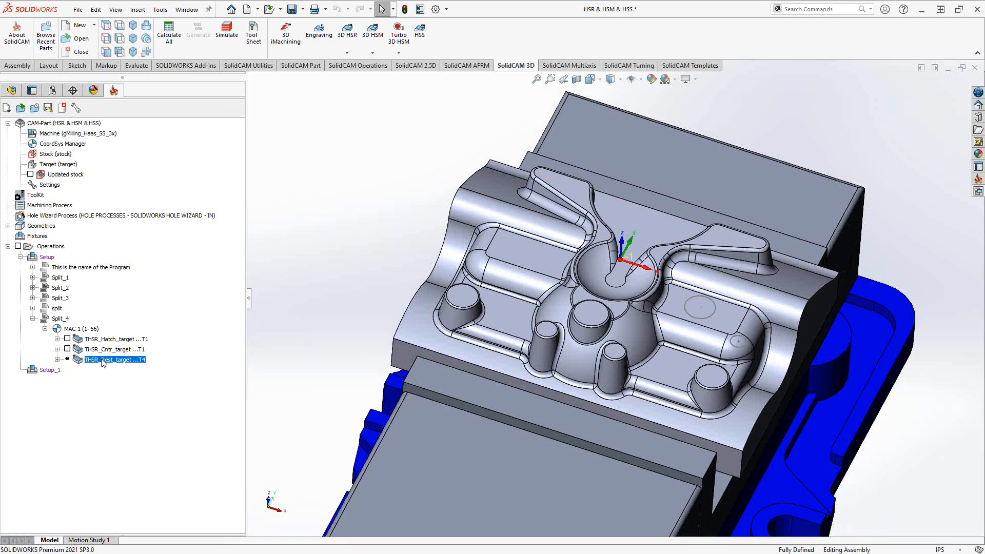
right_click(113, 360)
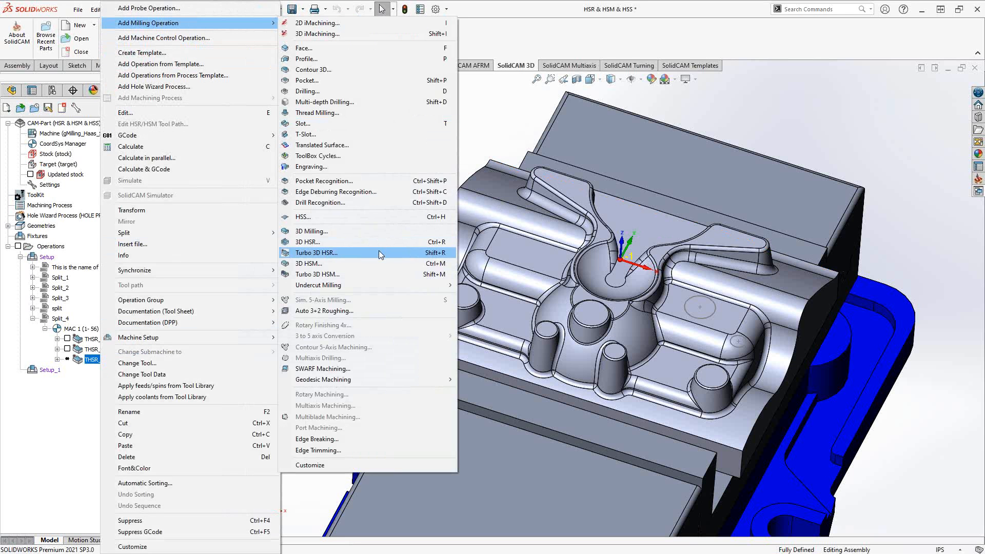
mouse_move(330, 257)
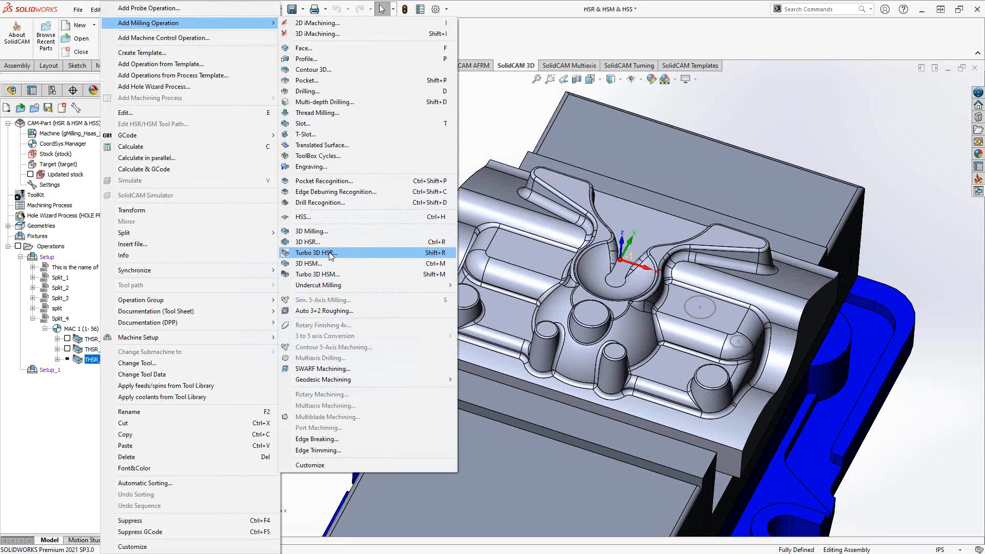
mouse_move(314, 256)
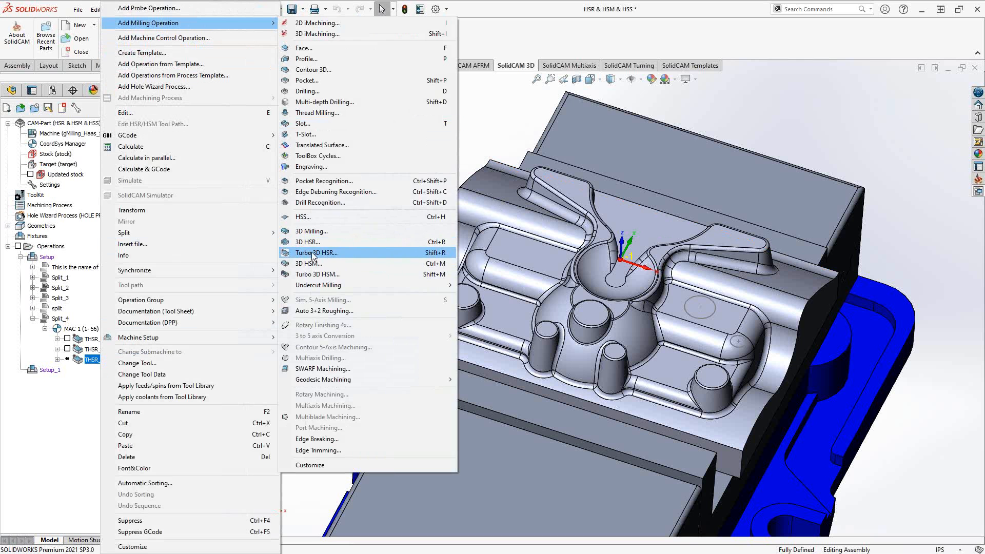
mouse_move(493, 132)
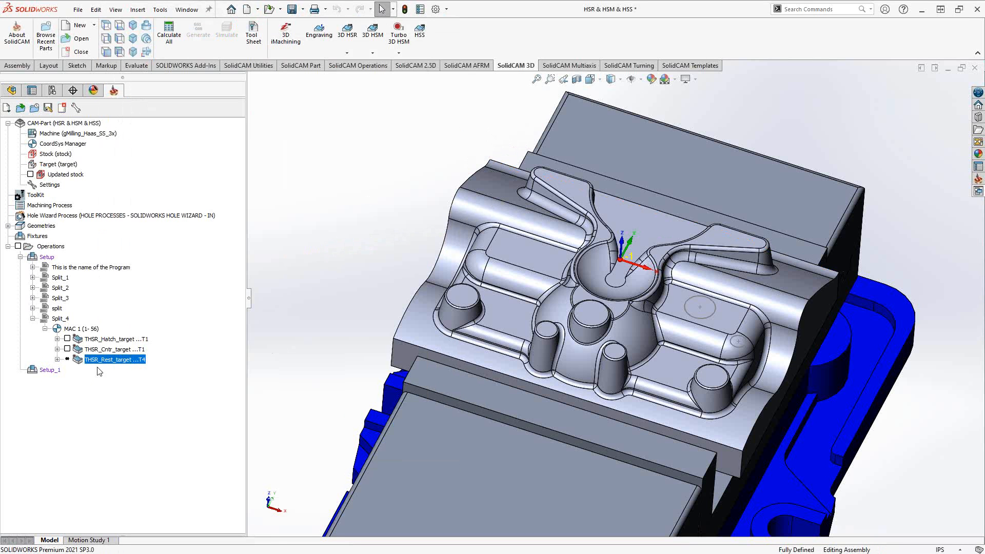
mouse_move(91, 343)
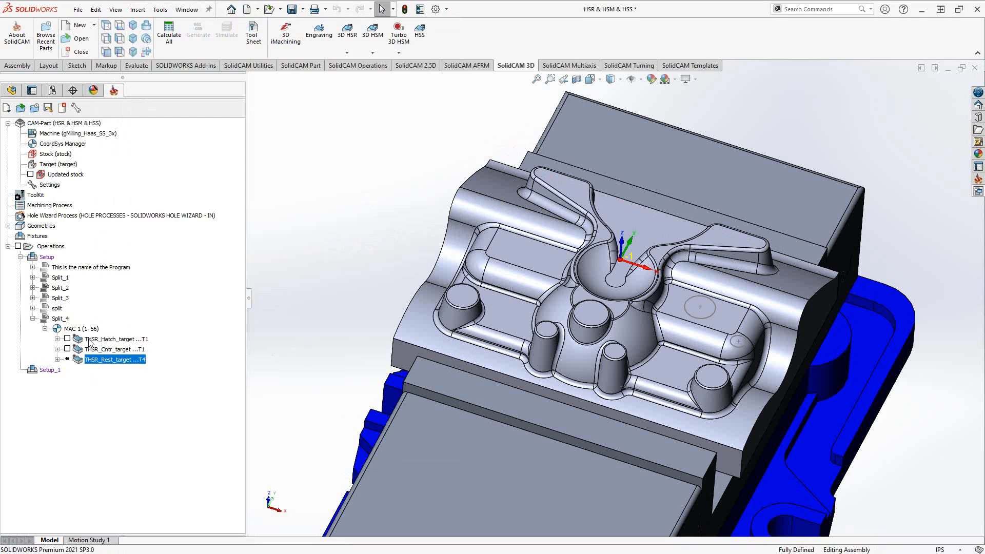
click(116, 338)
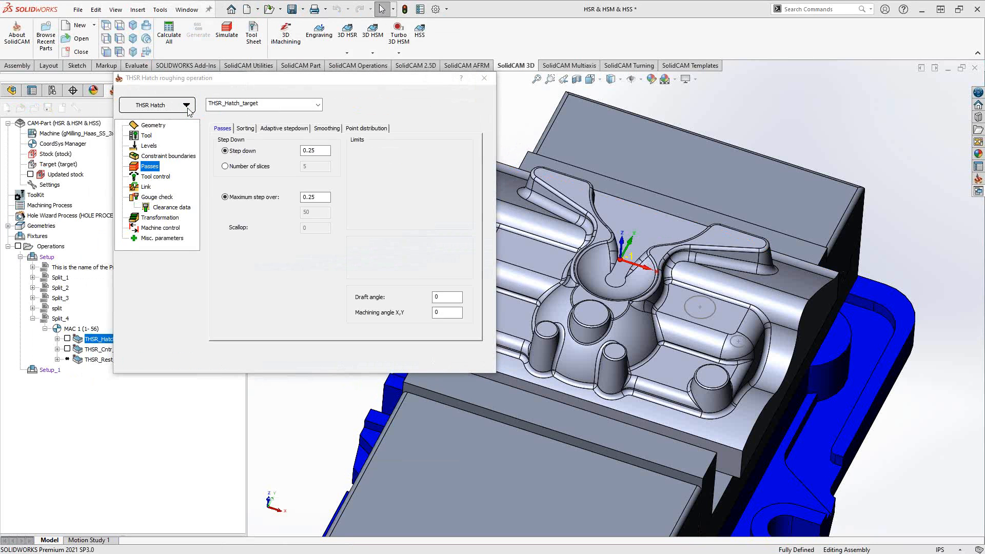
click(185, 105)
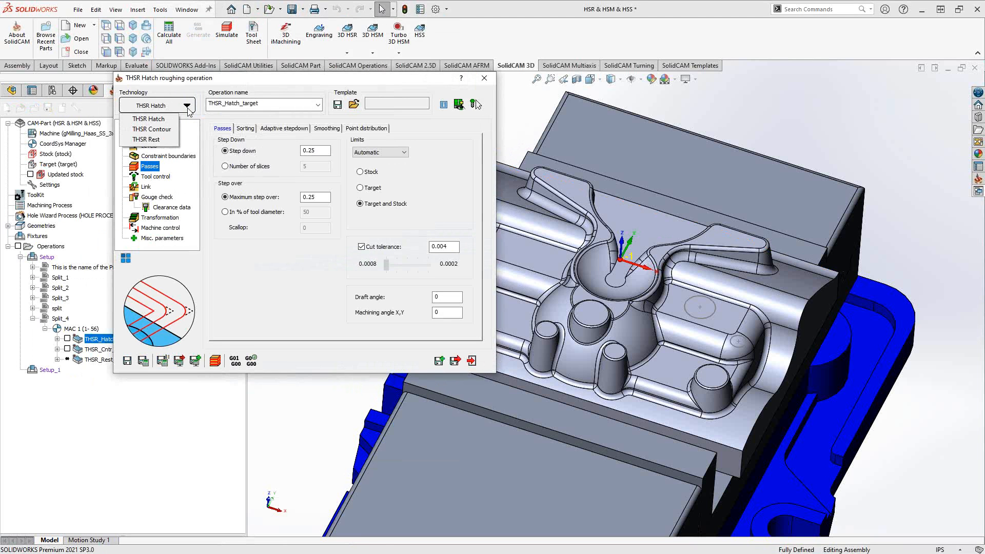
mouse_move(149, 129)
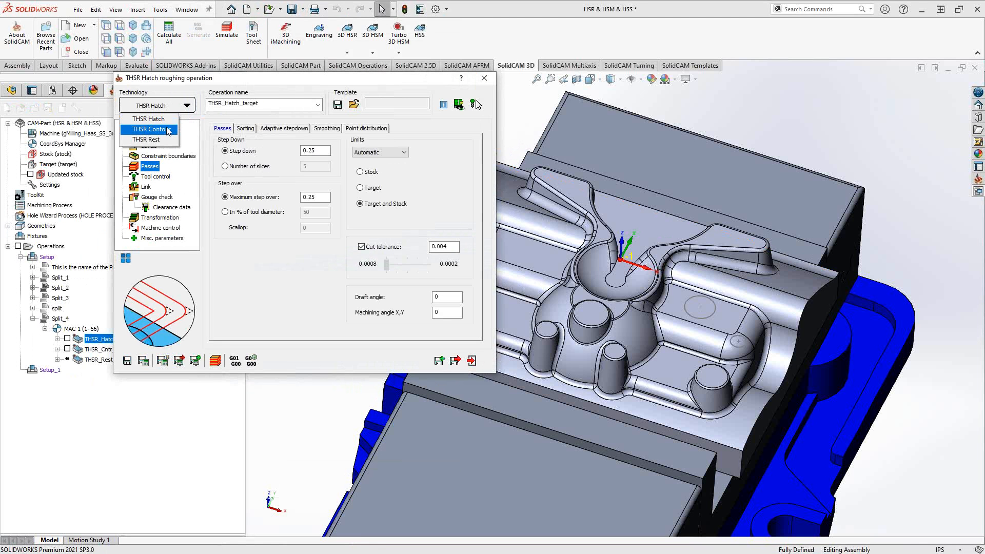
mouse_move(149, 118)
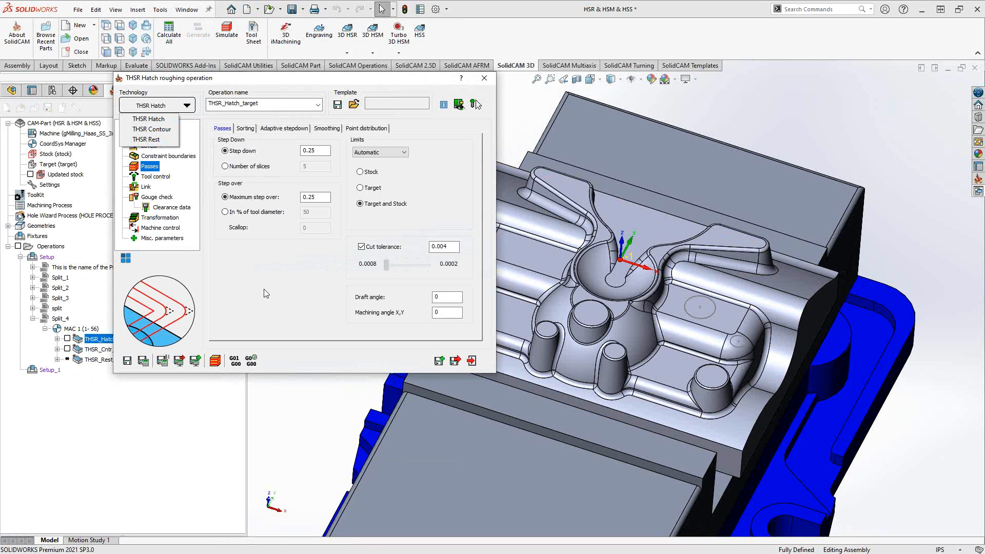
Review the Hatch geometry: machining surface 'target' on MAC 1 with a 0.020 global offset.
click(156, 104)
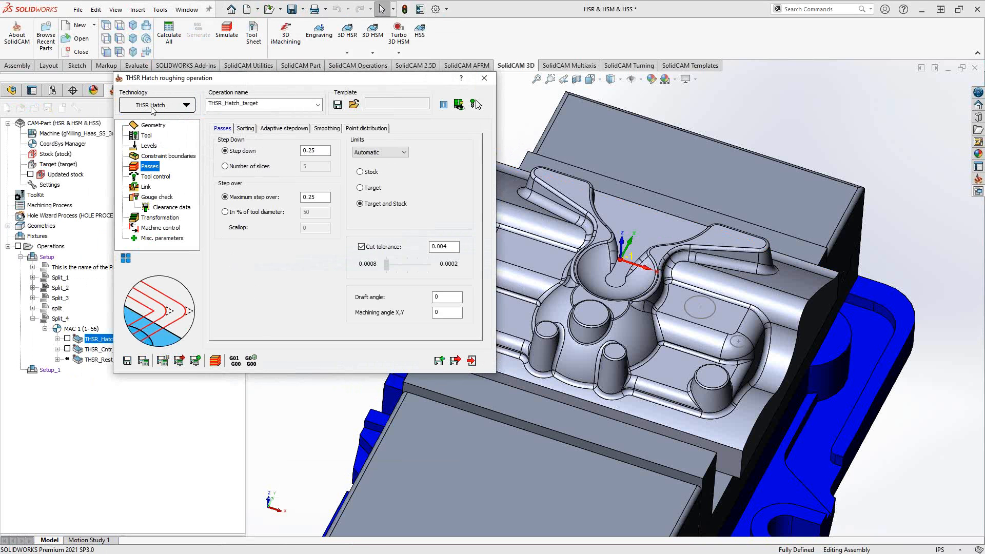
click(154, 124)
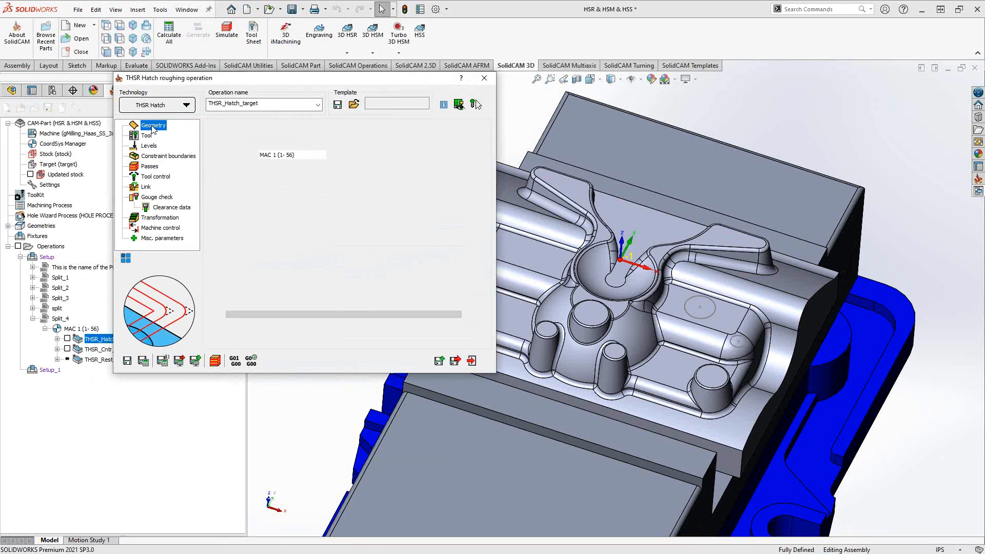
click(154, 125)
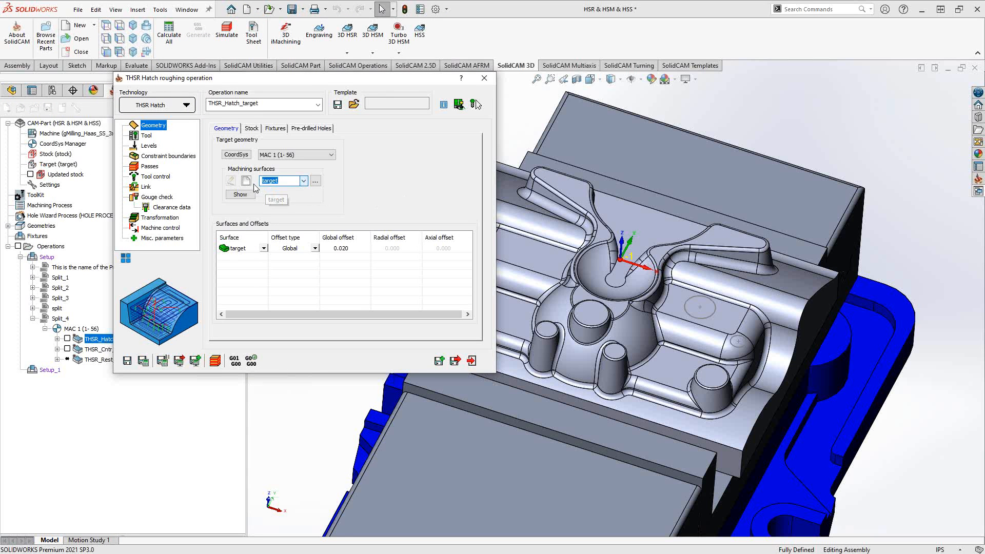
mouse_move(364, 189)
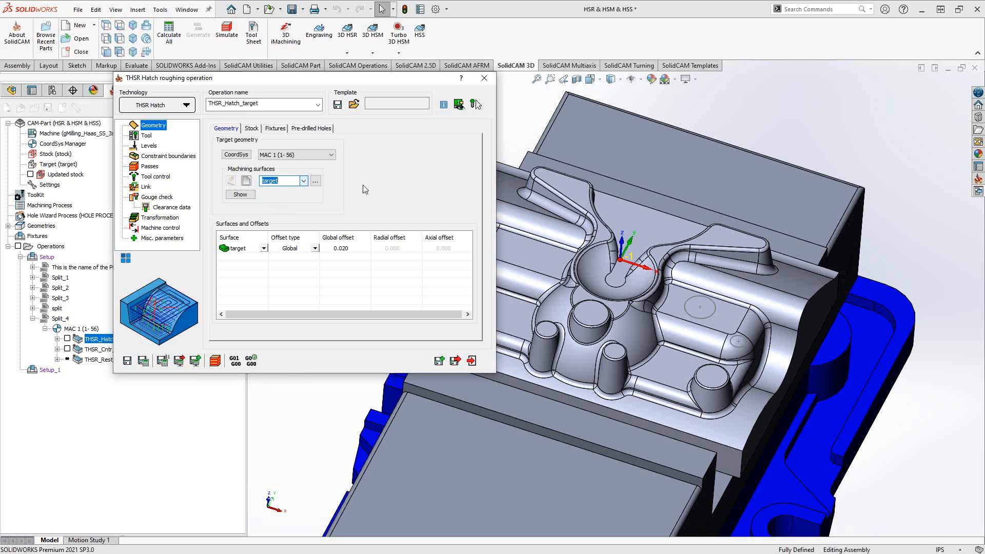
mouse_move(246, 187)
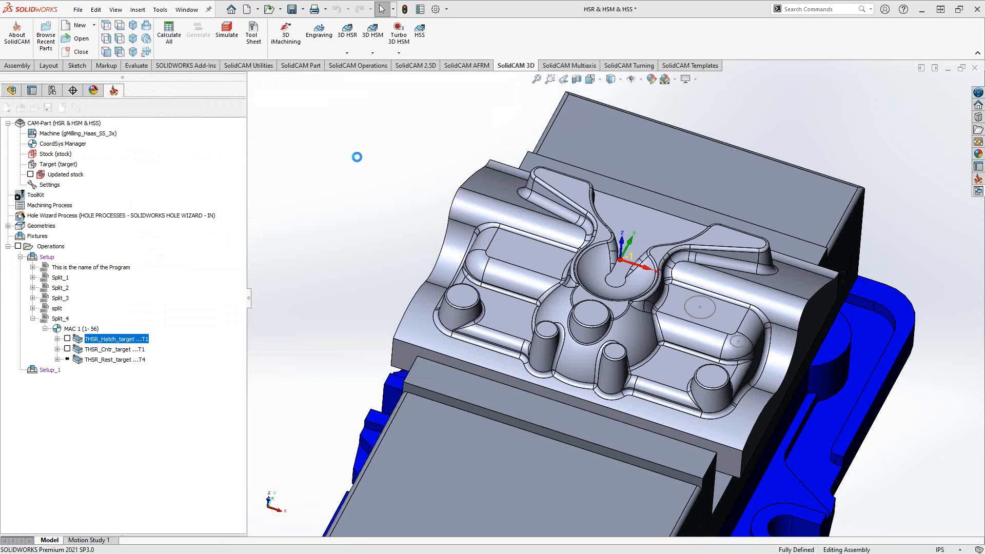
double_click(115, 339)
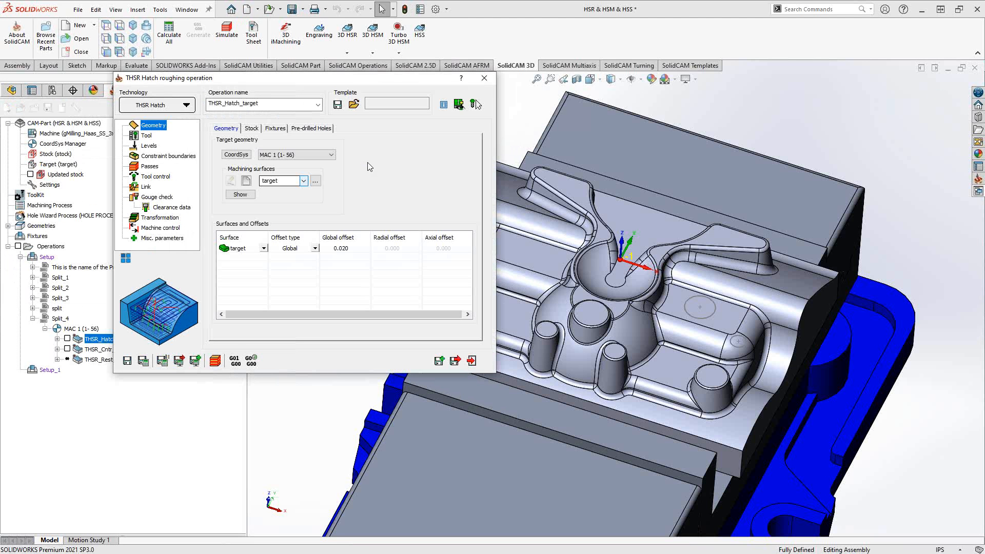
mouse_move(369, 171)
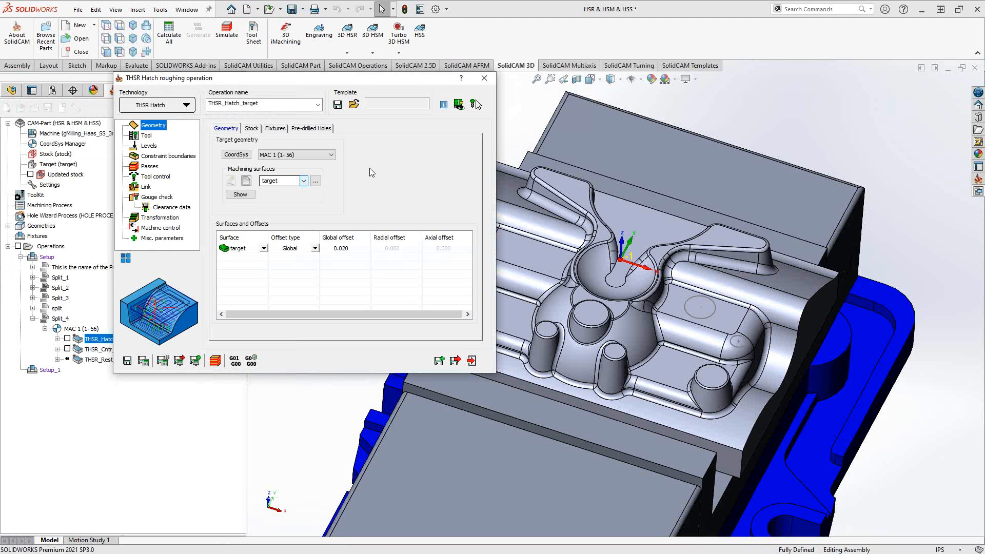
mouse_move(367, 182)
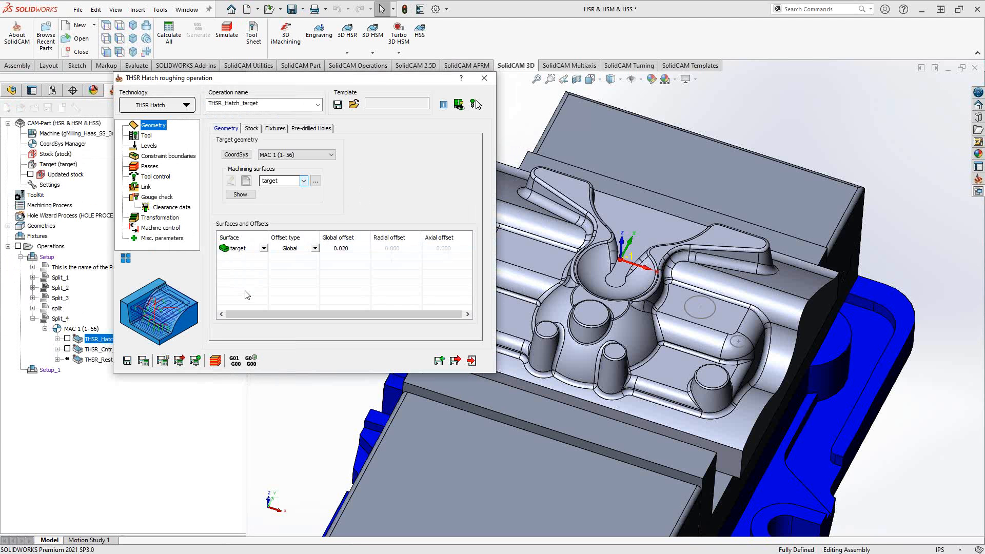
mouse_move(339, 274)
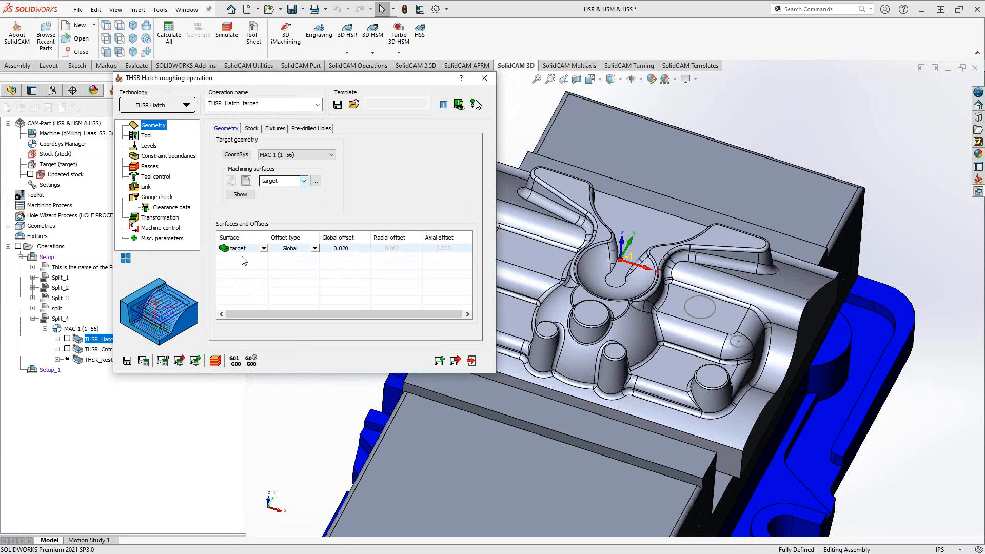
click(289, 248)
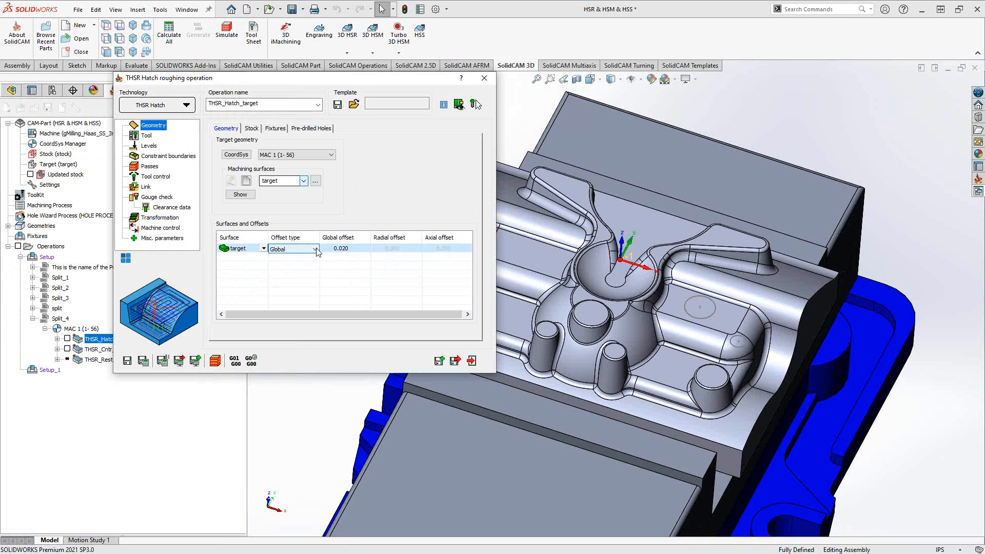
click(293, 248)
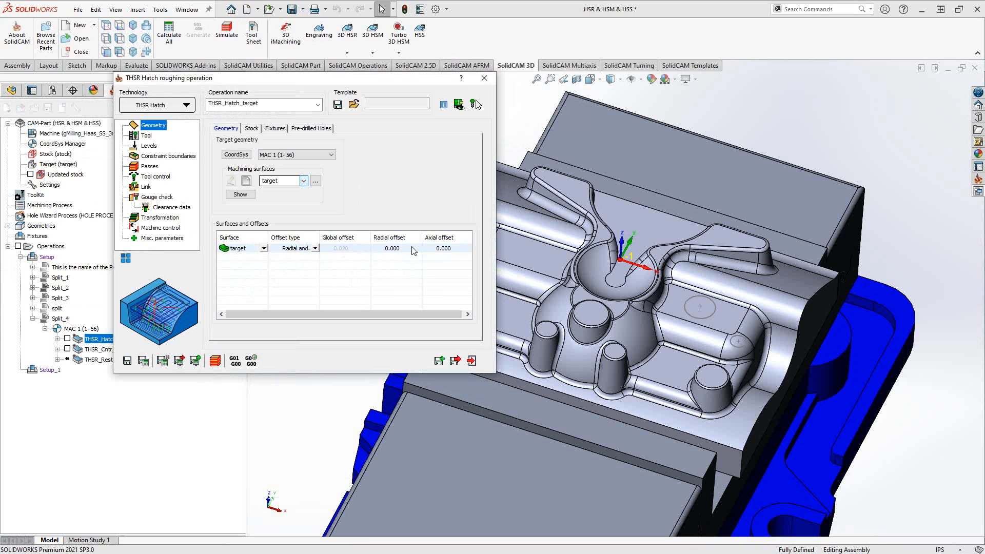
click(292, 248)
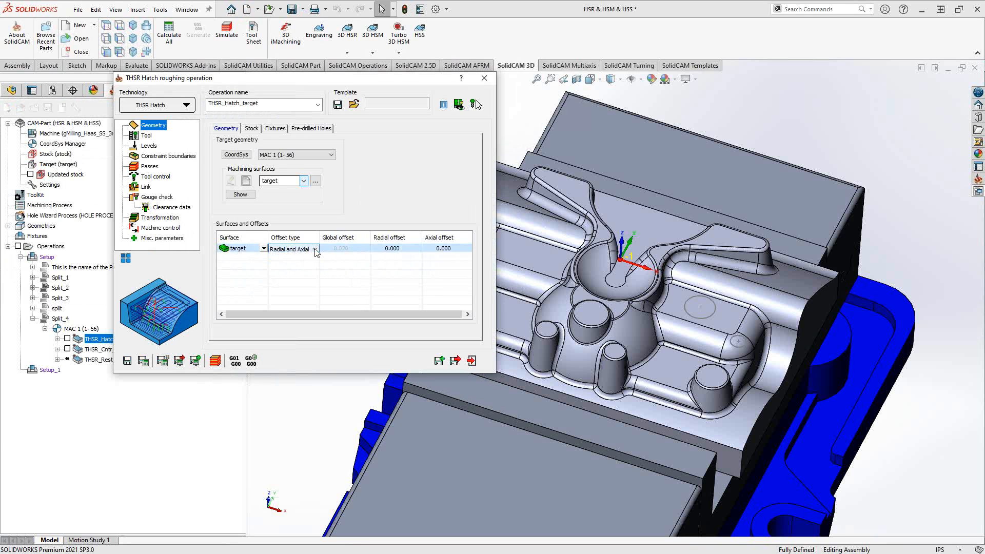
click(316, 249)
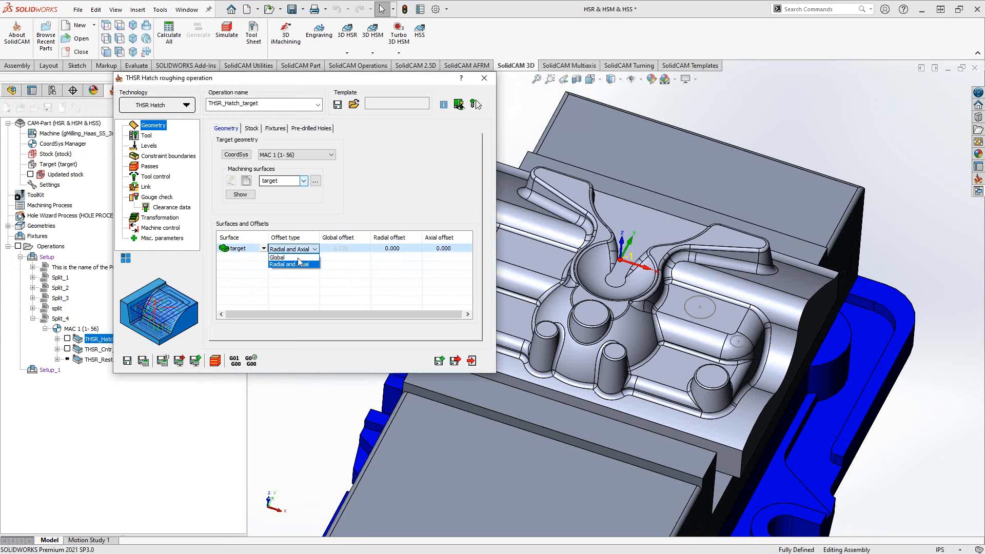
click(277, 257)
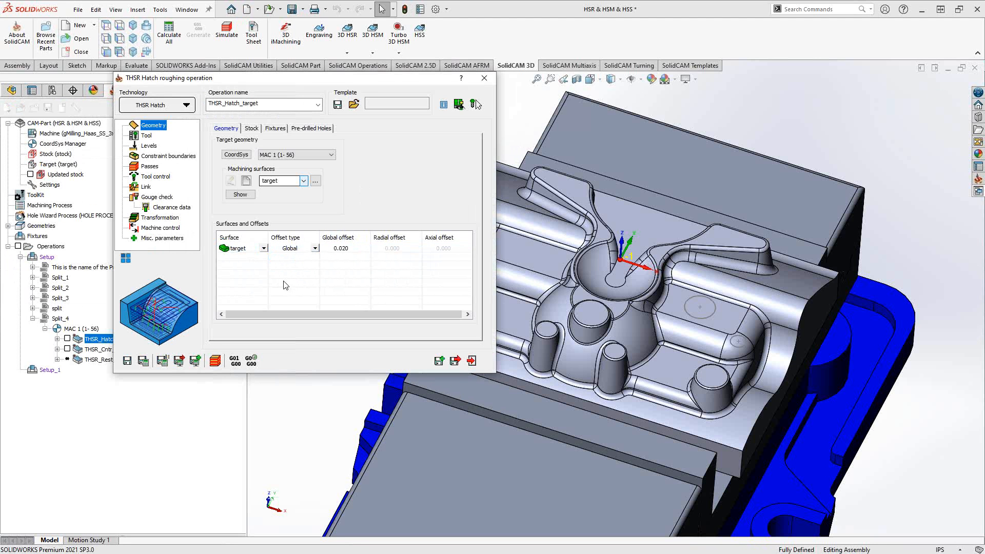
mouse_move(283, 284)
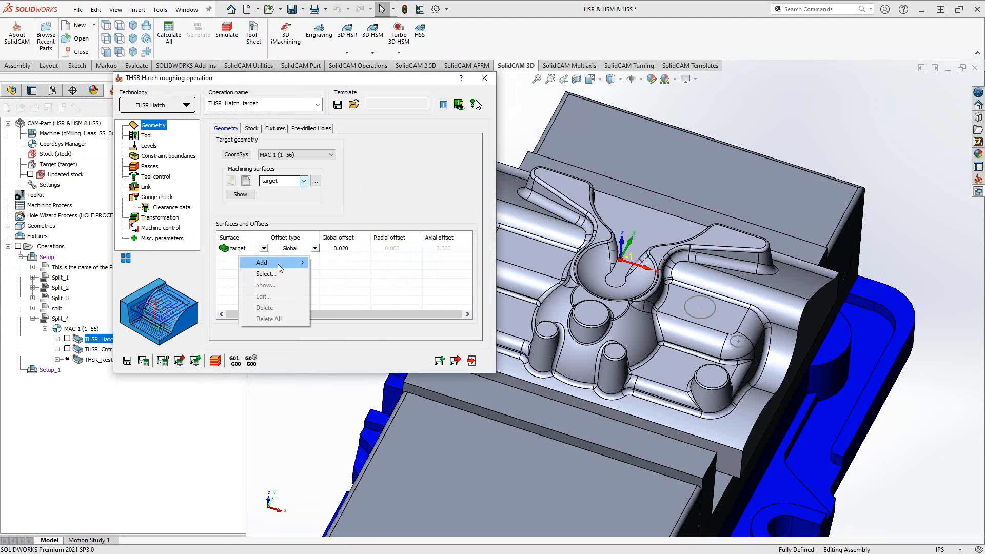
mouse_move(266, 274)
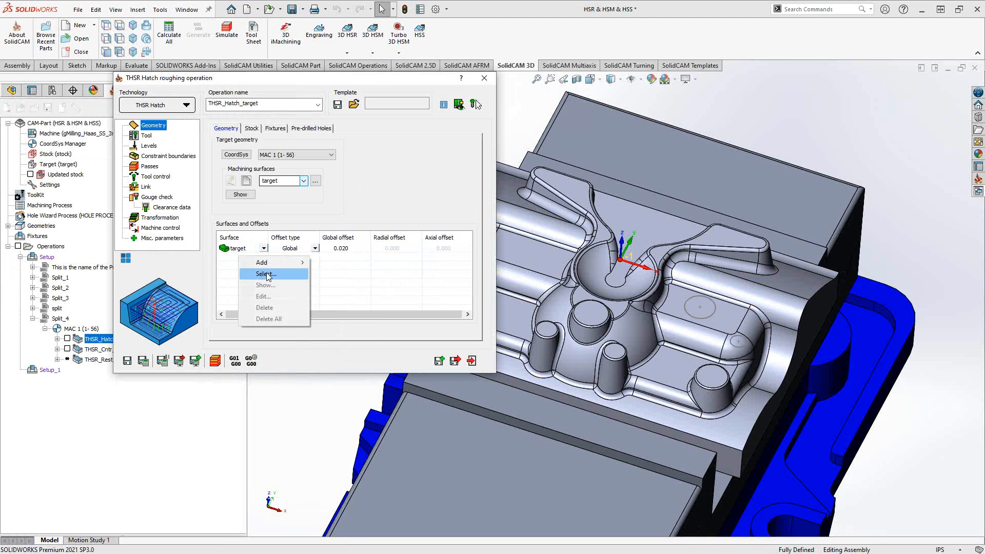
Create face set faces8 from the three boss top faces and confirm it.
click(266, 274)
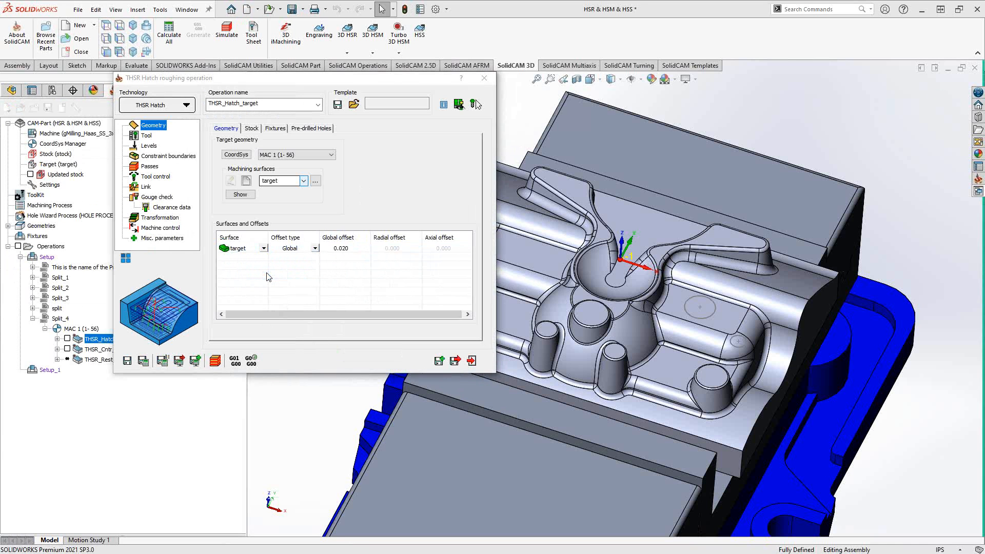
click(314, 181)
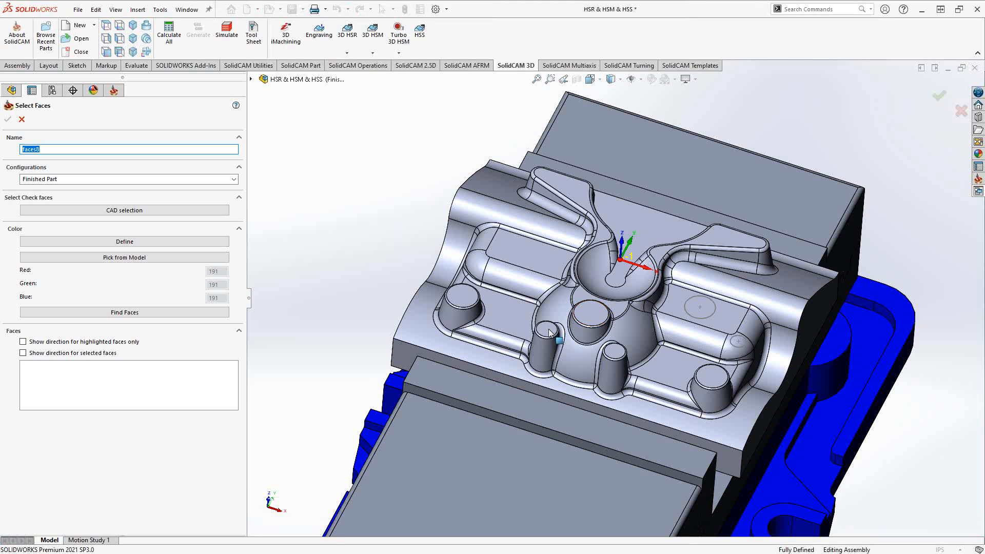
click(610, 352)
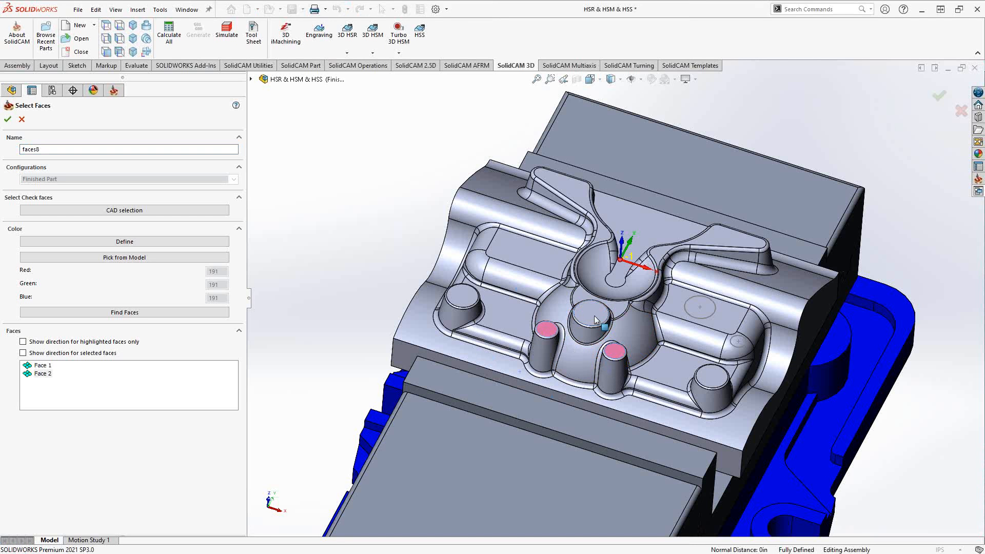
click(462, 296)
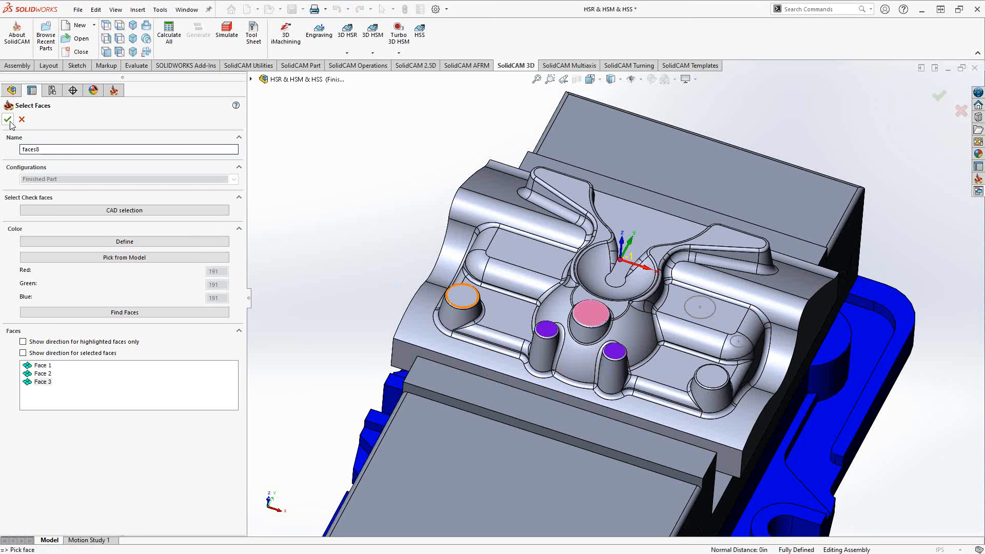
click(8, 119)
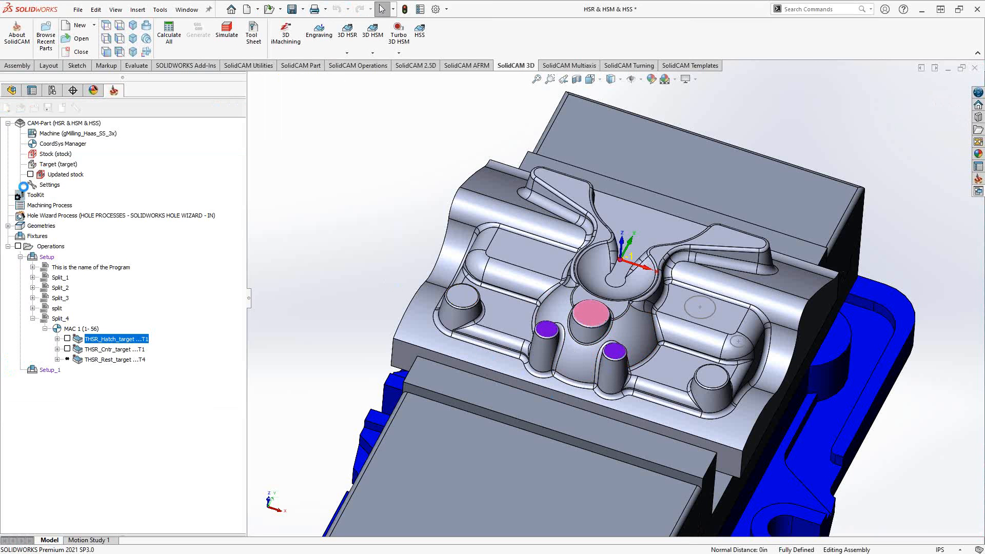
Add faces8 to the Hatch machining surfaces with a 0.010 global offset.
double_click(113, 339)
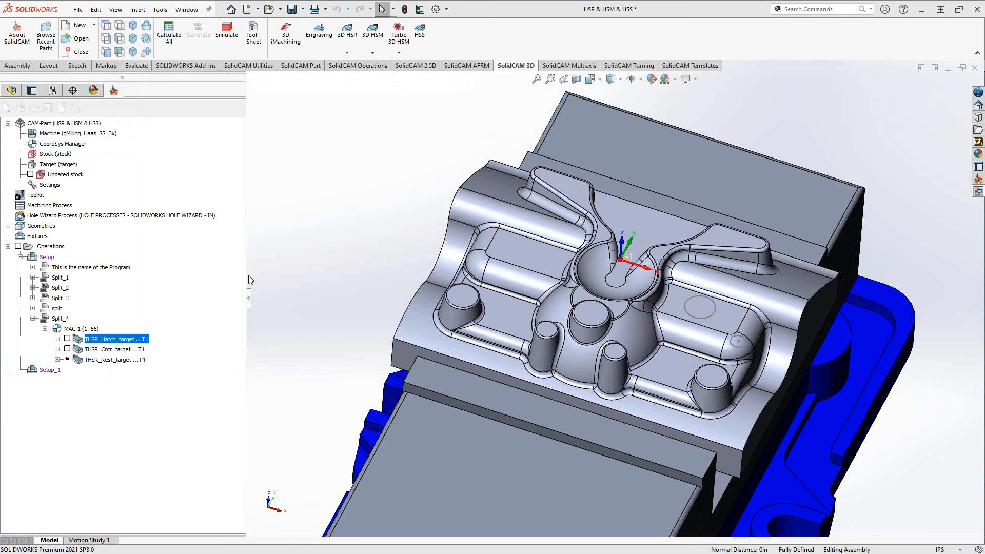
double_click(115, 339)
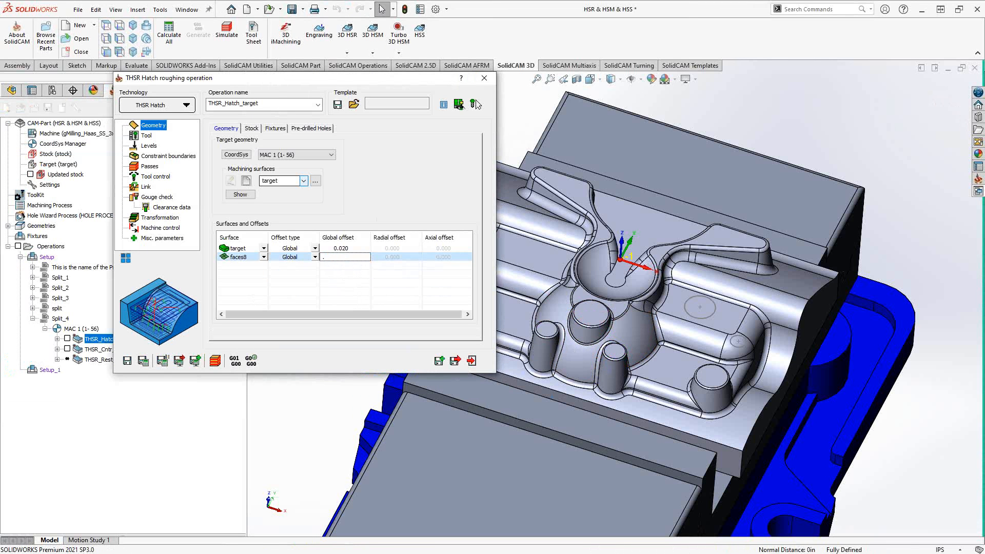
text(.03)
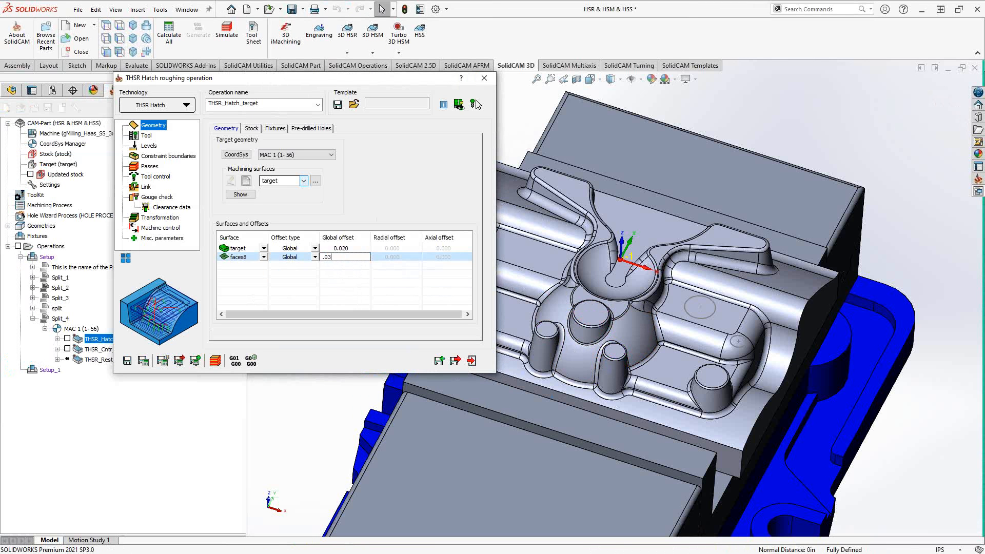
mouse_move(353, 291)
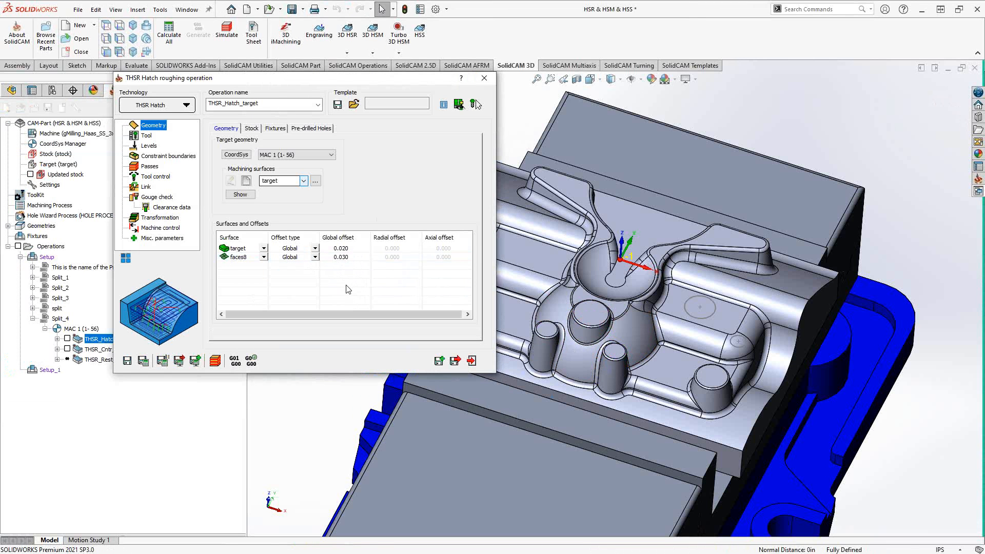
click(341, 256)
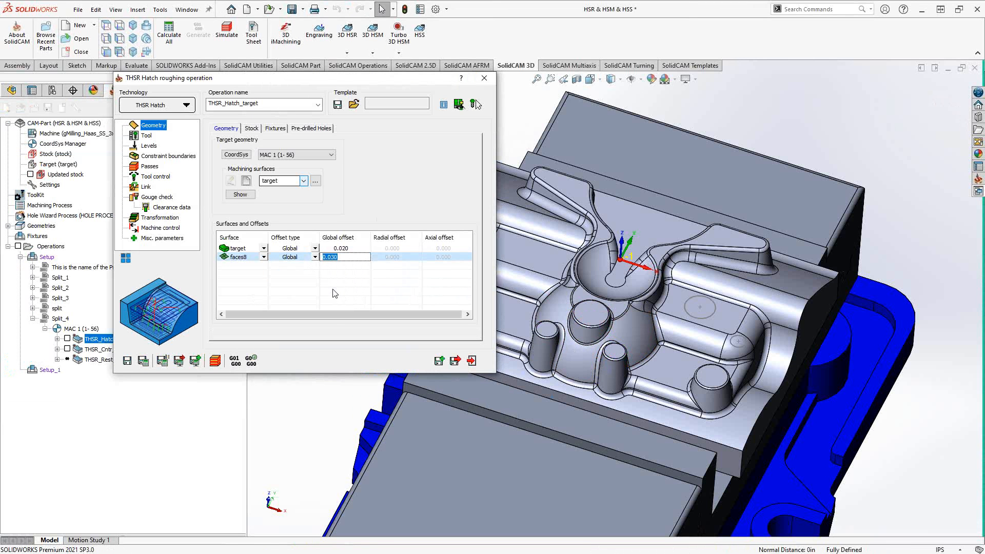
text(.01)
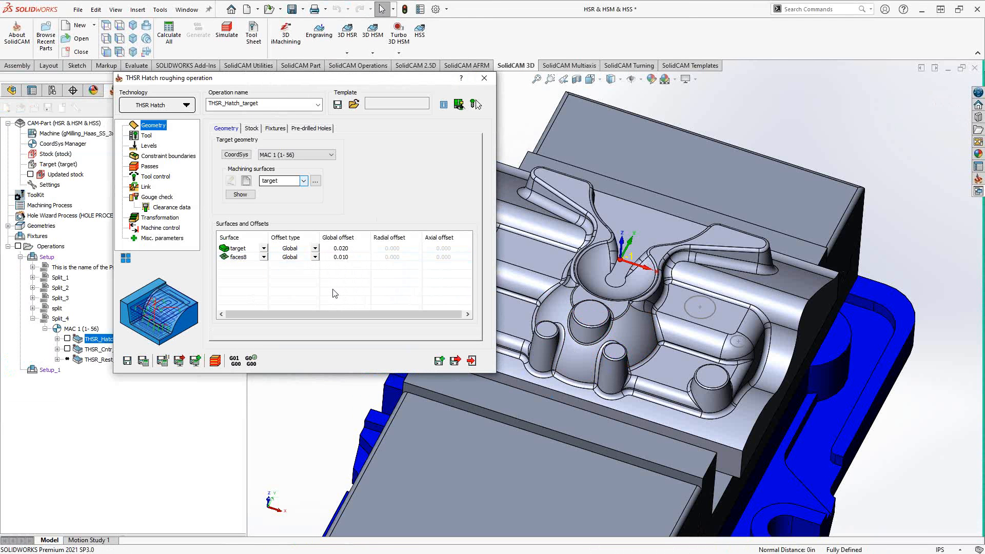
mouse_move(320, 196)
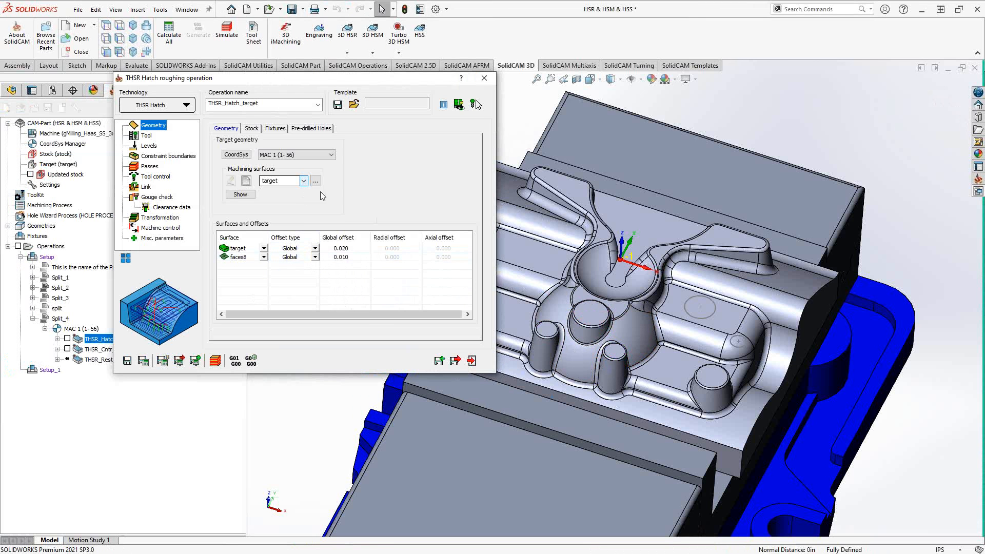
click(251, 128)
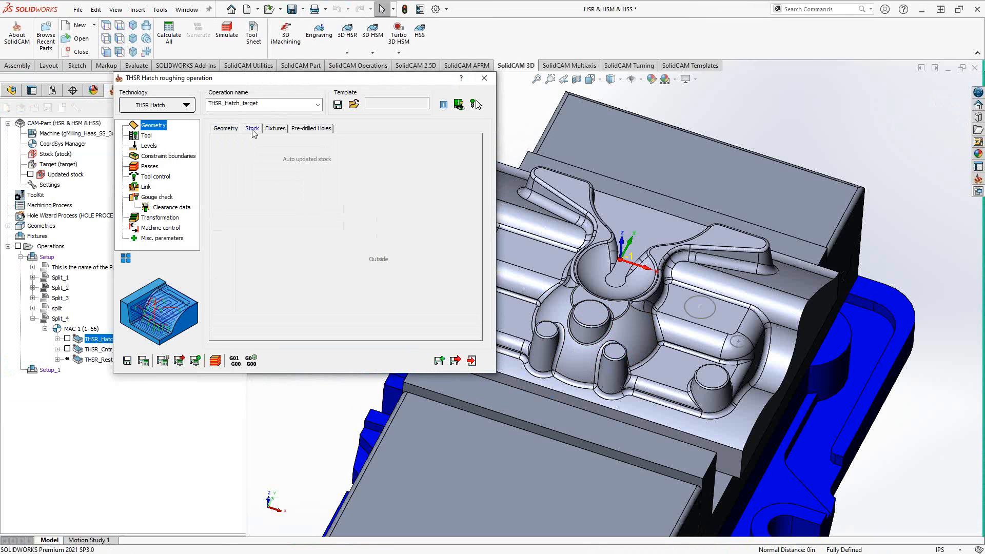
click(252, 130)
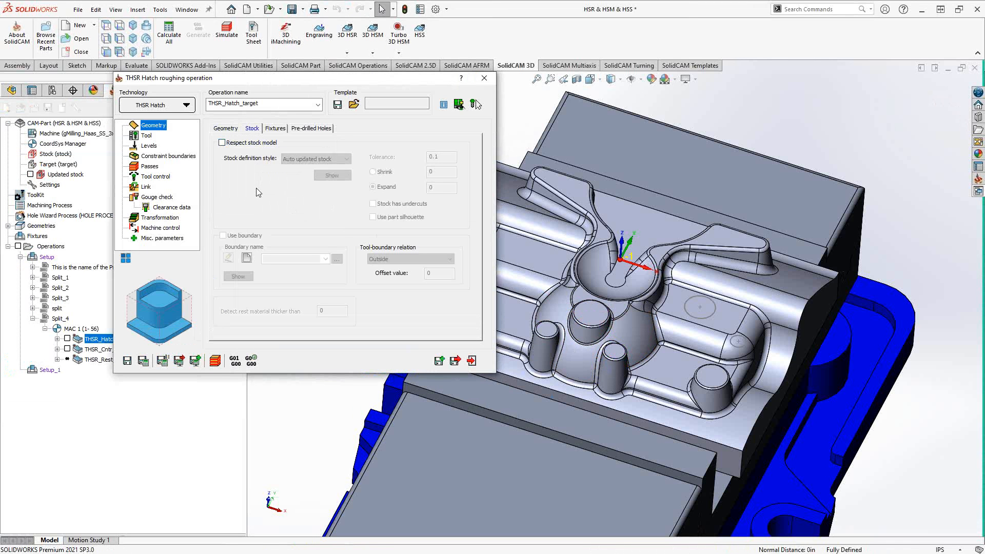
mouse_move(243, 185)
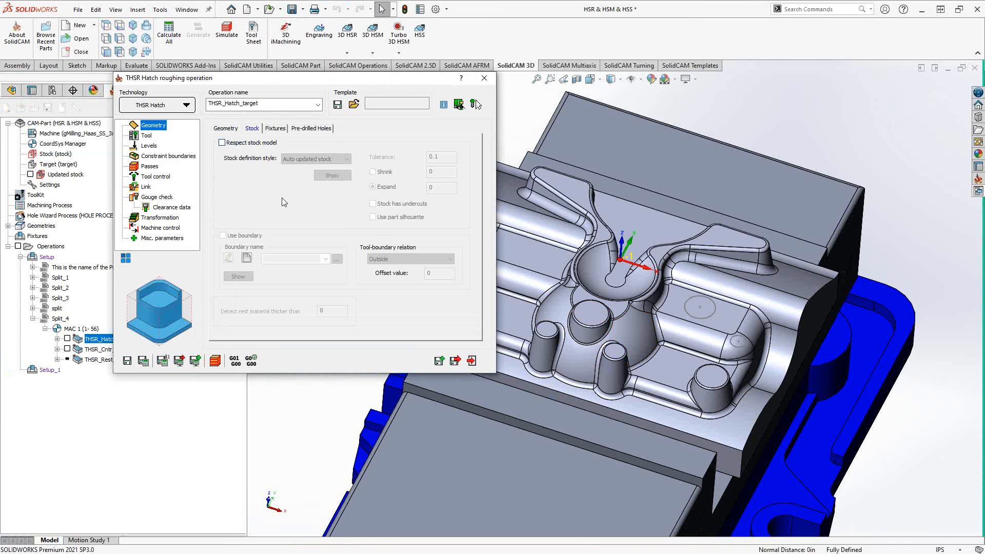
Enable Respect stock model and set the stock definition style to Surfaces.
click(222, 143)
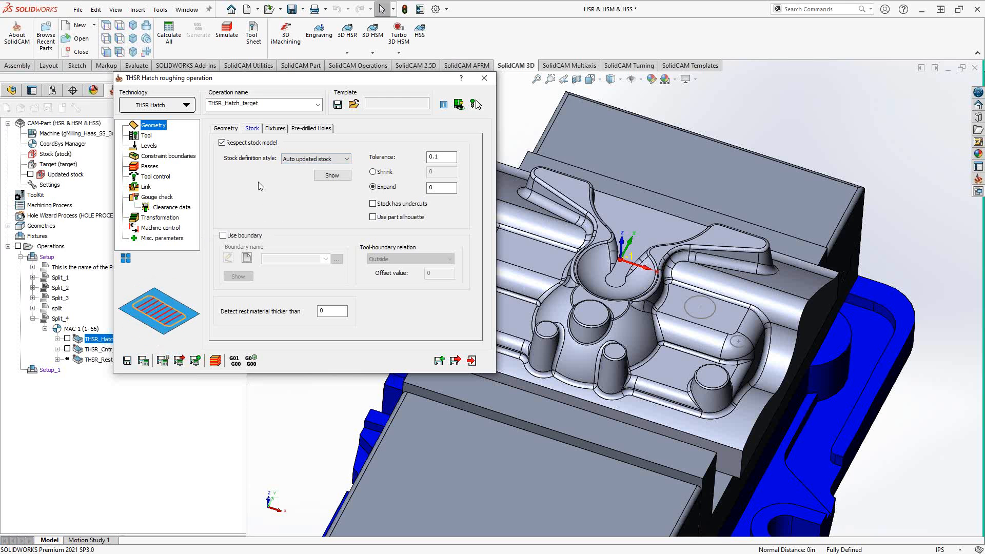
click(338, 159)
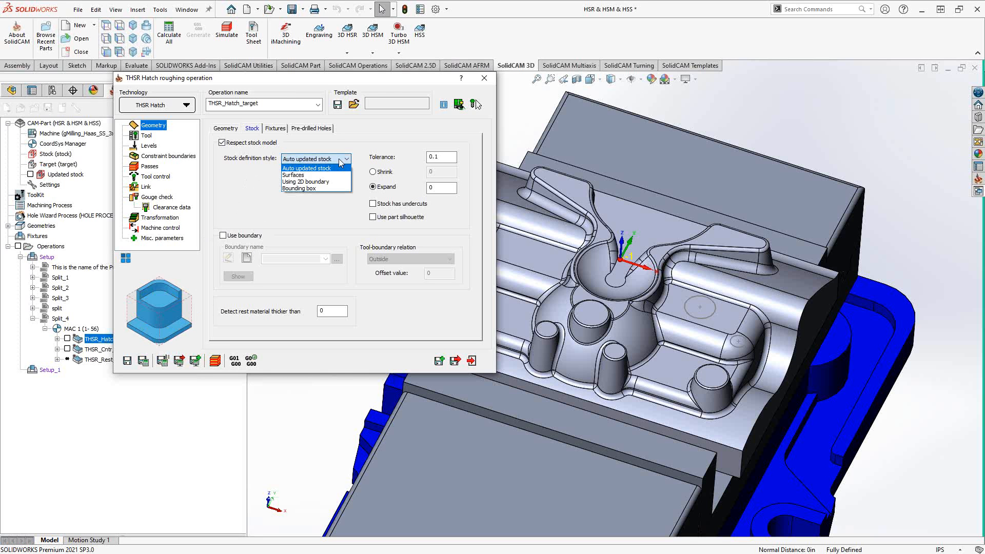
click(293, 174)
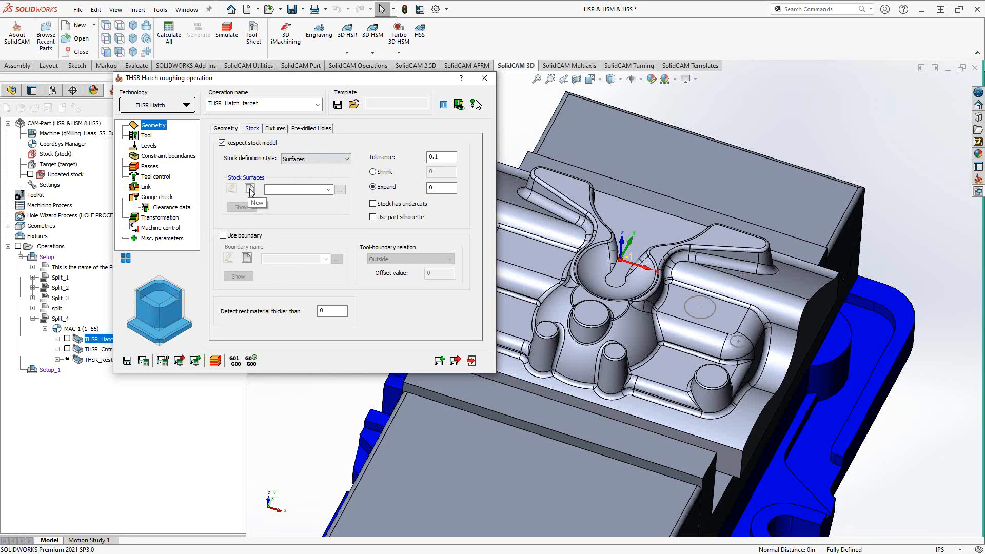
mouse_move(375, 195)
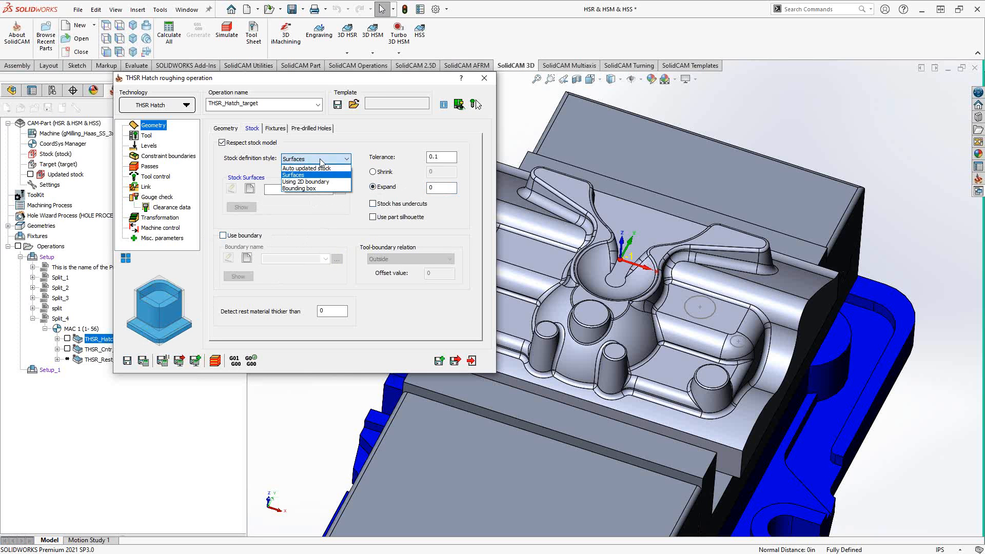
Set the stock definition style to Using 2D boundary, with contour7 as drive curve.
click(307, 182)
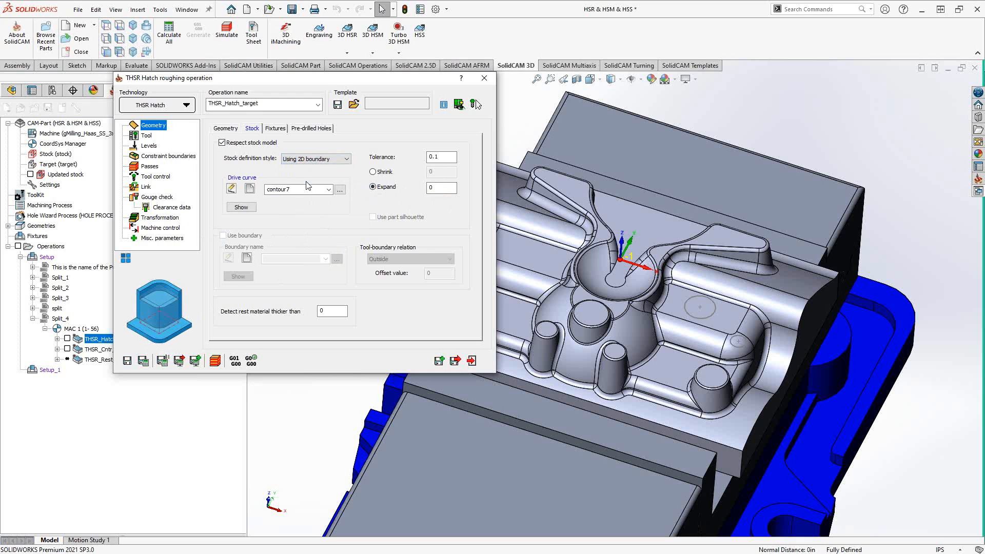
mouse_move(308, 214)
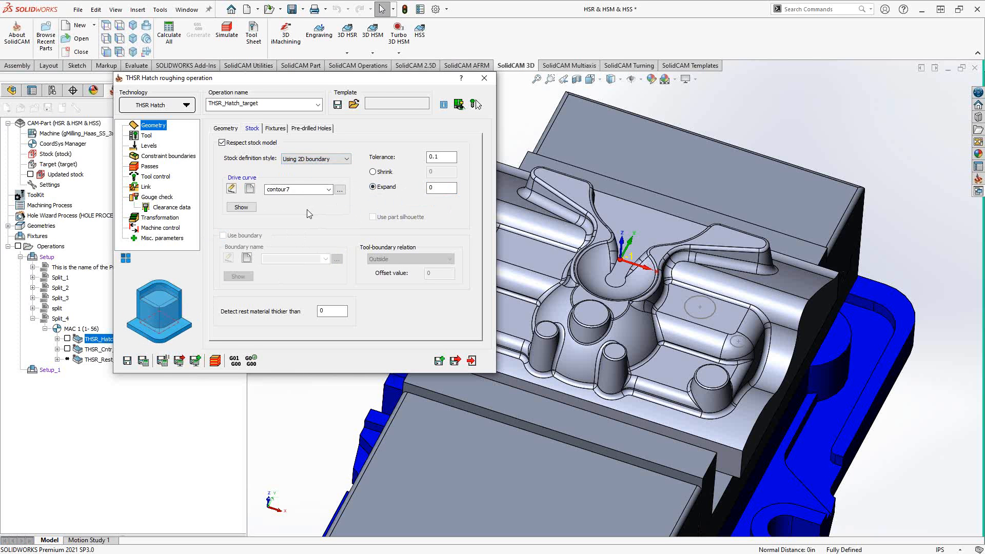
click(350, 158)
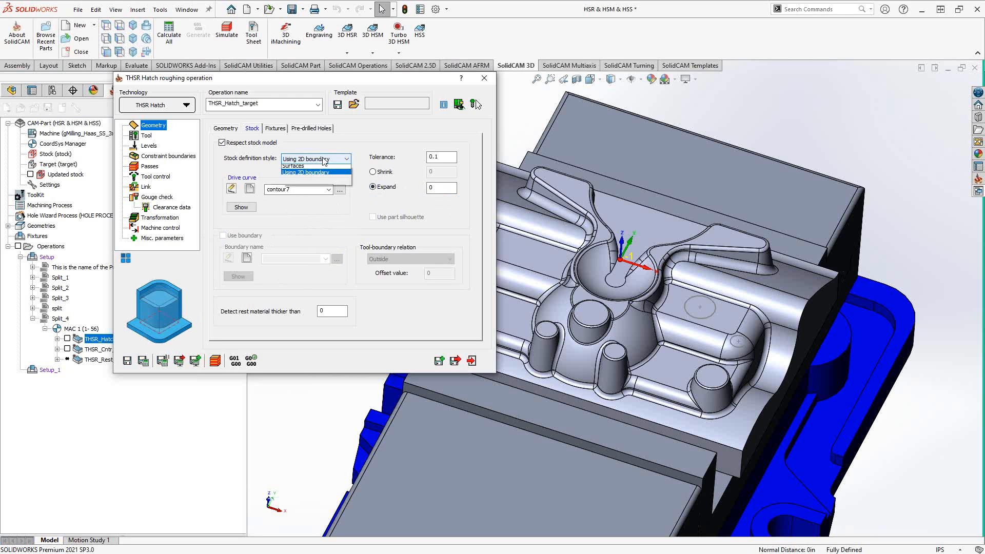
Try Bounding box, then switch the stock definition style back to Surfaces.
click(308, 158)
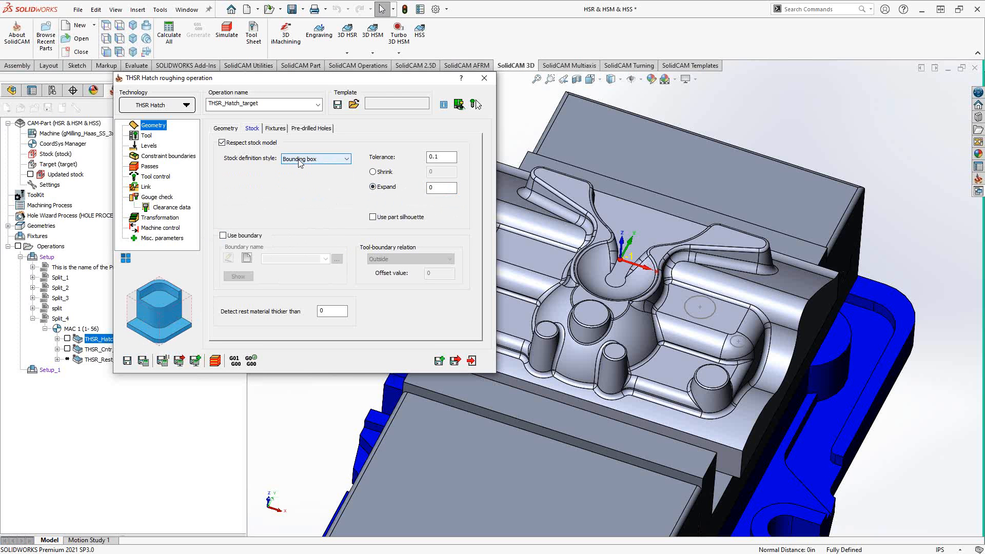
mouse_move(336, 188)
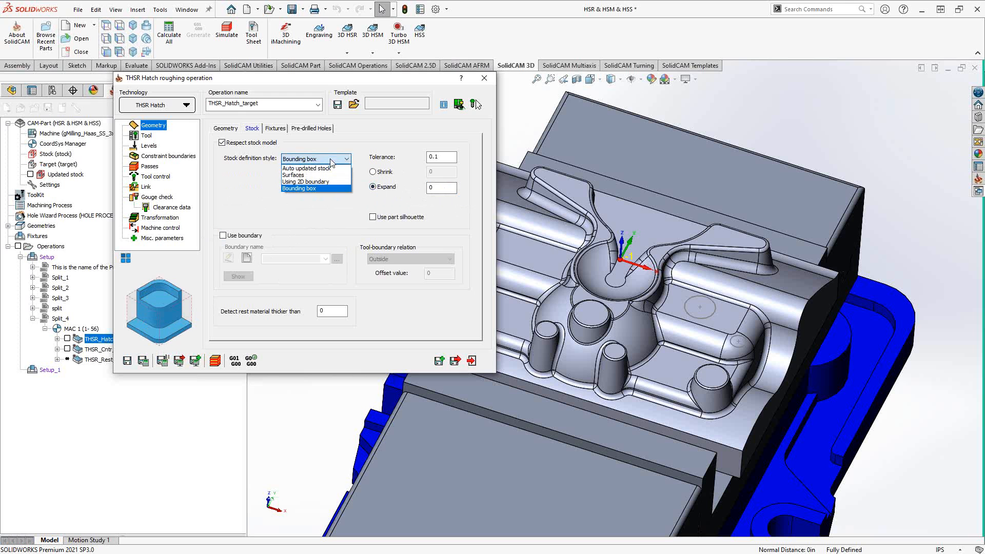
mouse_move(312, 168)
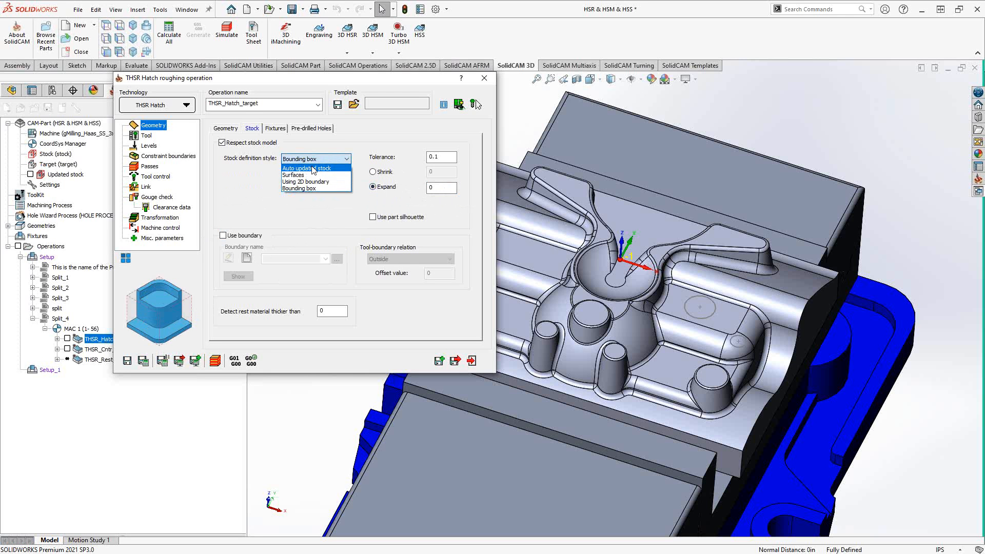
mouse_move(312, 174)
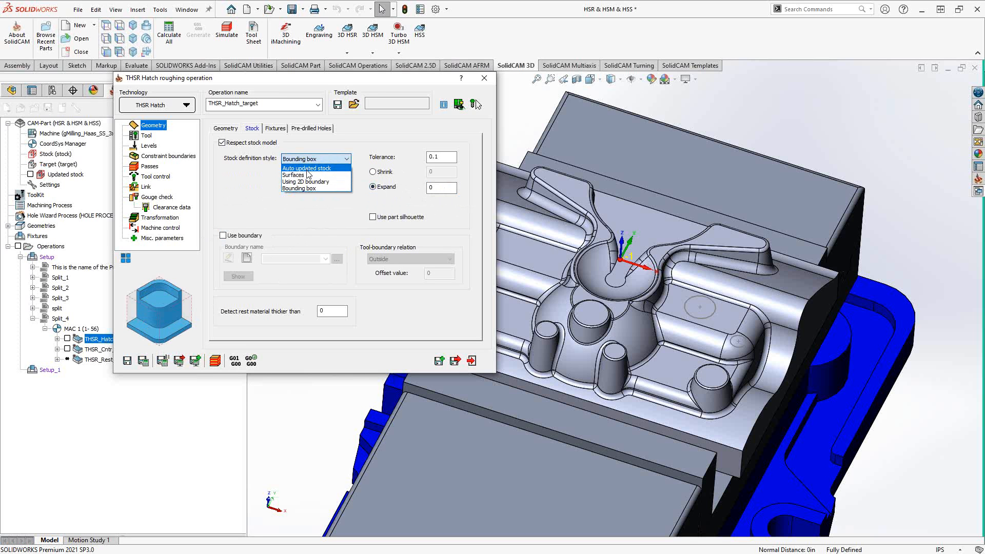
click(294, 174)
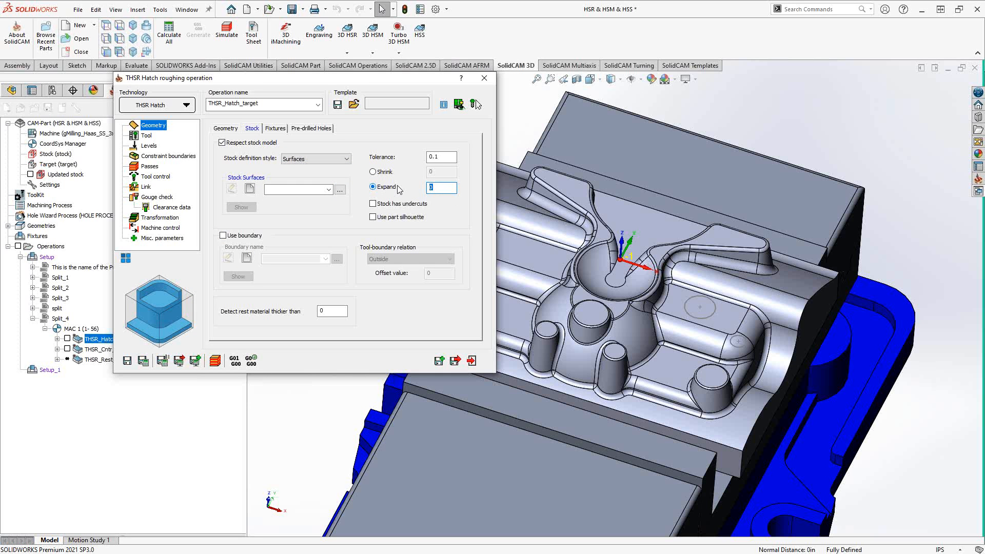
click(316, 159)
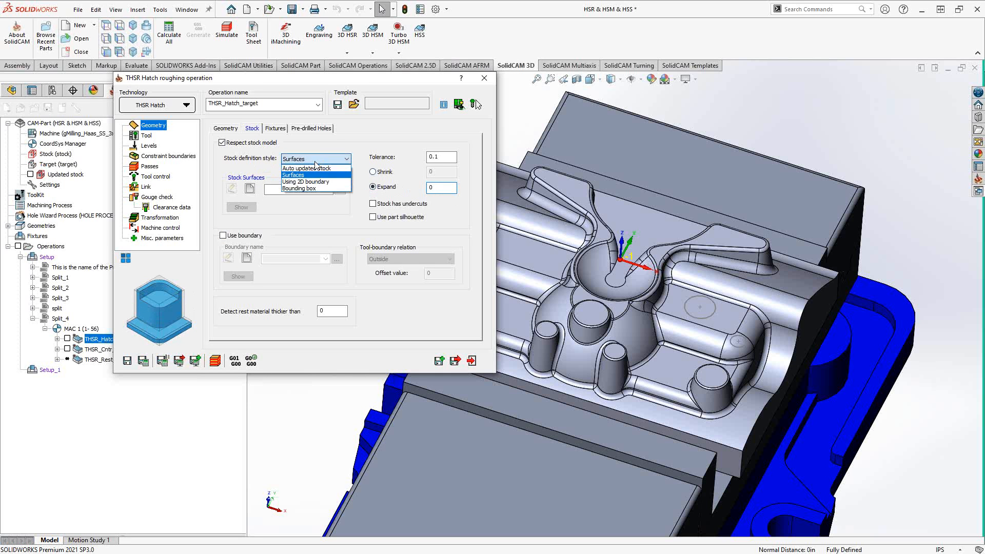
click(305, 166)
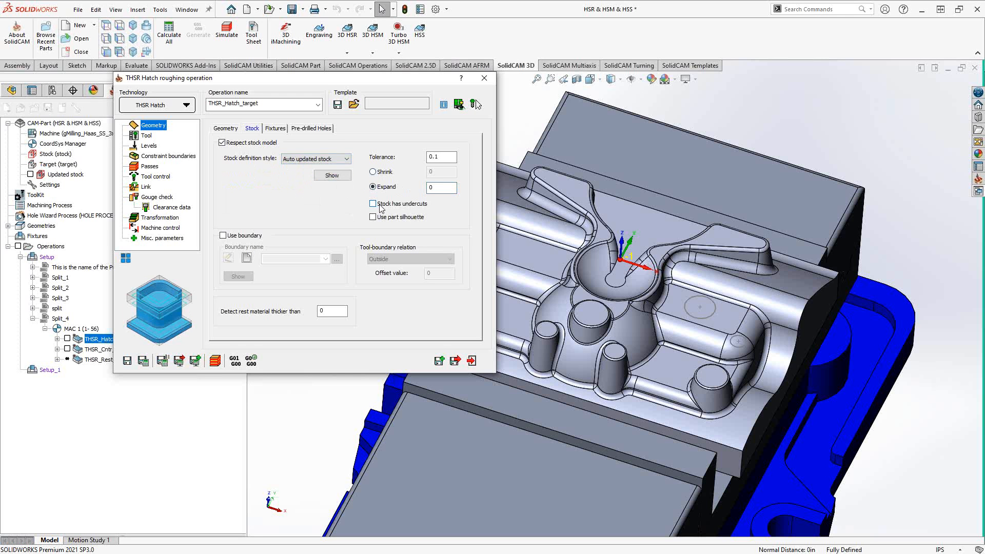
mouse_move(414, 210)
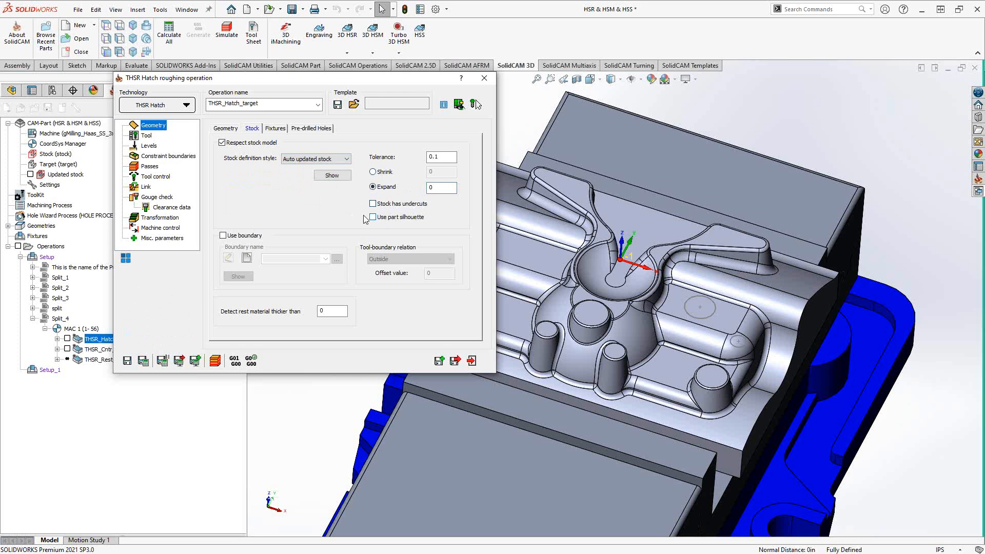
mouse_move(321, 207)
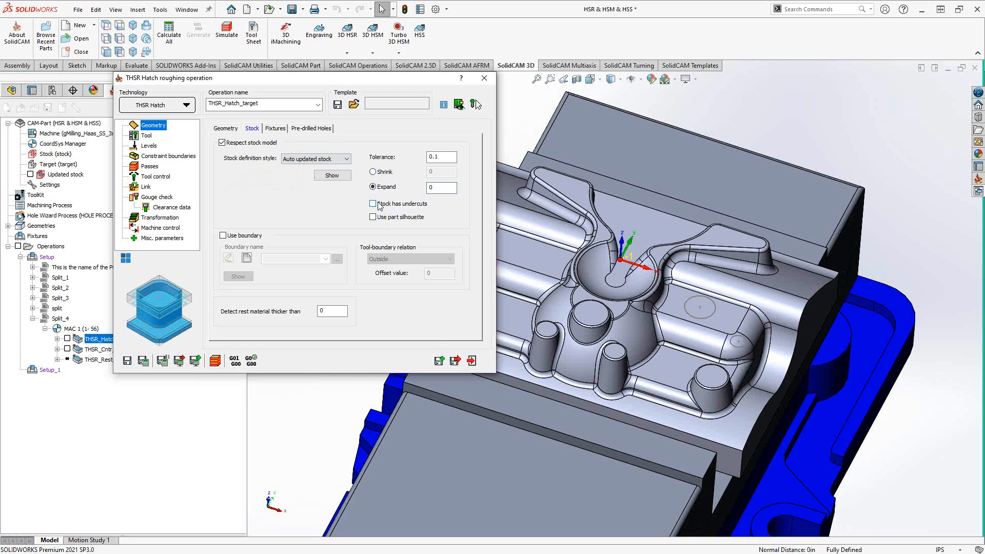
mouse_move(202, 265)
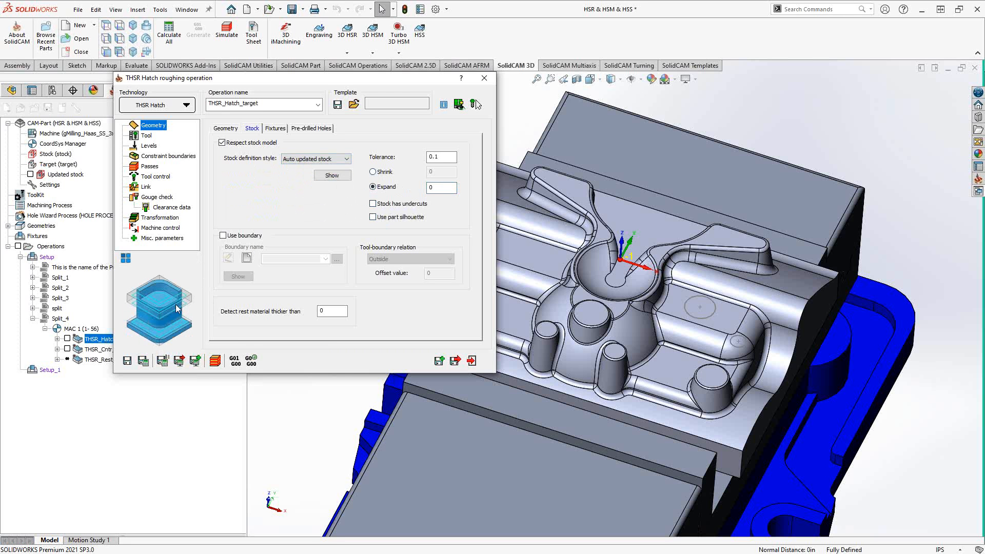
mouse_move(185, 314)
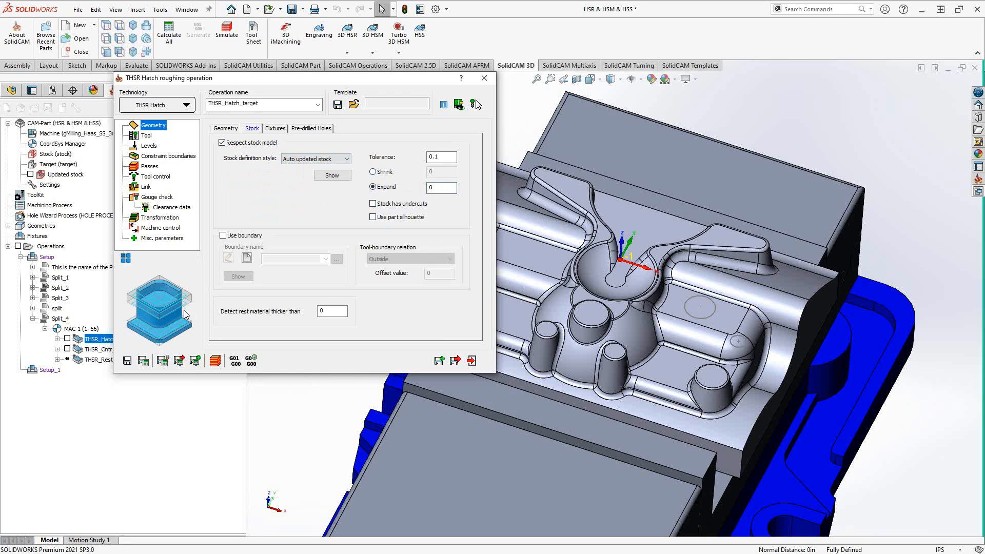
mouse_move(186, 315)
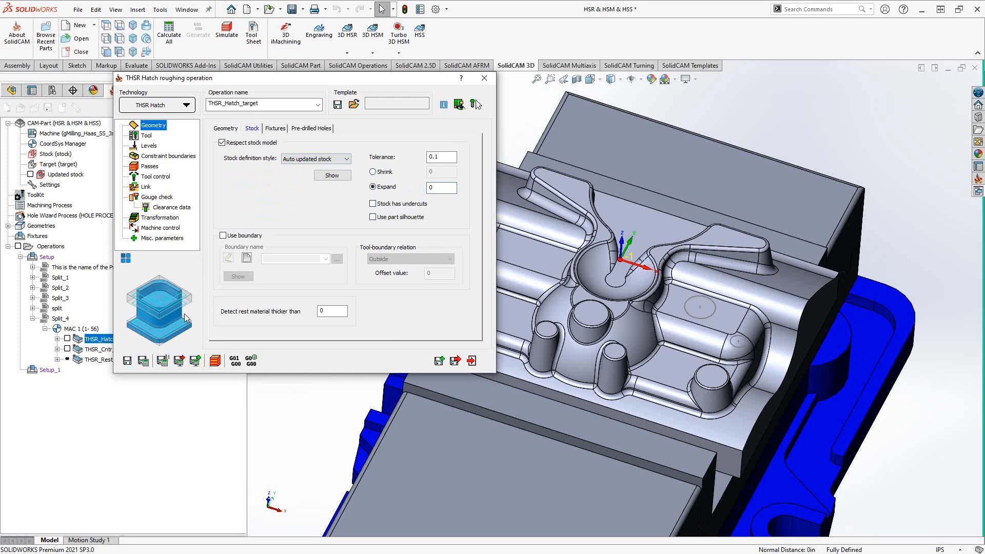
mouse_move(176, 323)
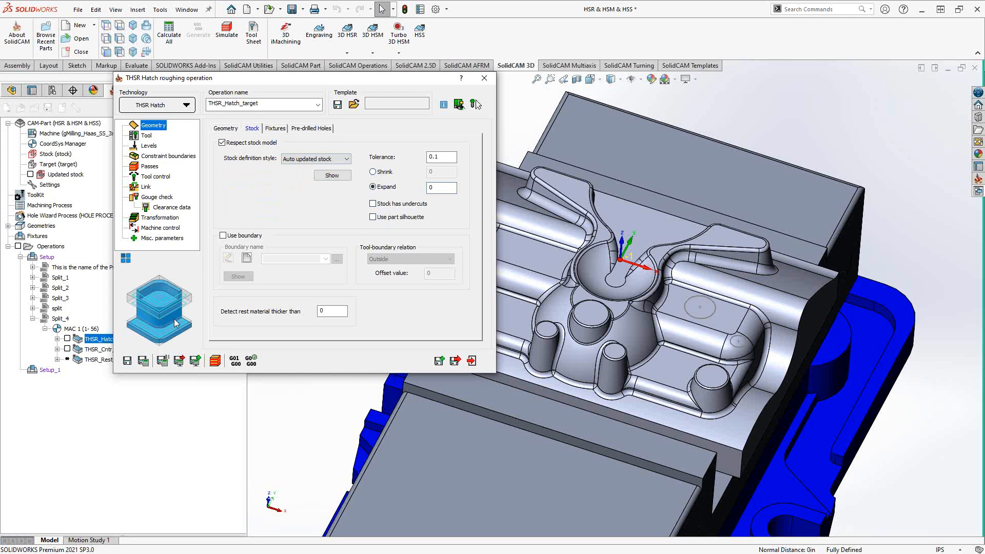
mouse_move(176, 325)
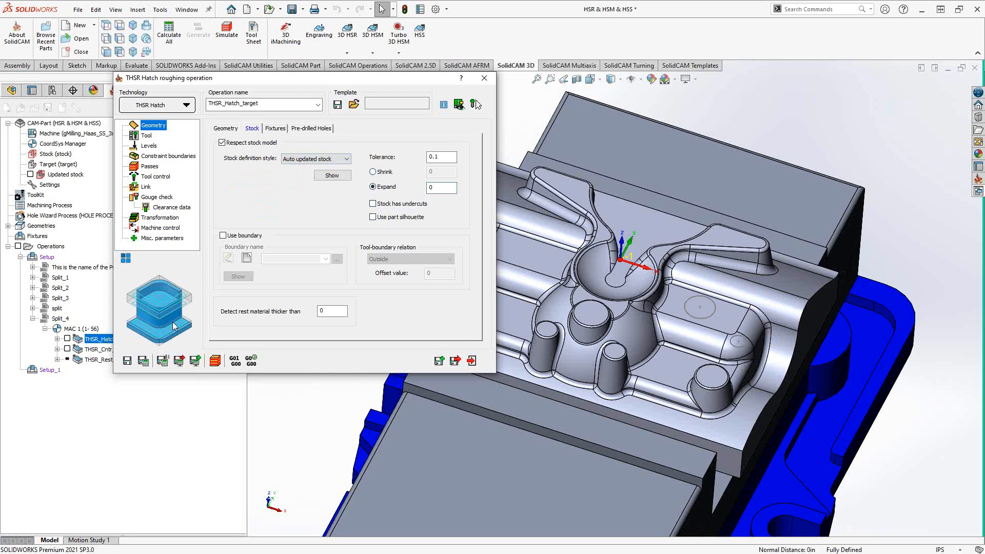
mouse_move(189, 320)
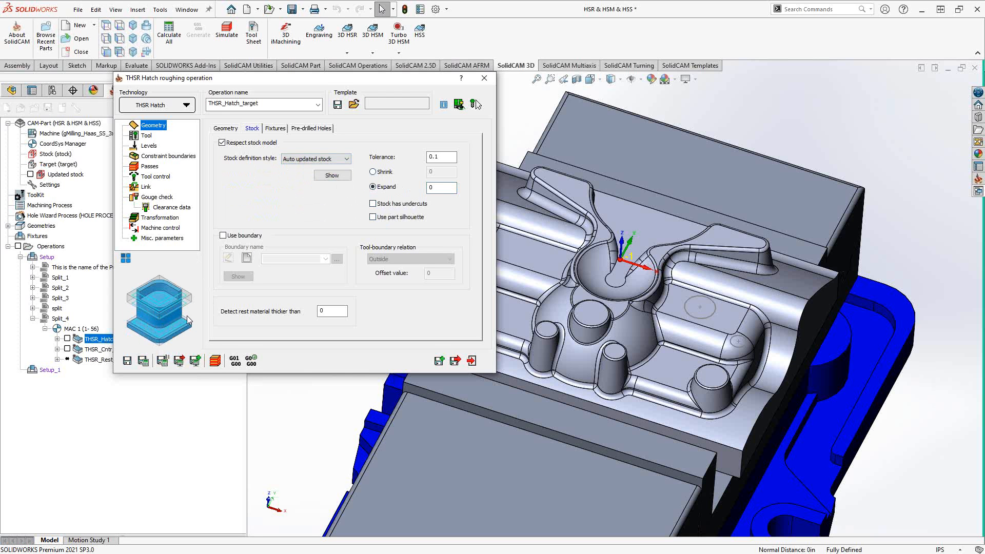
mouse_move(195, 312)
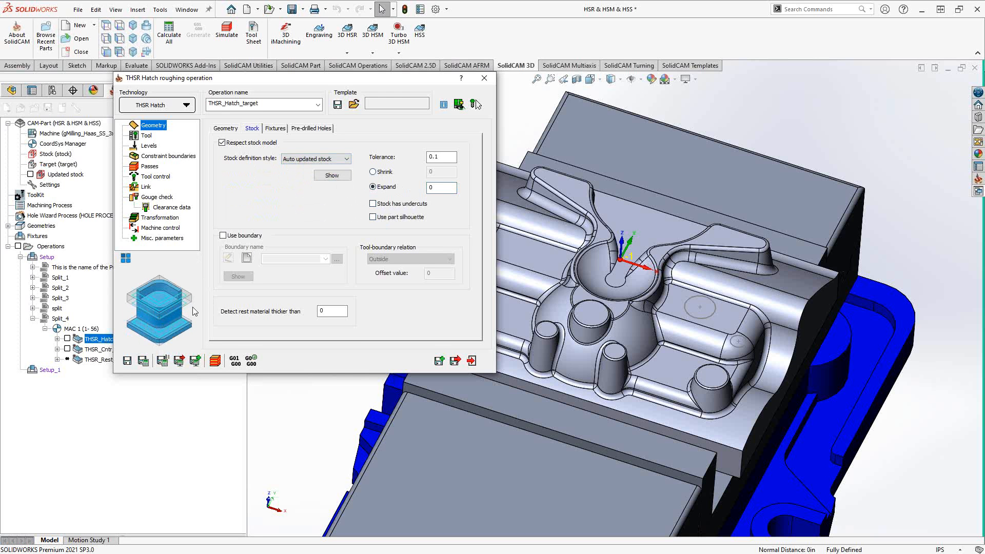
mouse_move(224, 249)
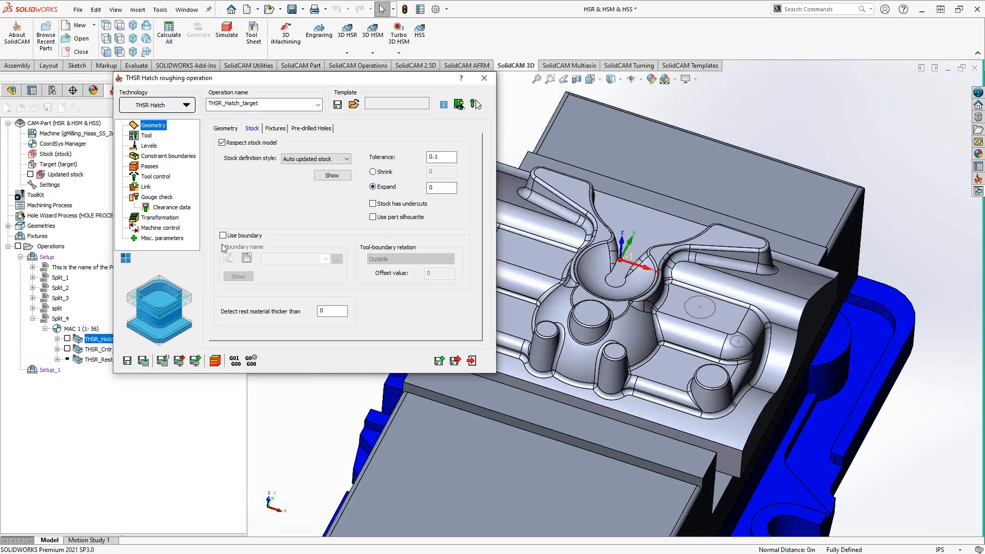
mouse_move(195, 301)
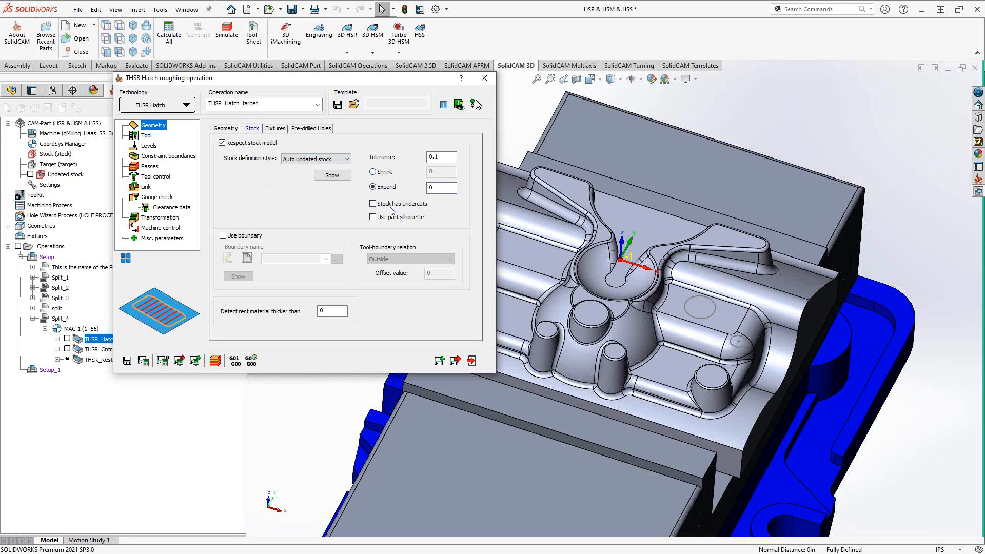
mouse_move(373, 216)
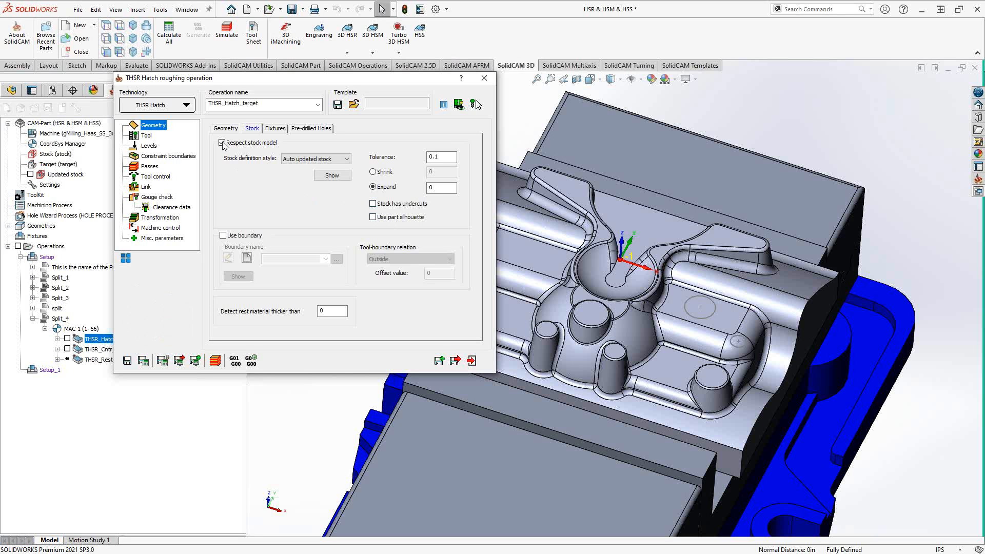
Uncheck Respect stock model on the Hatch operation's Stock tab.
click(222, 143)
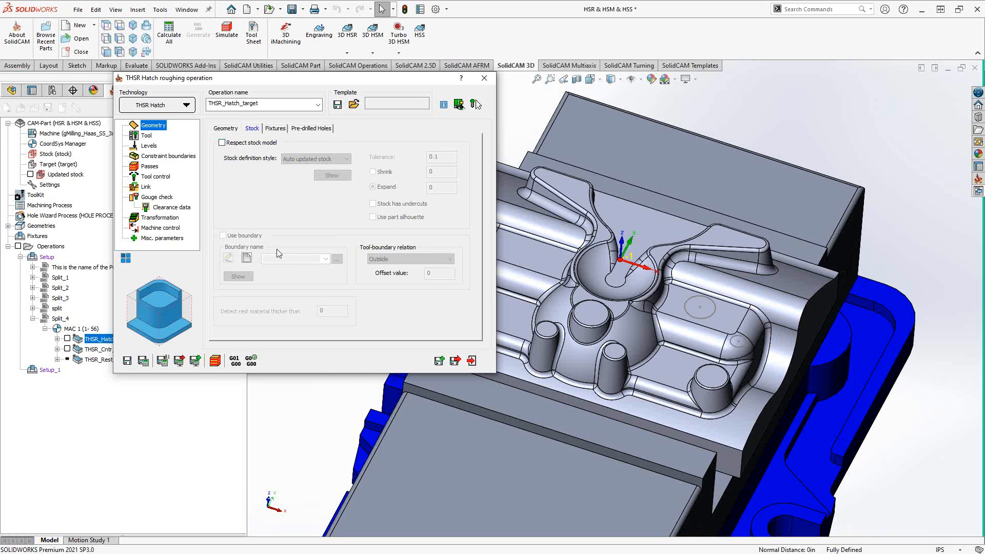
mouse_move(312, 198)
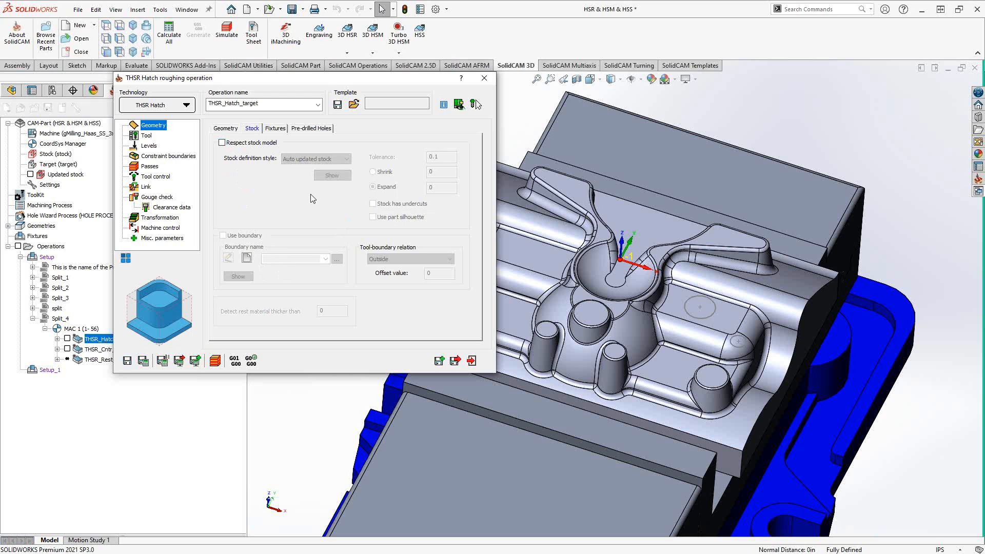
mouse_move(276, 140)
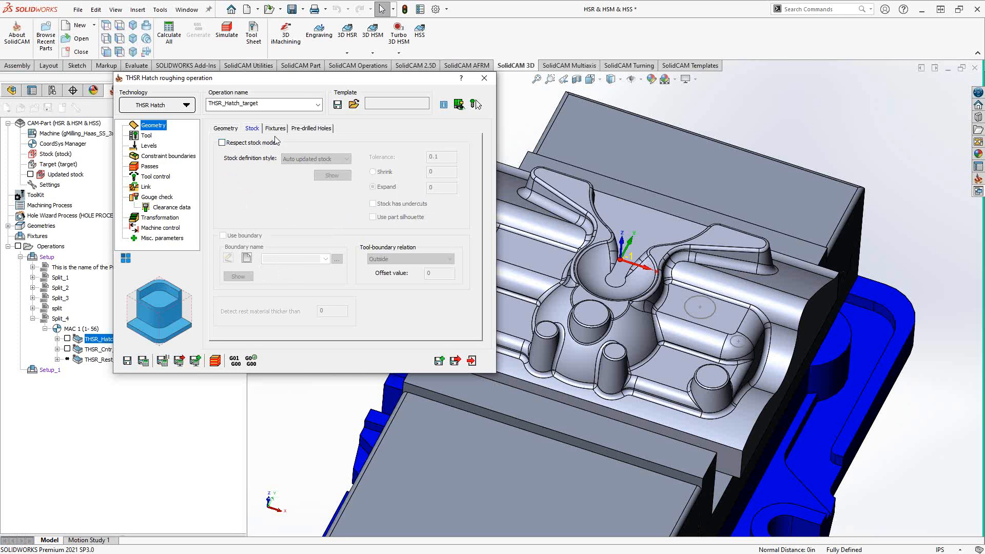
Show the Hatch fixtures: Kurt D675 fixture surface with a 0.000 global offset.
click(275, 128)
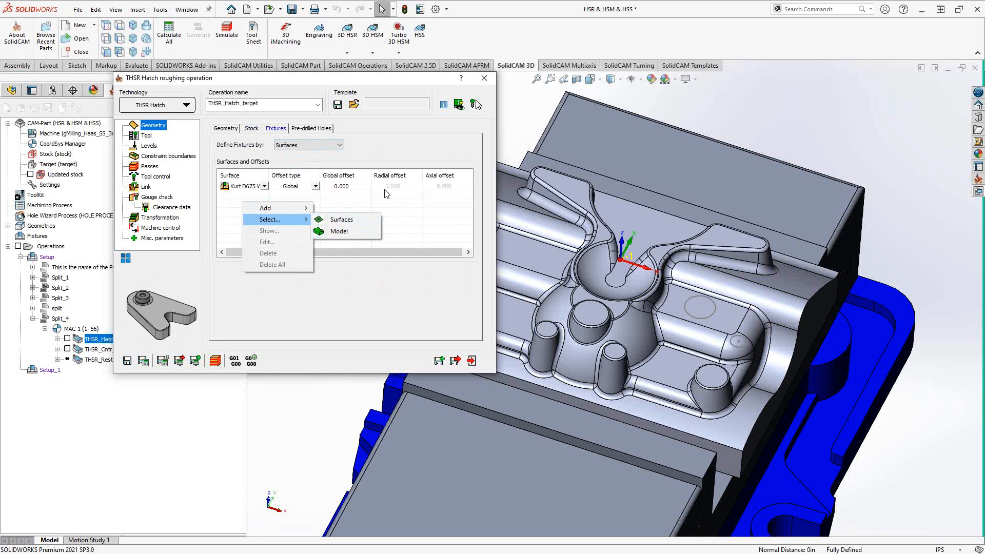
click(402, 143)
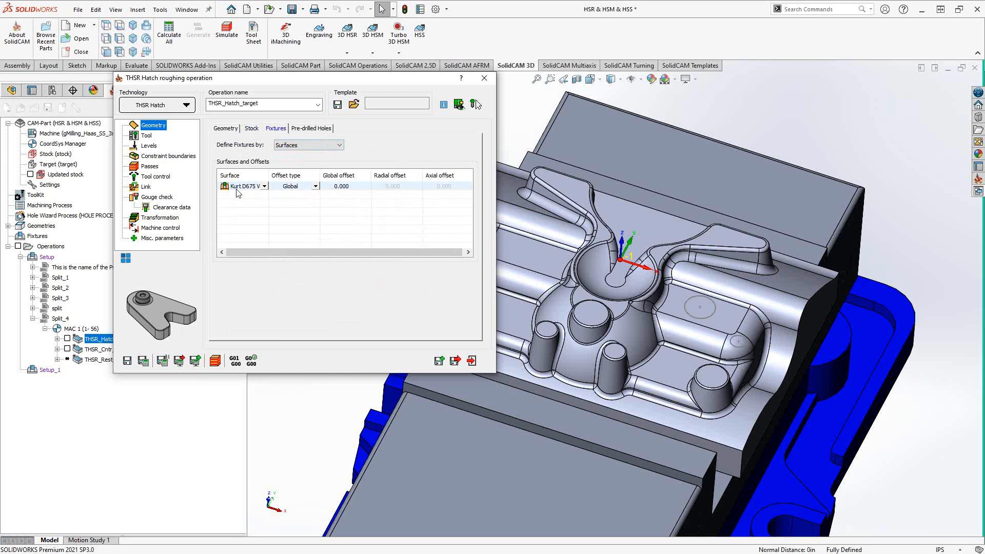
click(311, 128)
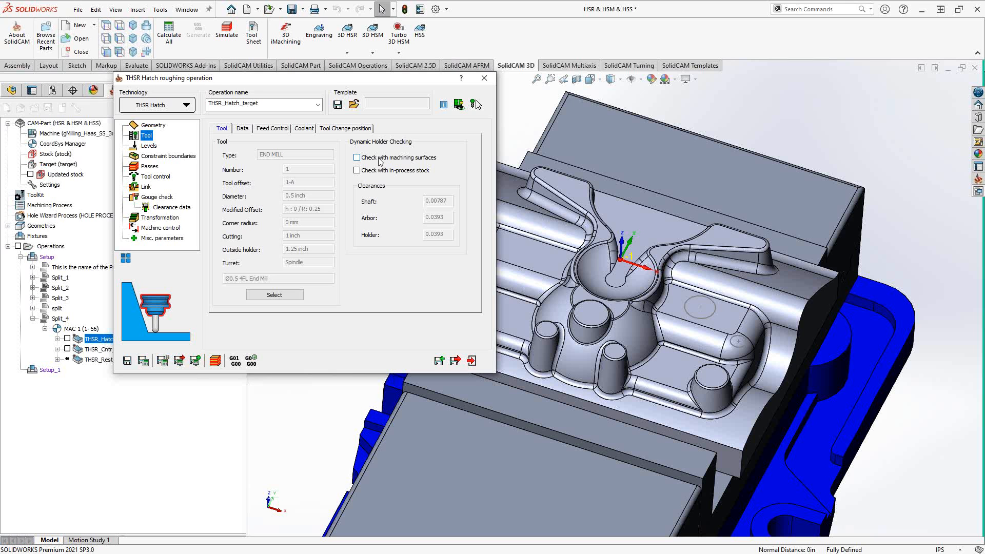
mouse_move(419, 168)
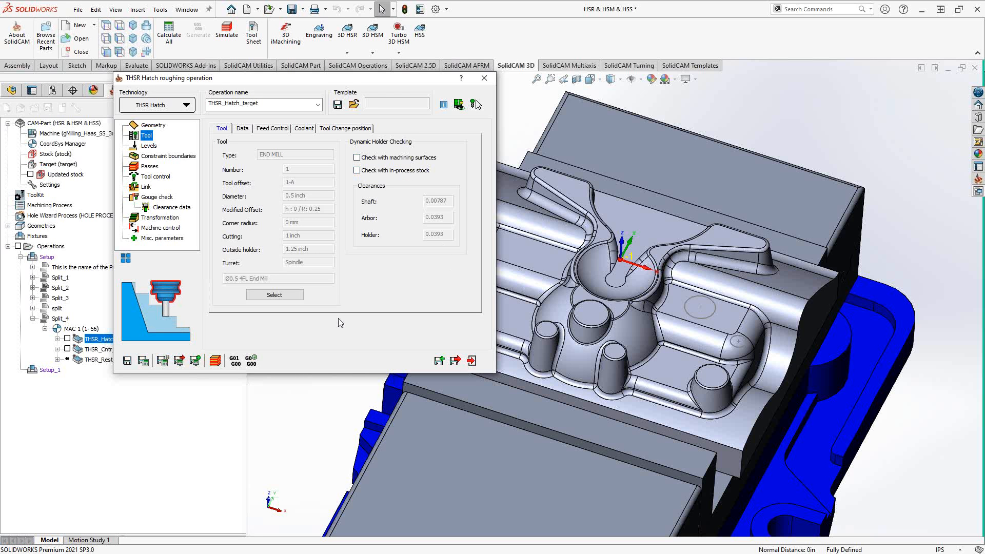
mouse_move(149, 302)
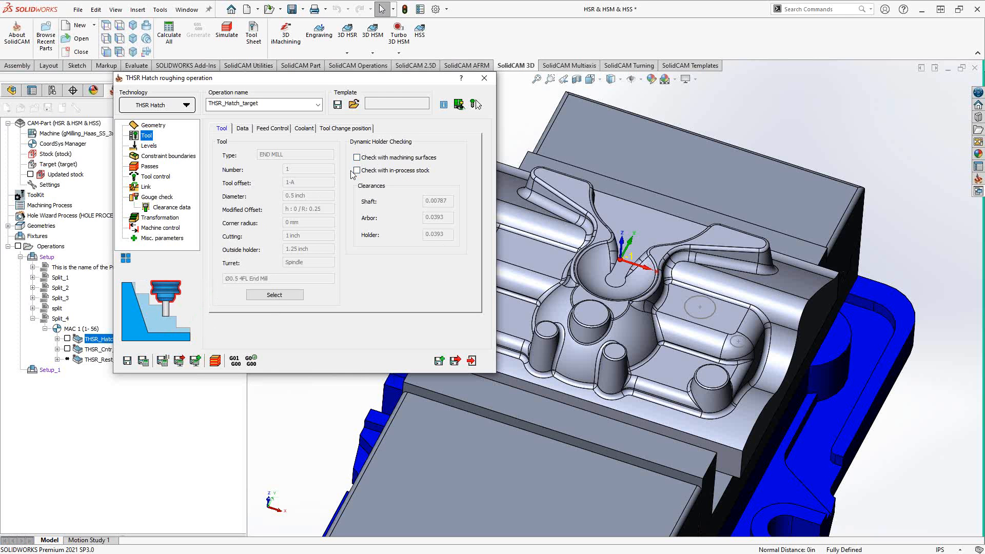
Review the tool's Data and Feed Control tabs, then view Levels with 0.8 retract.
click(243, 129)
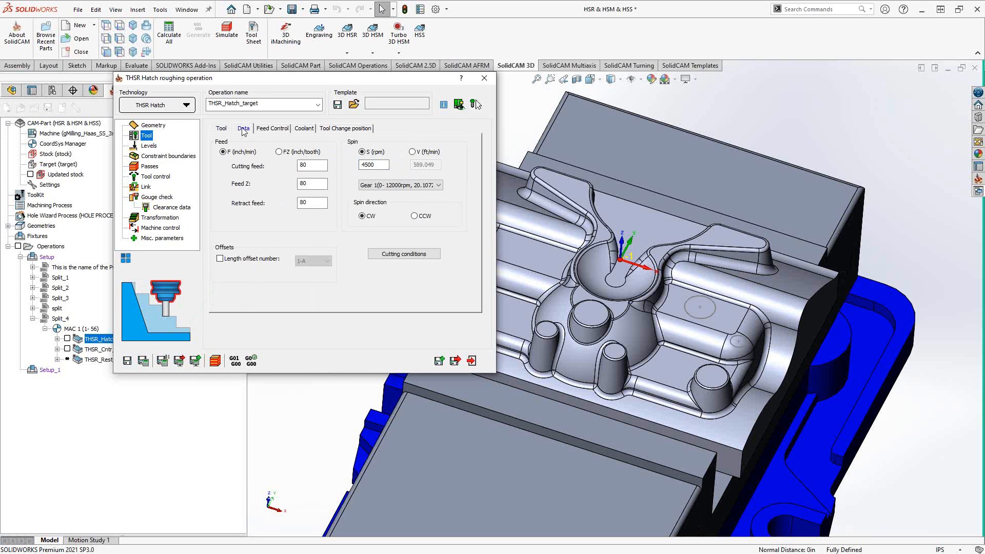
click(272, 128)
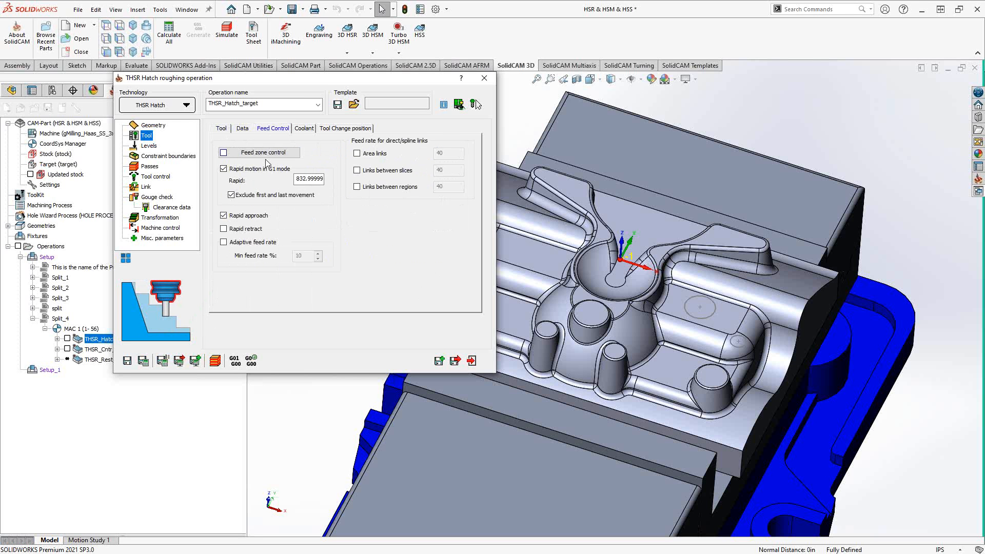
mouse_move(379, 213)
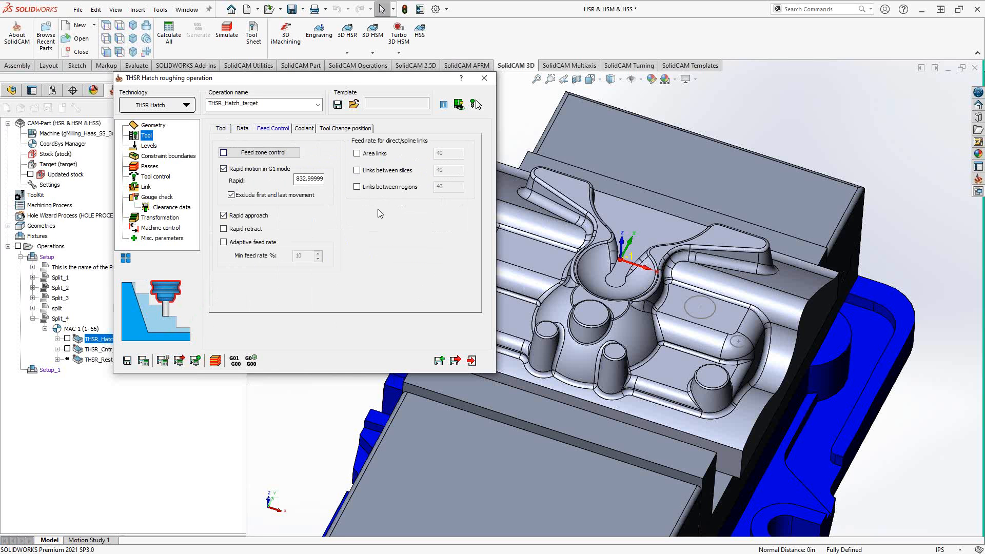
mouse_move(375, 222)
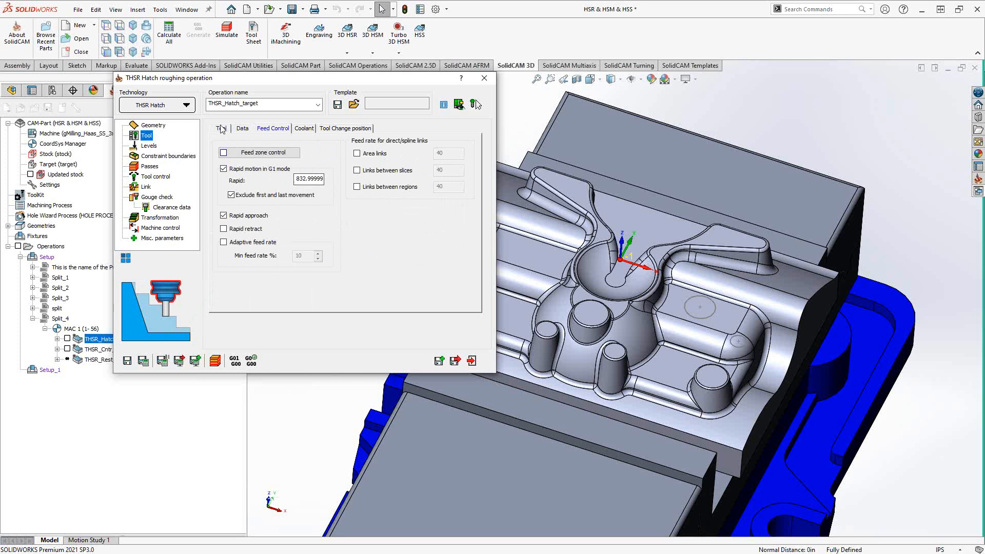
click(221, 128)
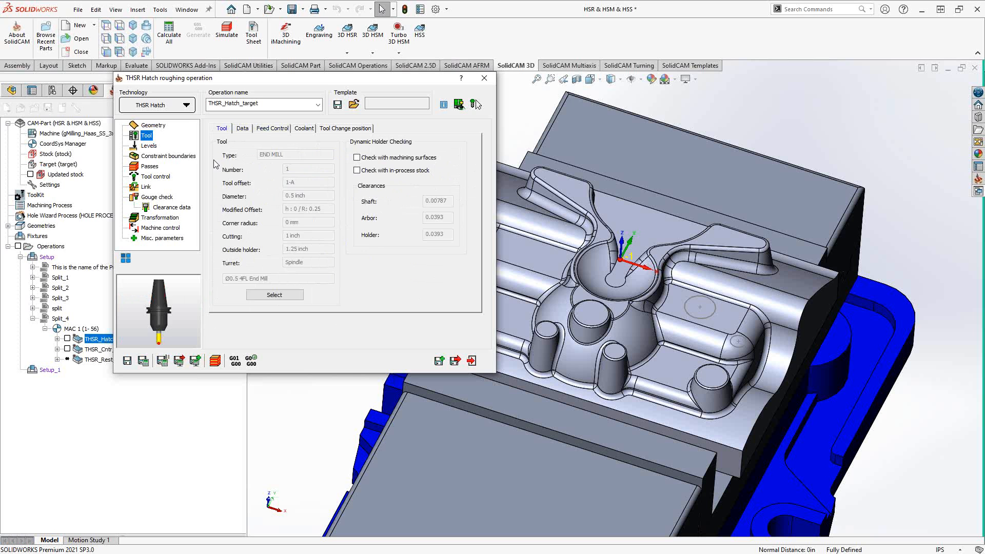
click(150, 146)
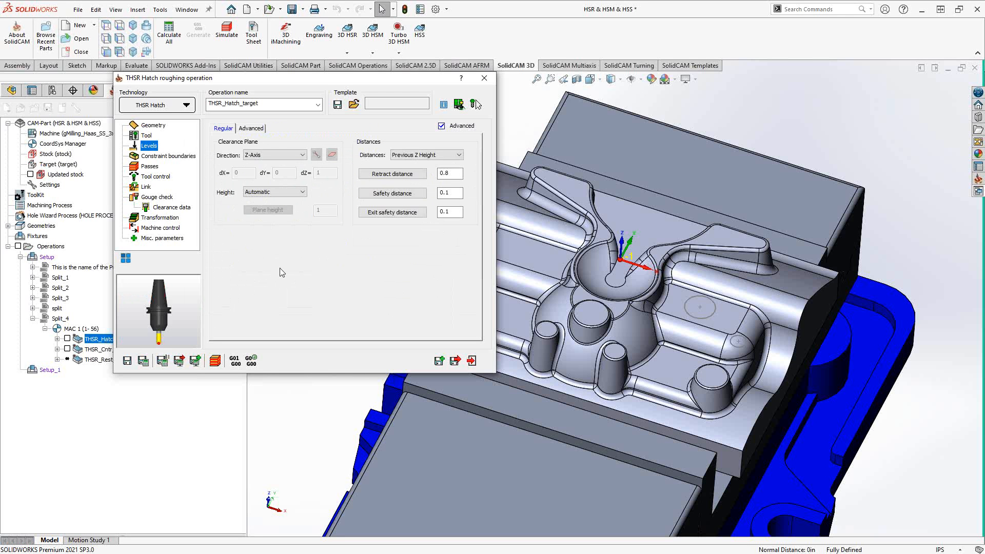
mouse_move(266, 244)
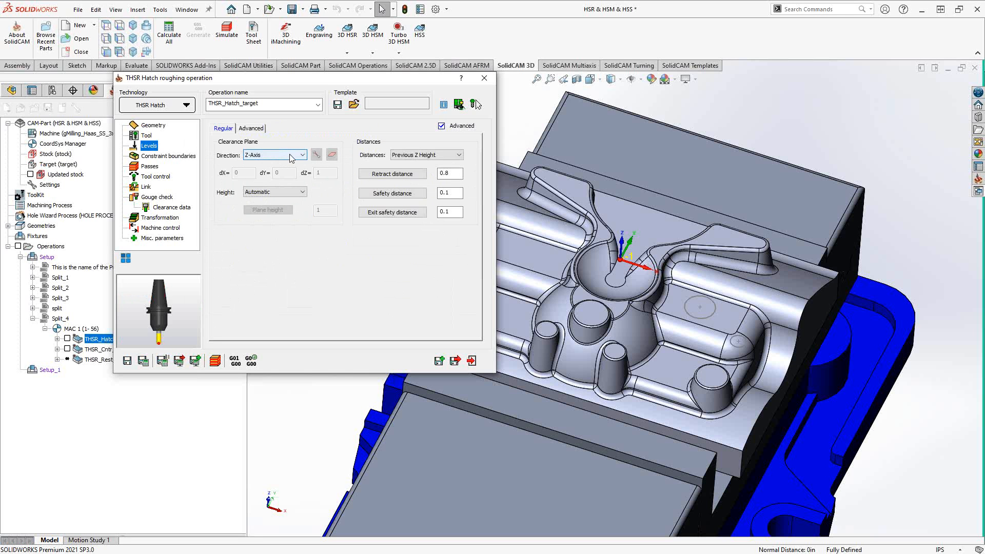
Keep Z-Axis as the clearance plane direction, then view the constraint boundaries.
click(300, 155)
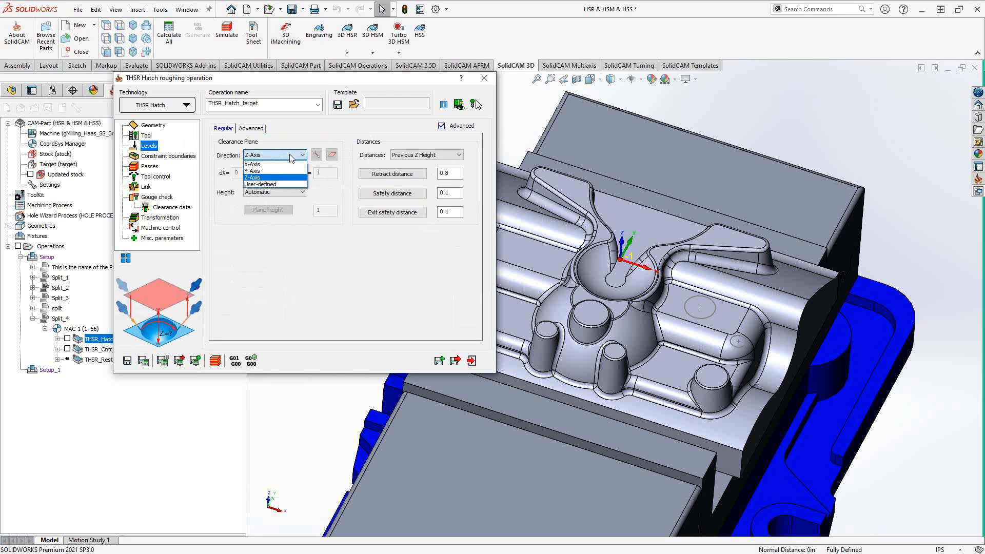
mouse_move(295, 286)
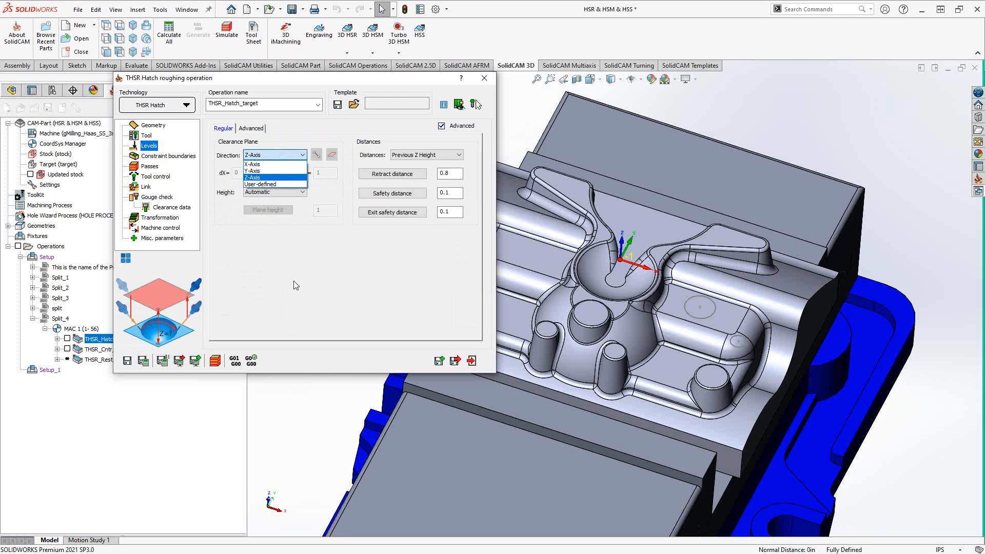
click(253, 177)
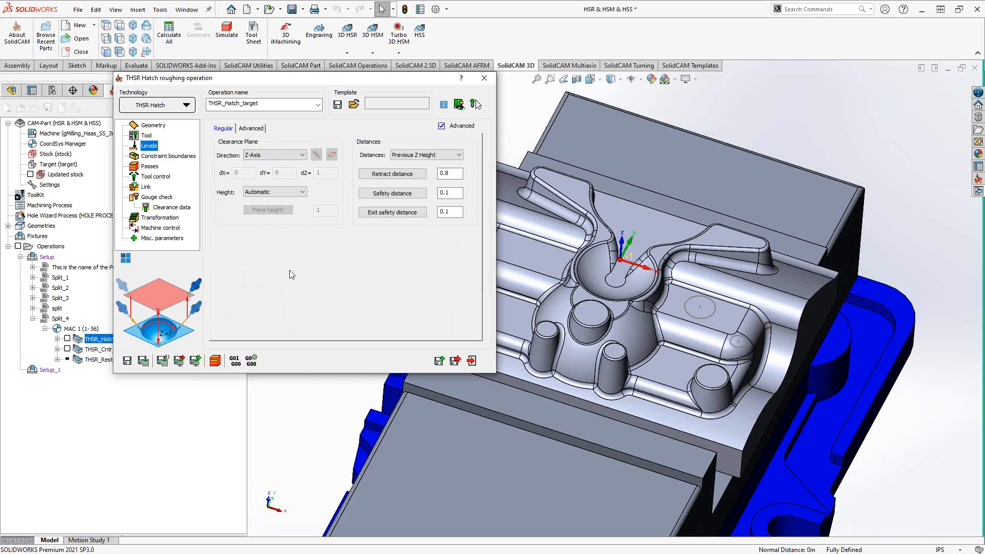
click(172, 156)
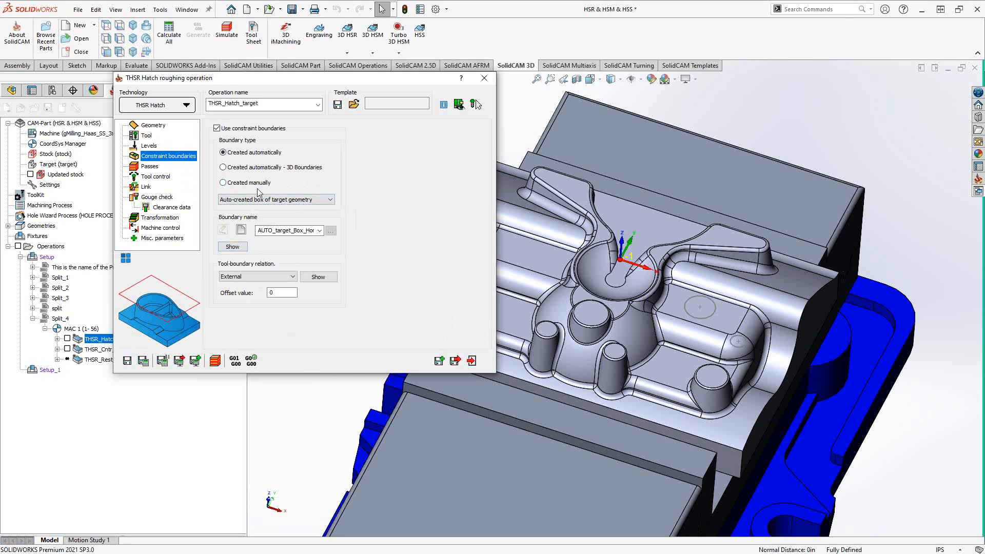
mouse_move(338, 197)
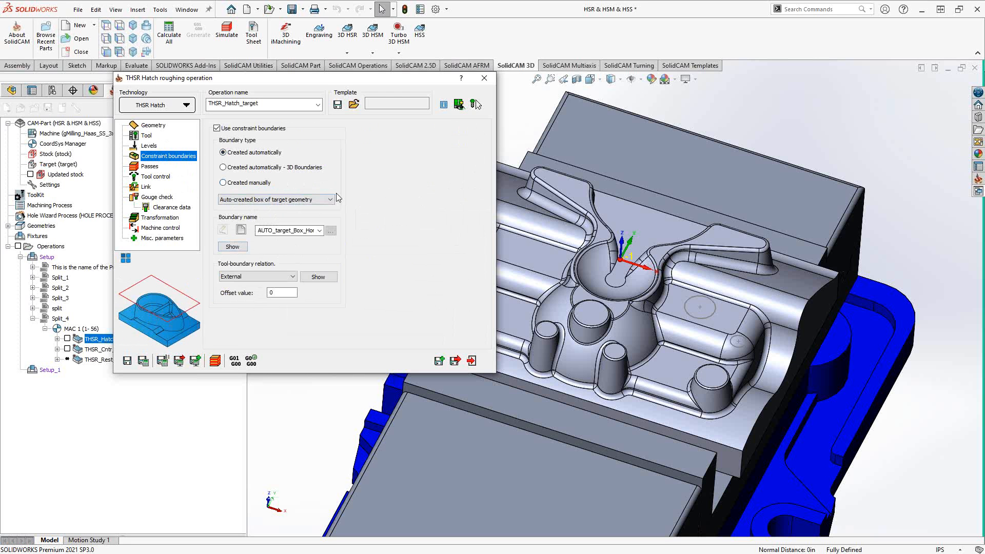
mouse_move(264, 169)
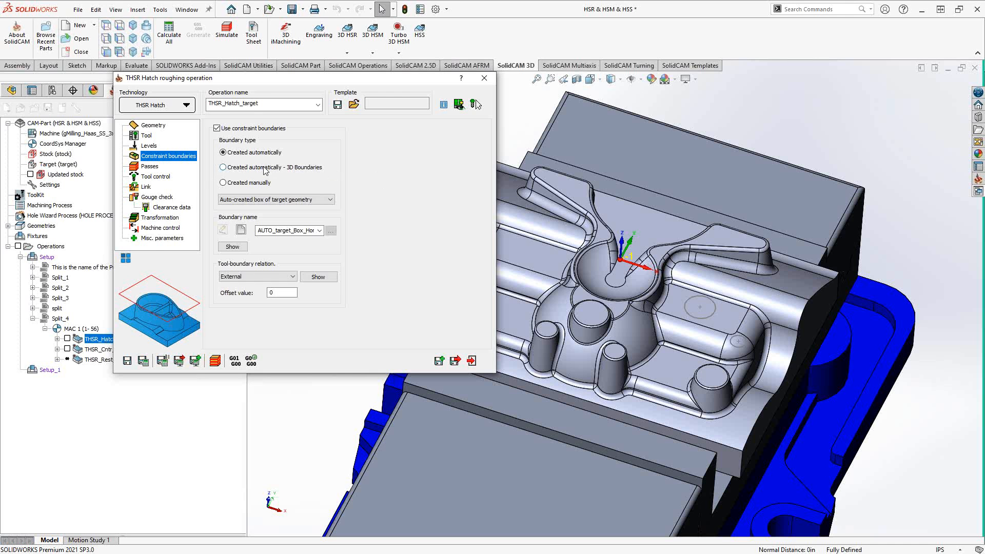
click(223, 167)
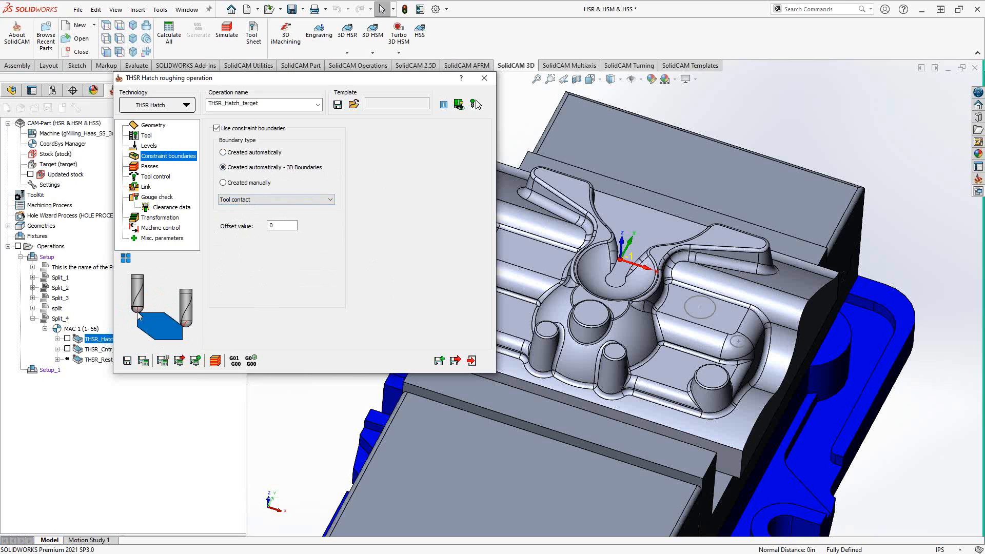
mouse_move(182, 332)
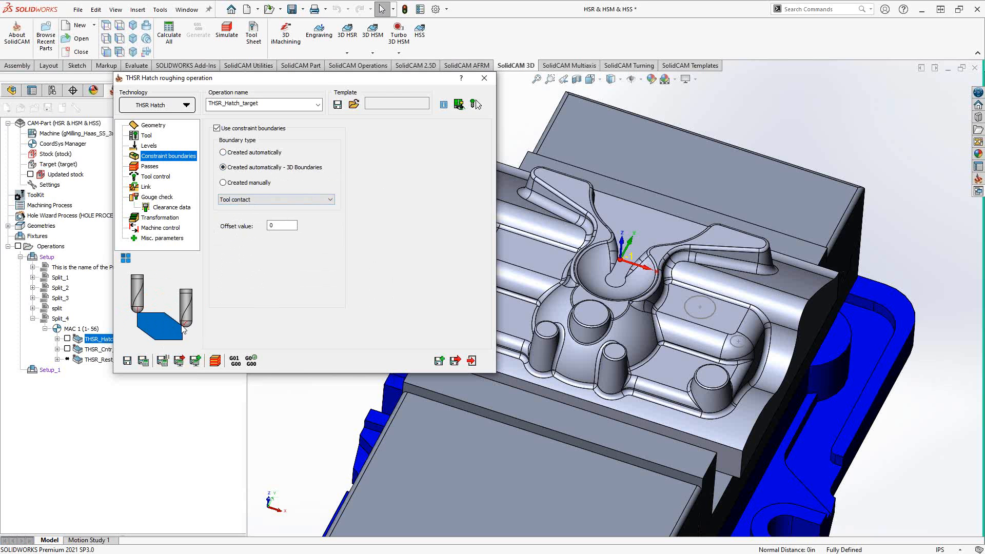
mouse_move(188, 331)
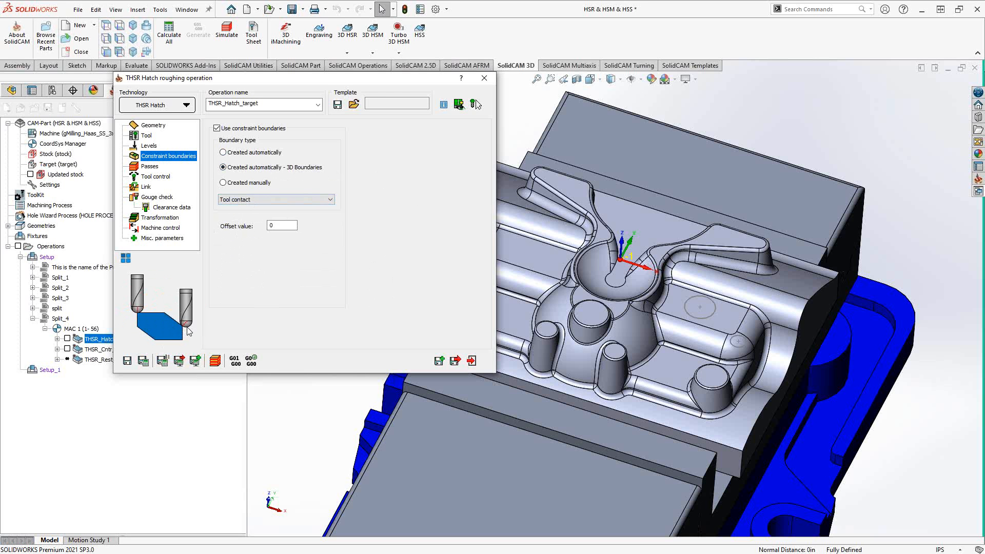
mouse_move(187, 333)
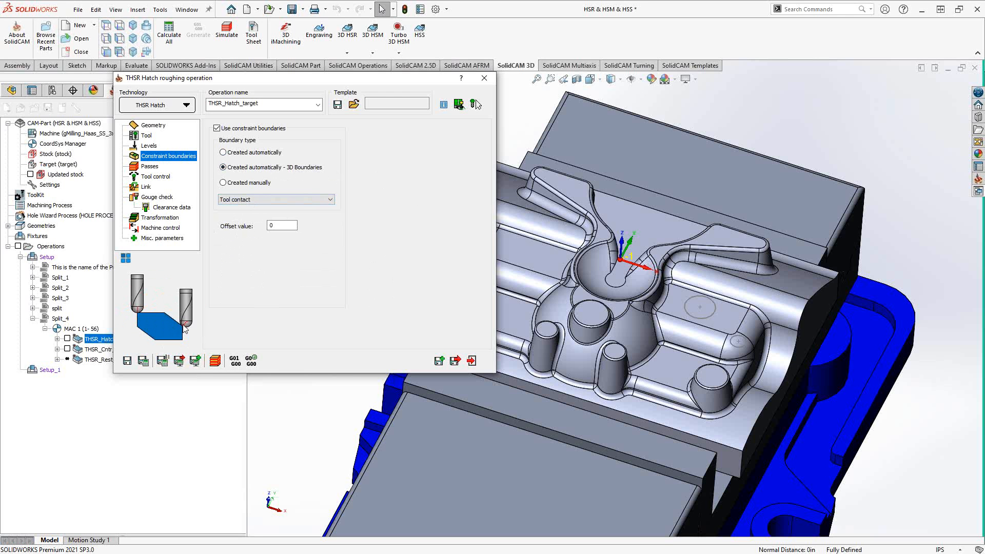
mouse_move(186, 328)
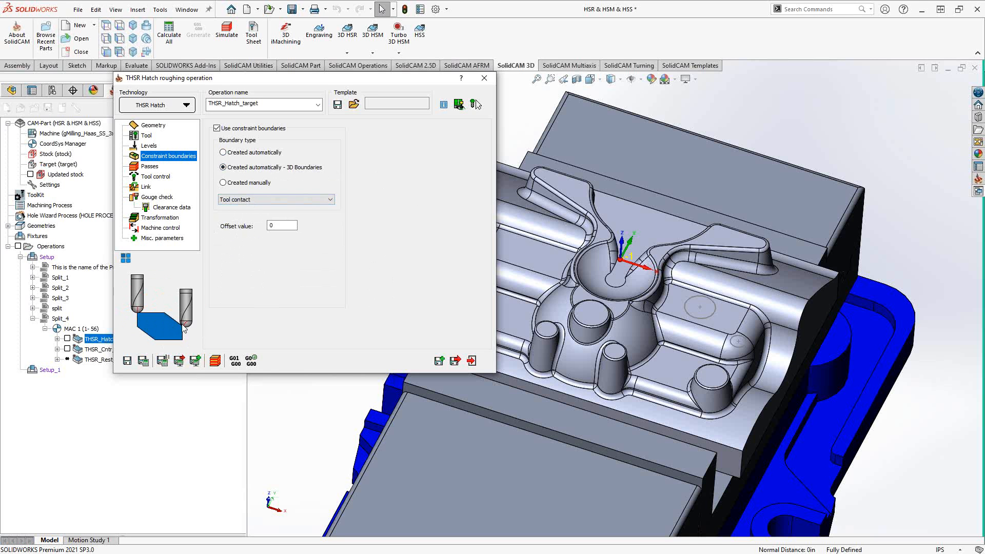
click(330, 199)
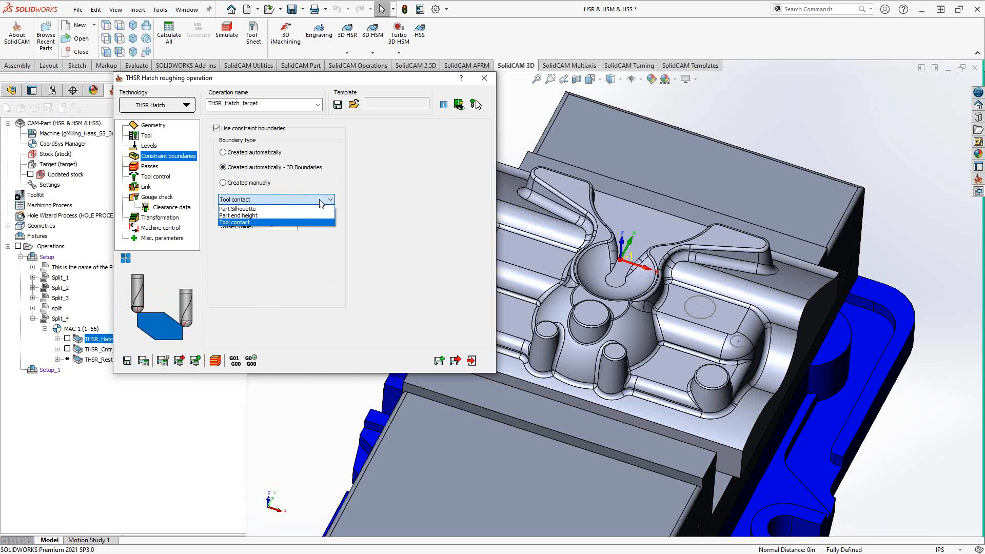
click(236, 209)
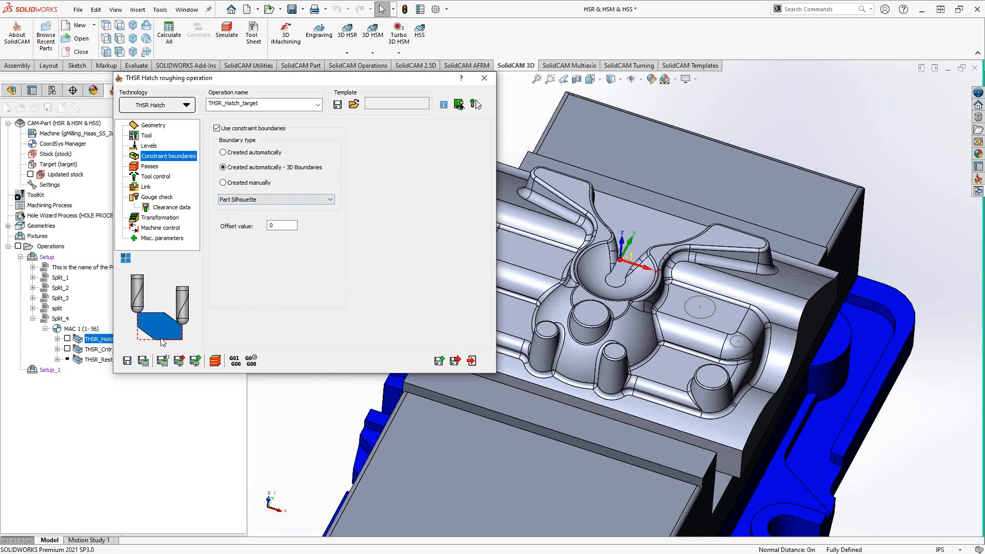
mouse_move(132, 335)
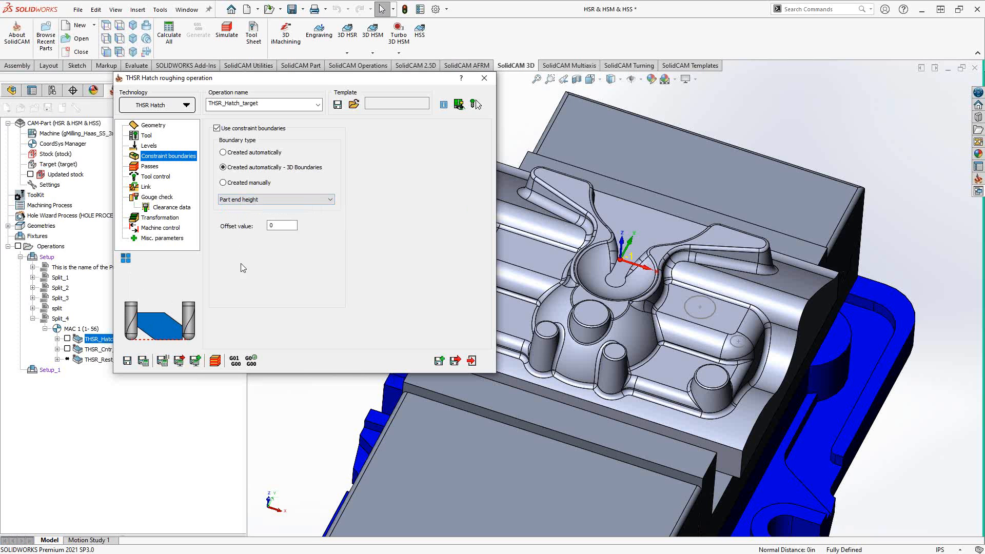
mouse_move(120, 348)
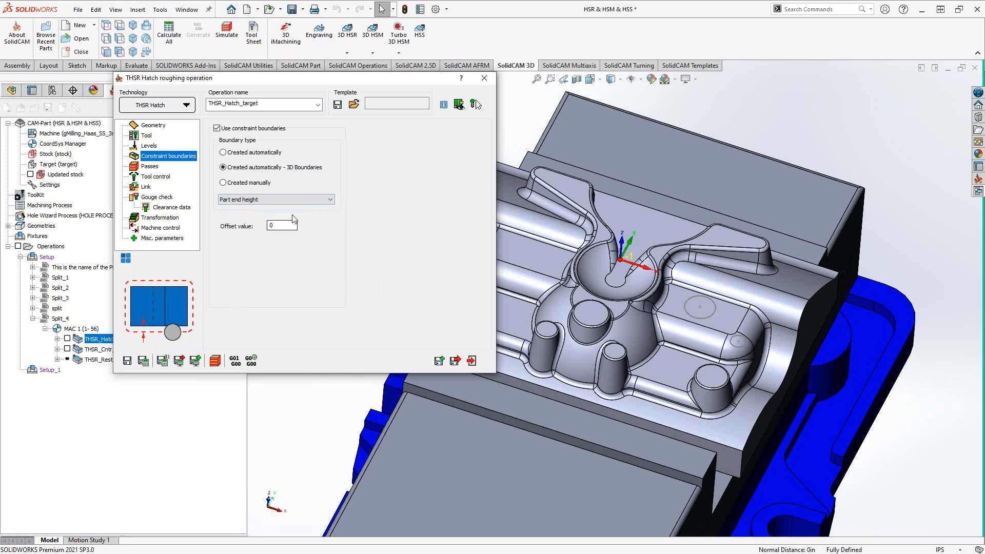
mouse_move(334, 251)
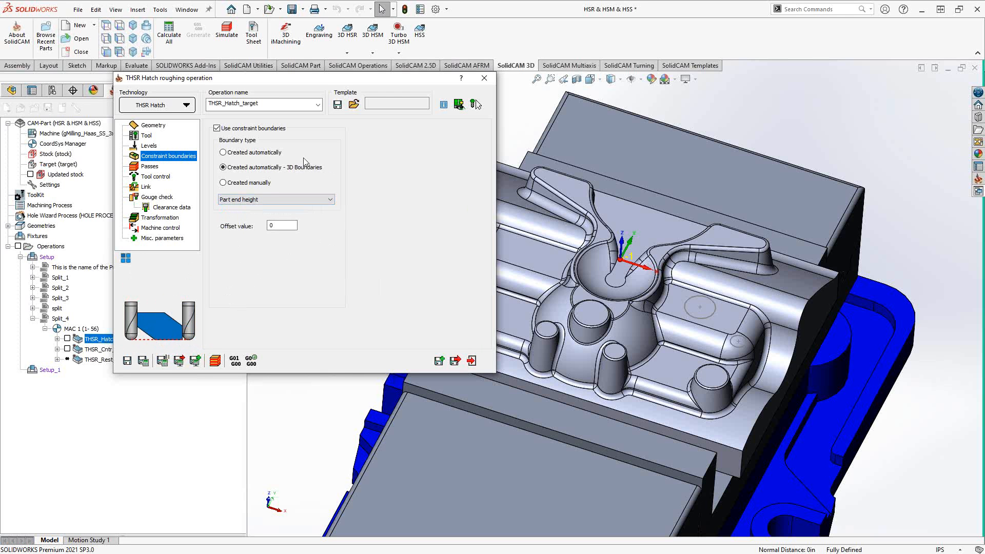
click(223, 152)
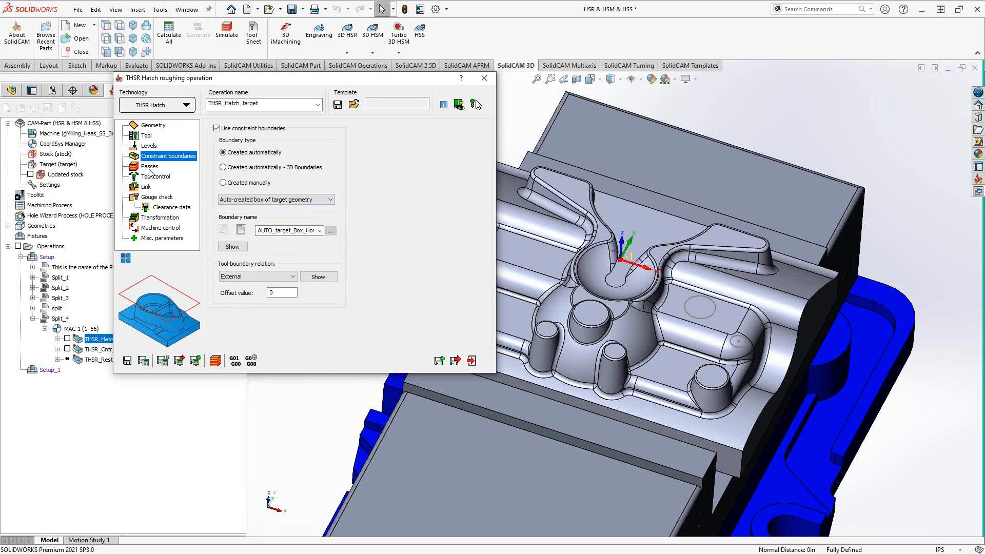
On the Passes page, try user-defined target machining limits, then restore Automatic limits.
click(149, 166)
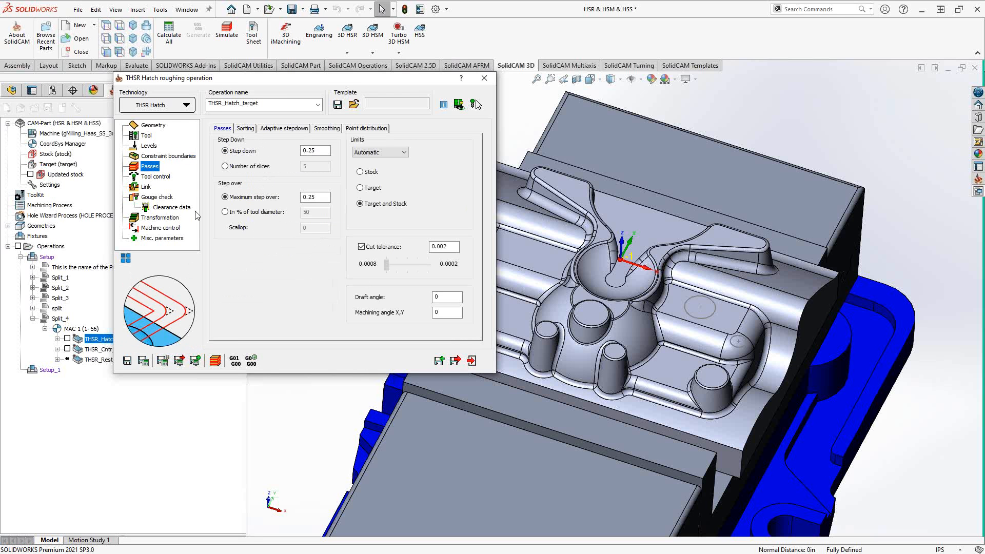
mouse_move(264, 279)
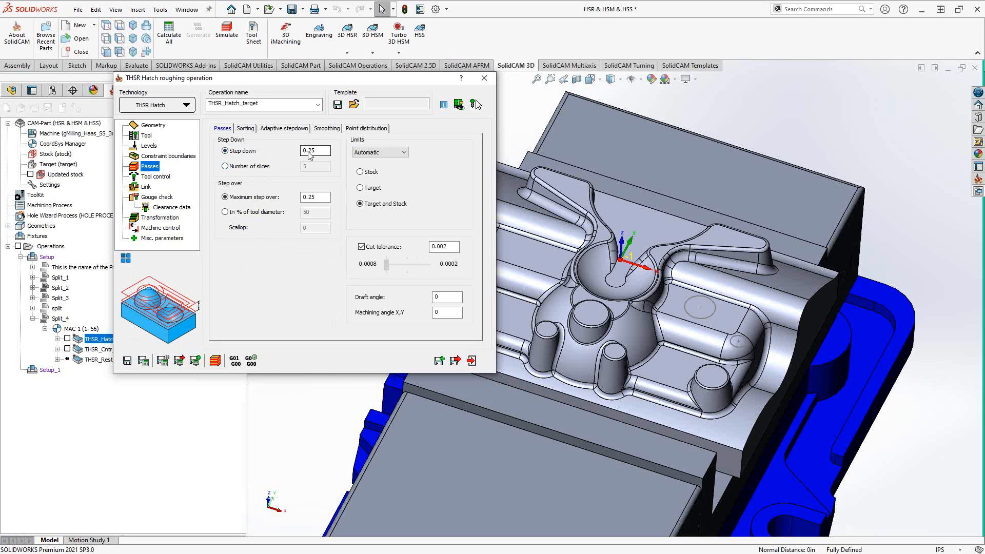
mouse_move(251, 215)
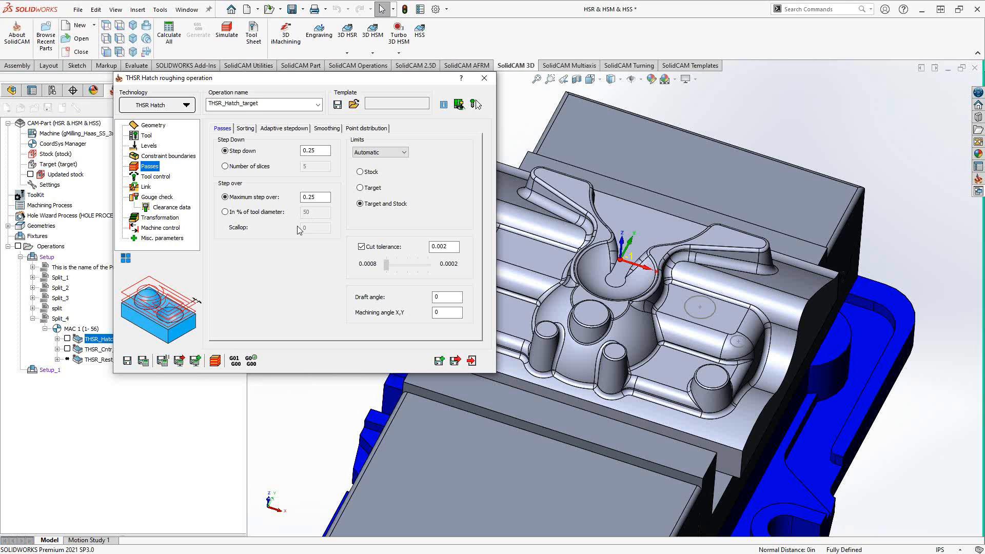
mouse_move(283, 232)
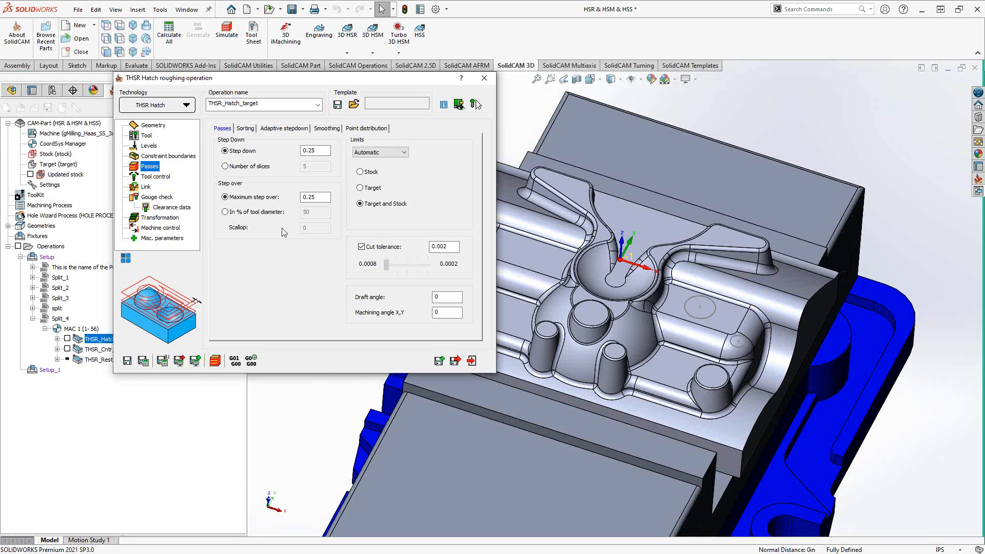
mouse_move(268, 238)
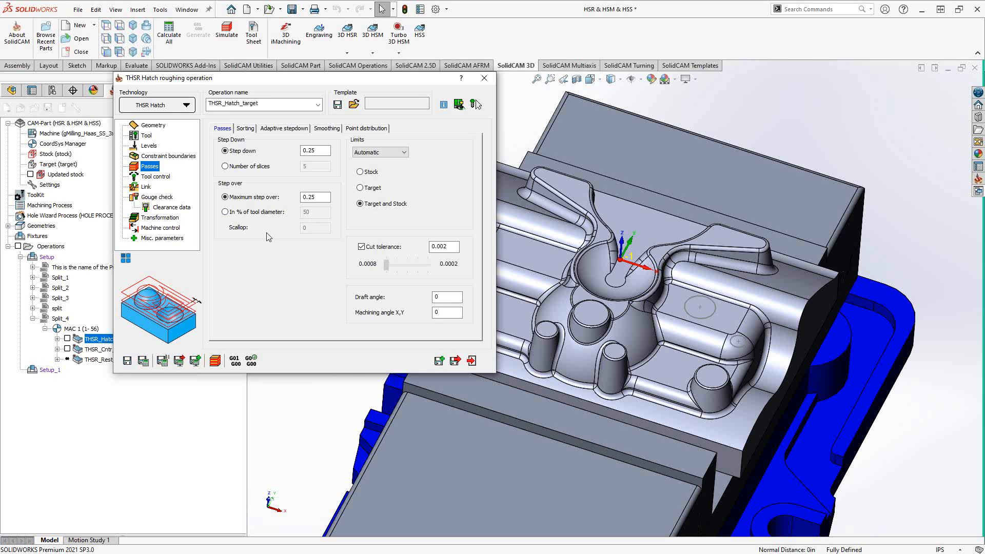
mouse_move(420, 188)
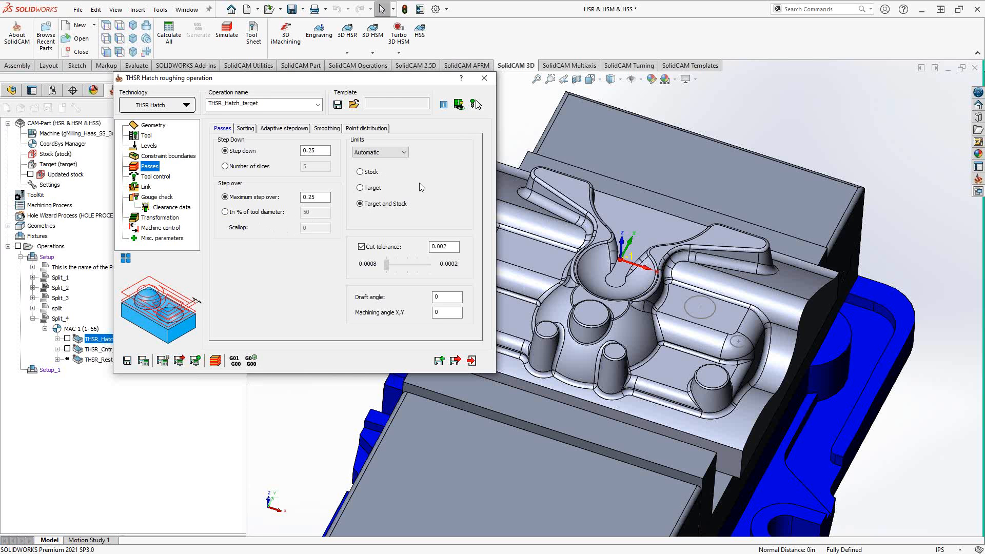
click(379, 151)
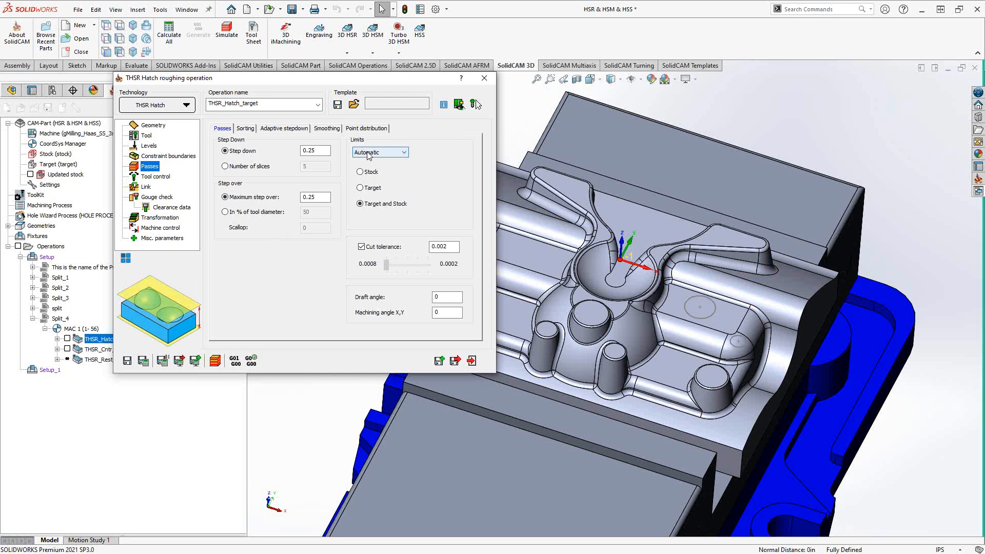
mouse_move(415, 172)
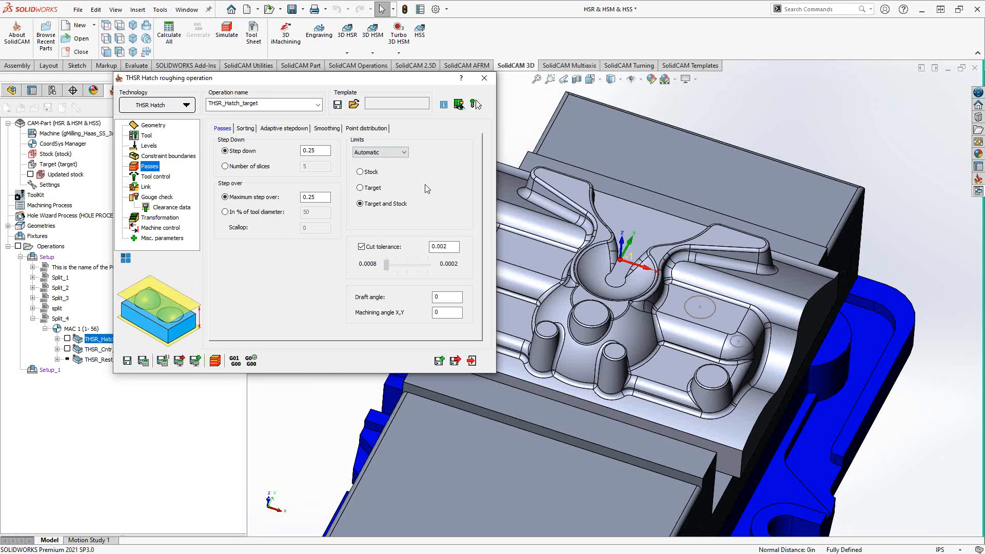
mouse_move(380, 212)
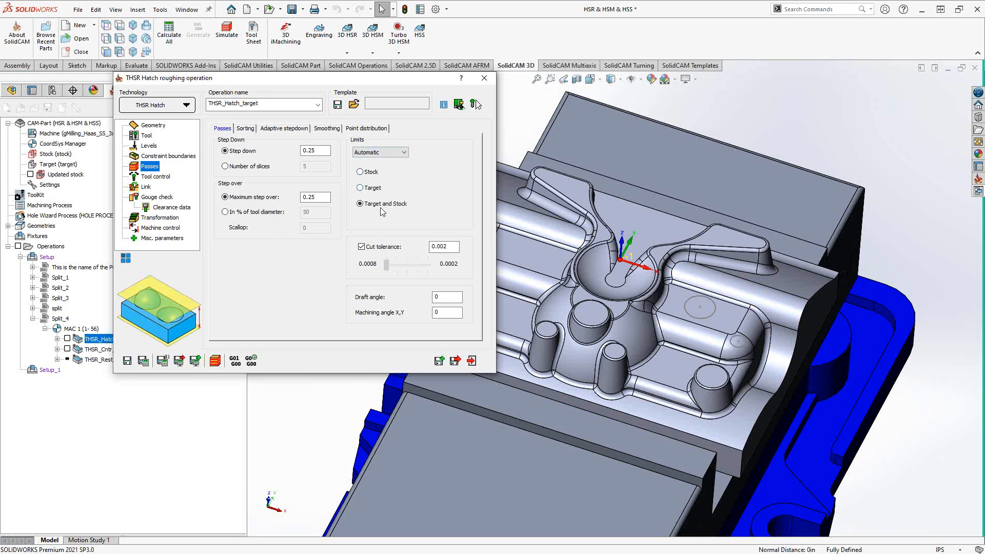
click(380, 152)
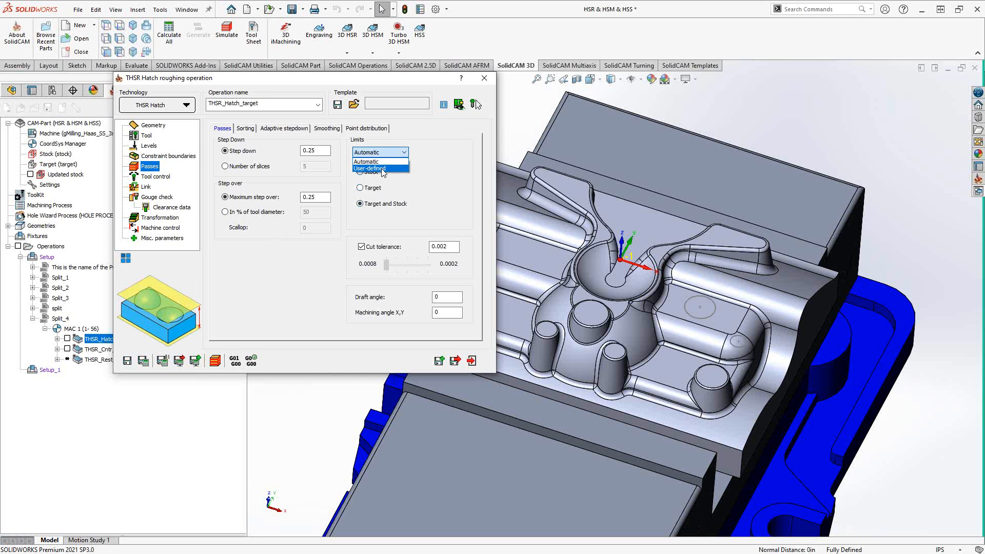
click(370, 168)
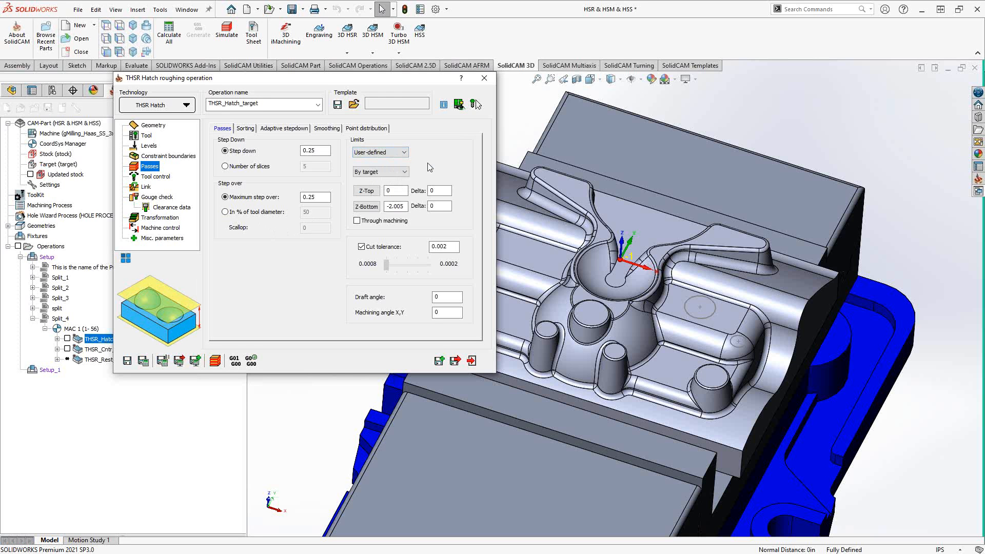
click(401, 171)
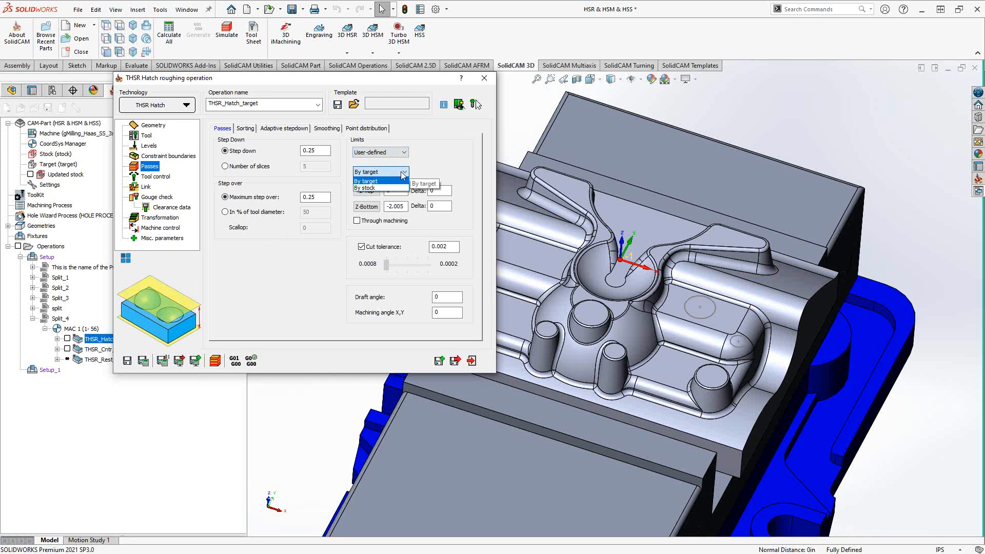
click(367, 181)
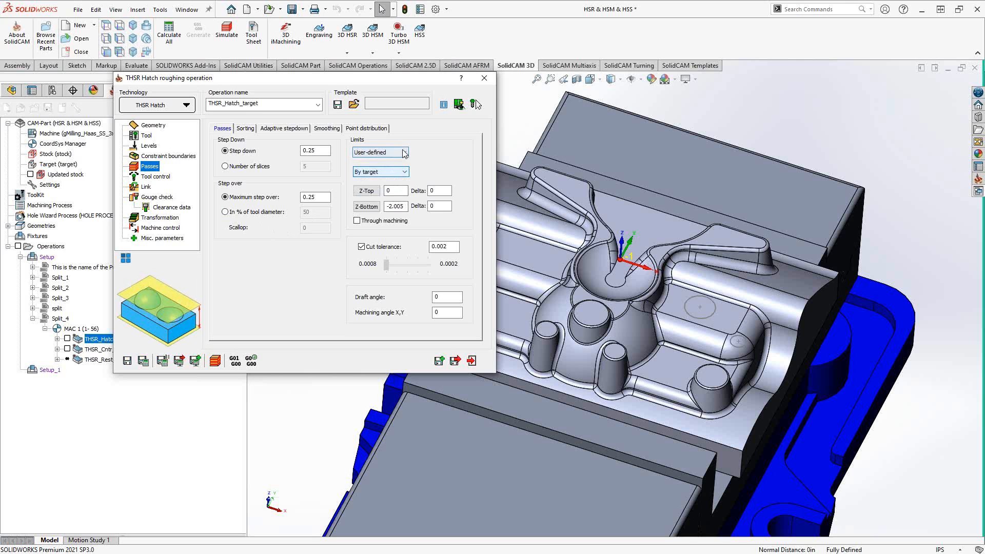
click(405, 152)
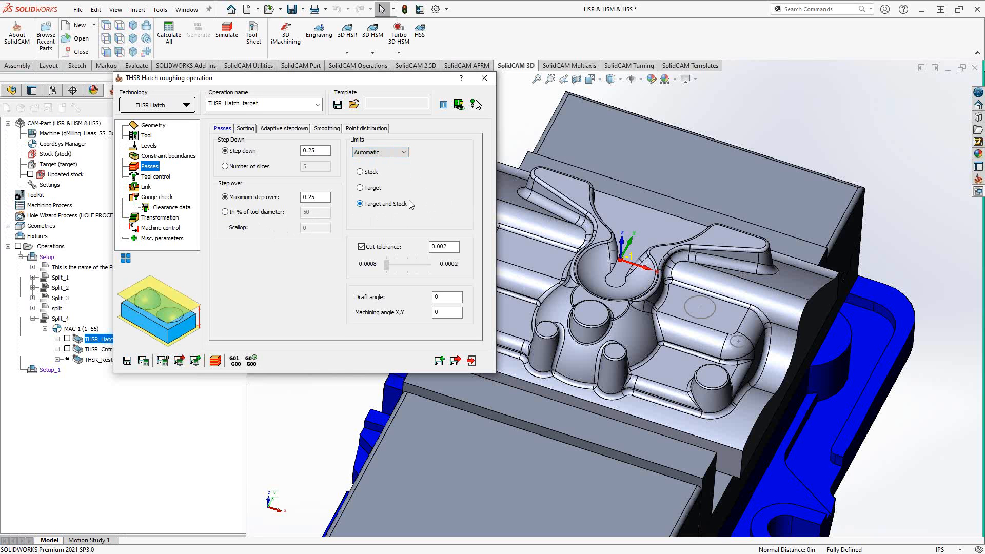
mouse_move(414, 225)
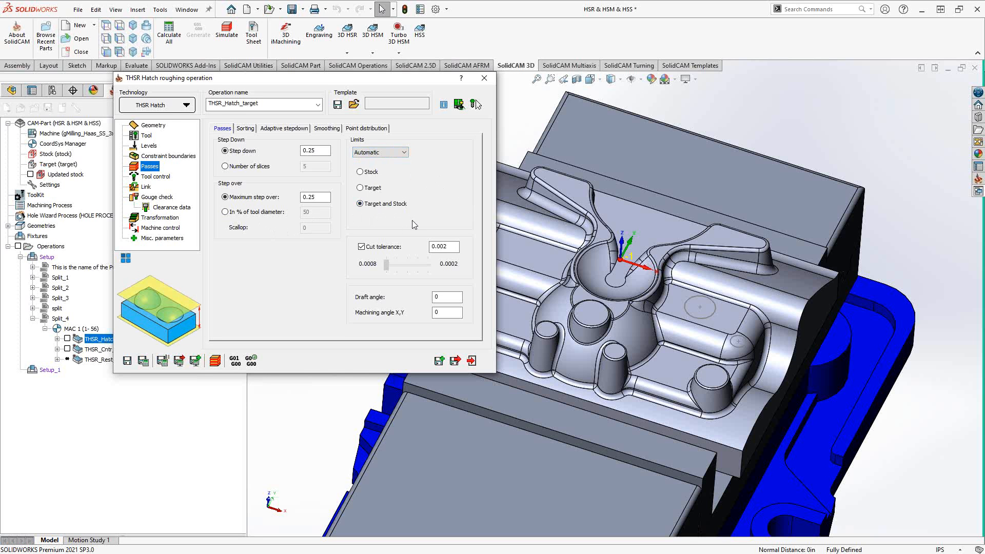
click(245, 128)
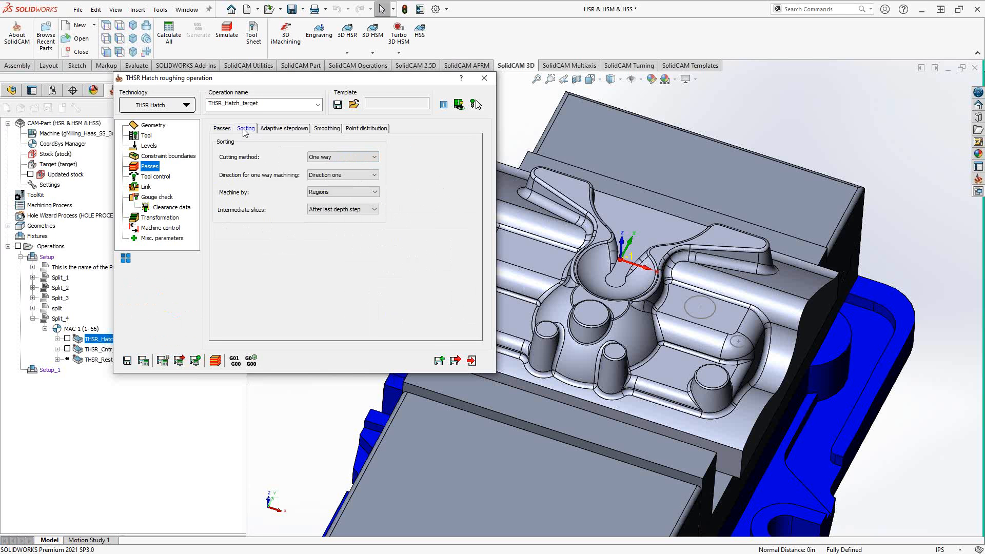
mouse_move(162, 125)
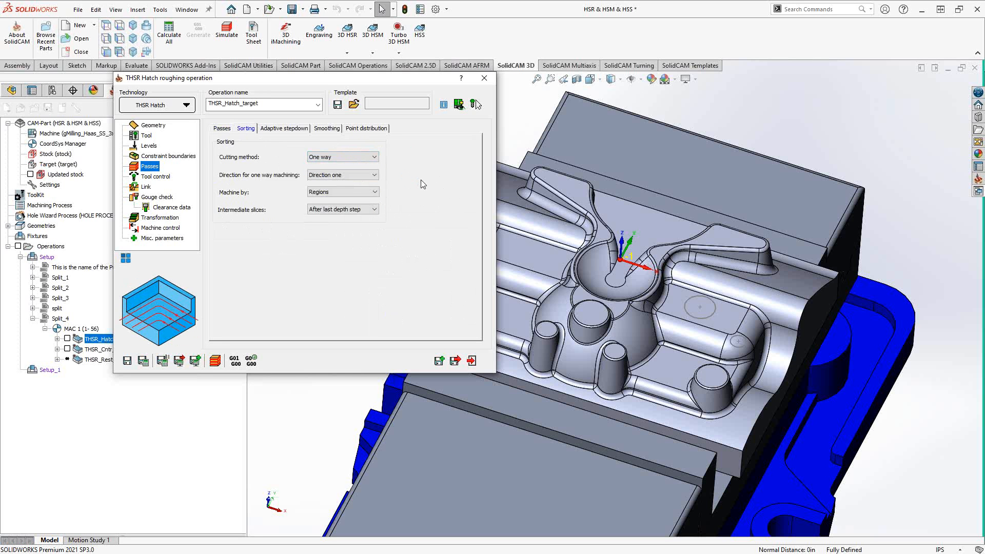
Try Direction two and Lanes, then restore one-way Direction one machined by Regions.
click(375, 175)
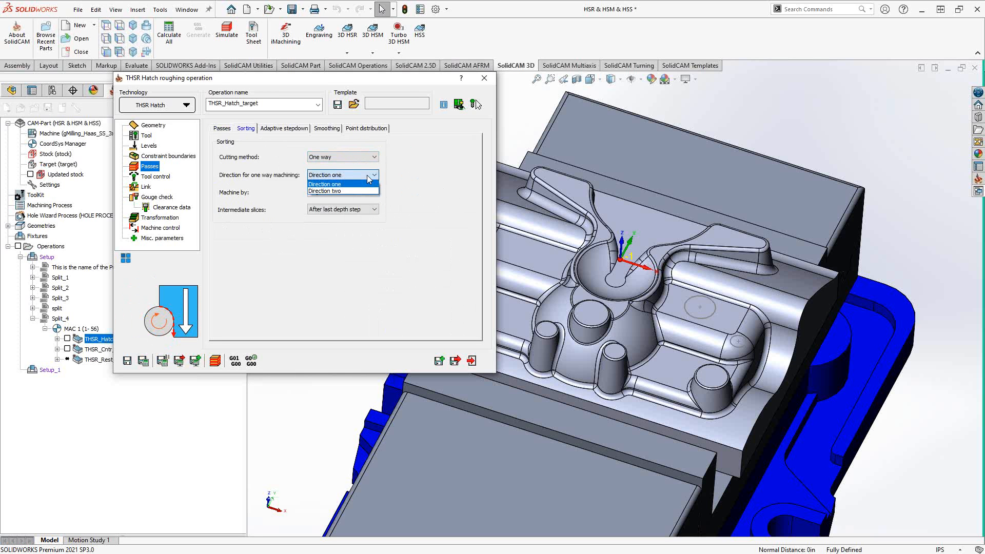
click(326, 184)
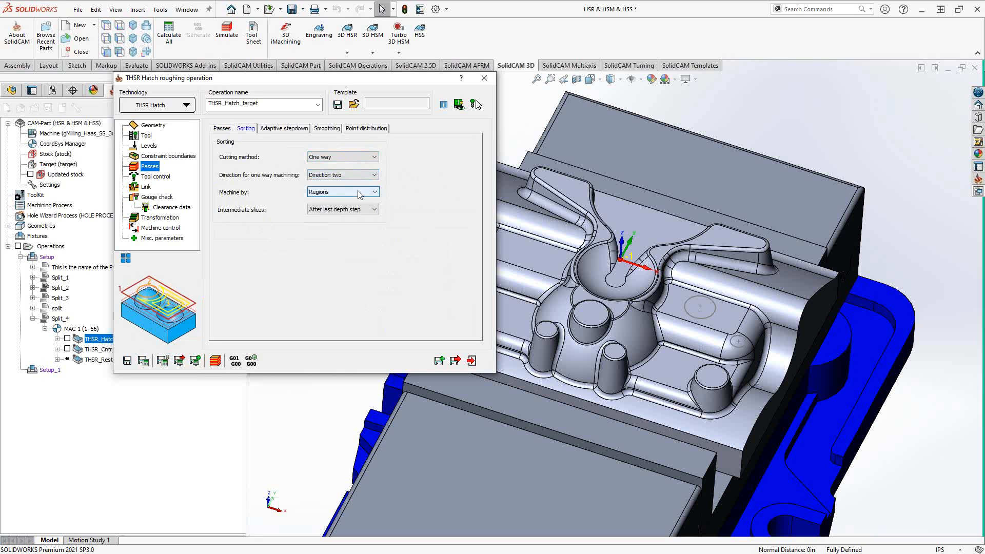
click(376, 175)
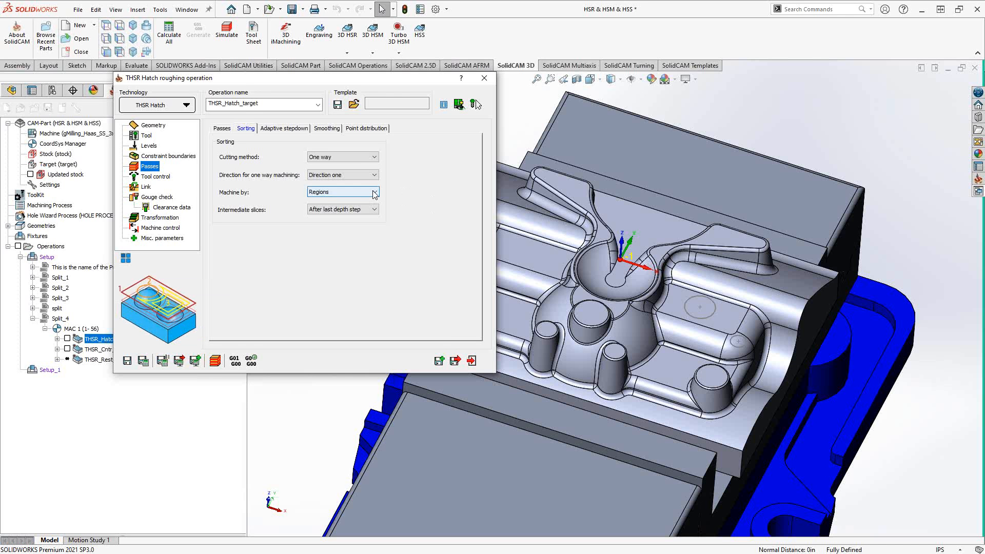
click(373, 193)
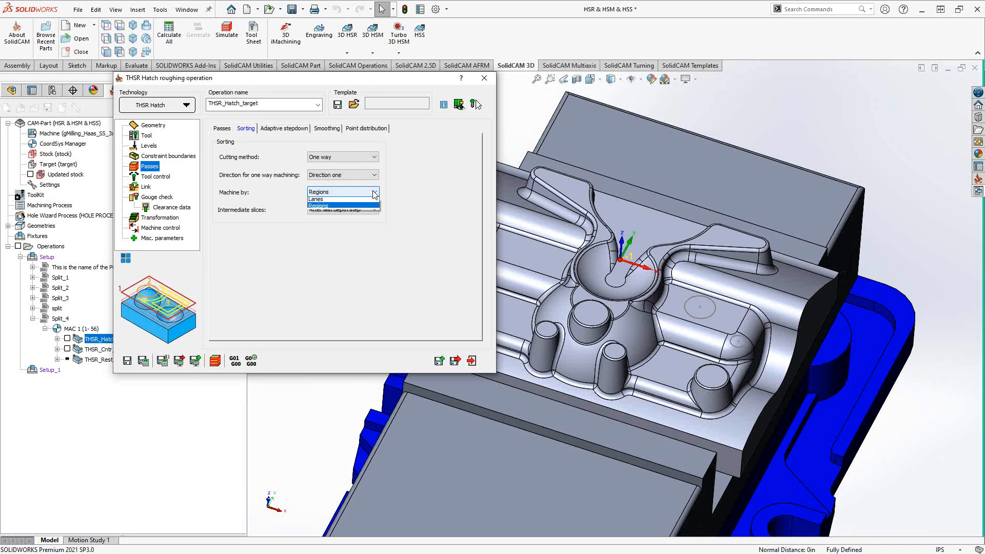
mouse_move(343, 201)
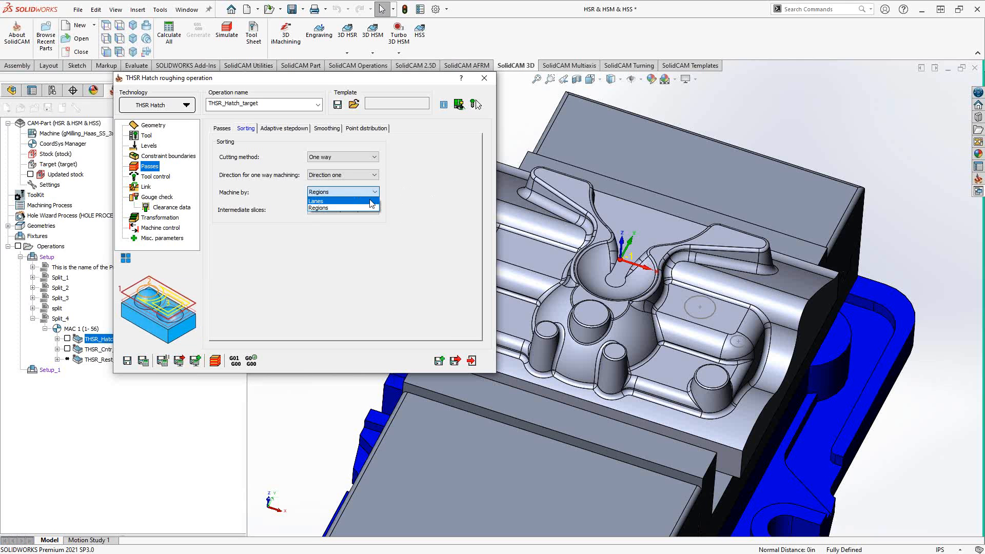
click(316, 201)
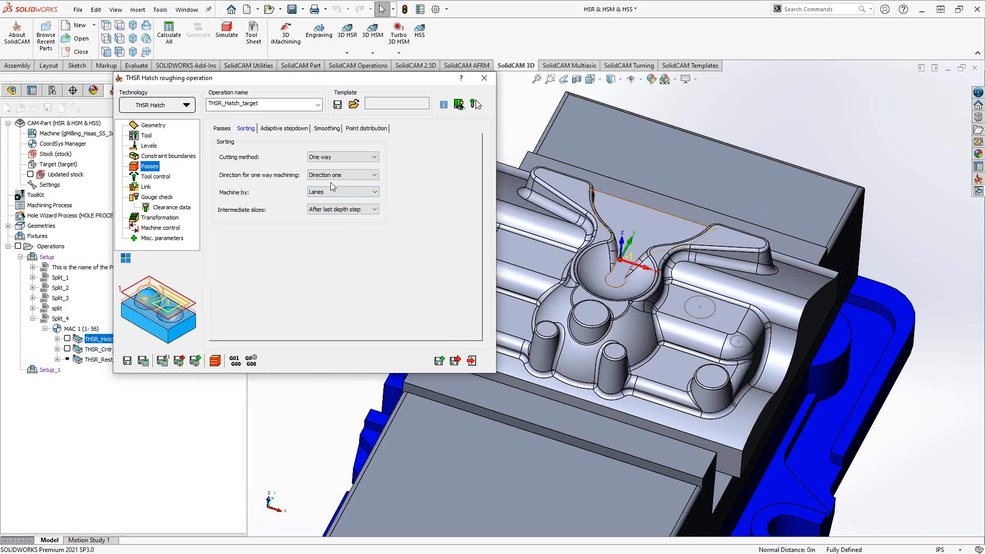
click(342, 192)
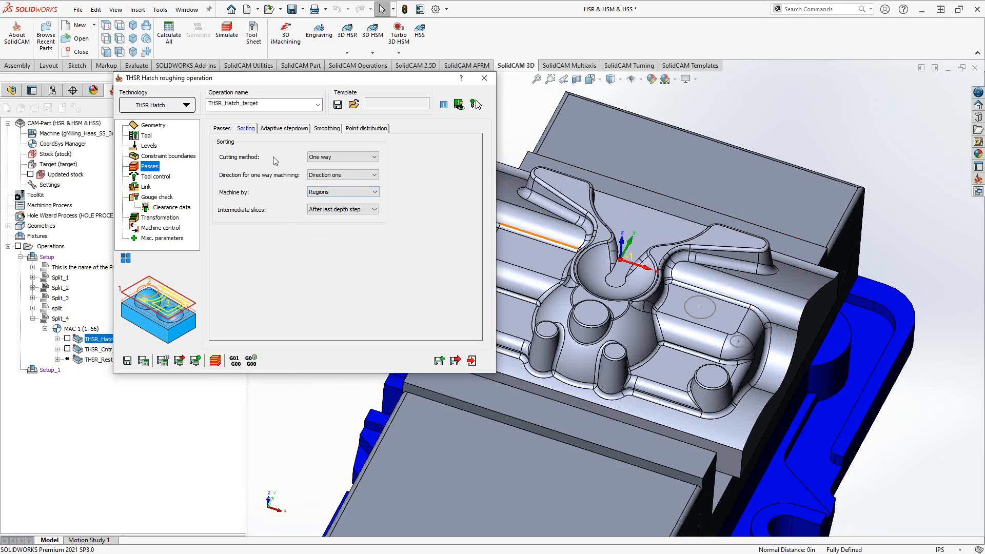
mouse_move(283, 132)
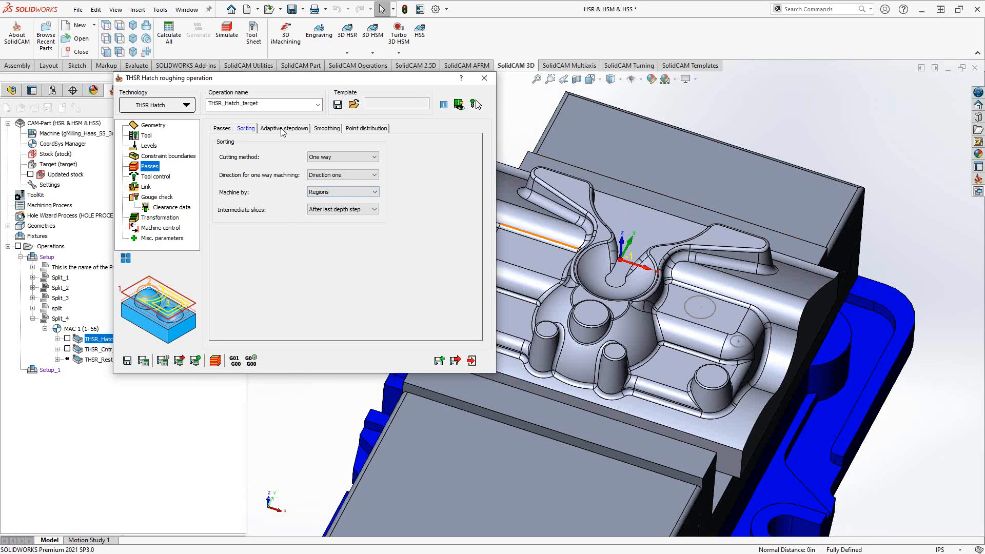
mouse_move(327, 222)
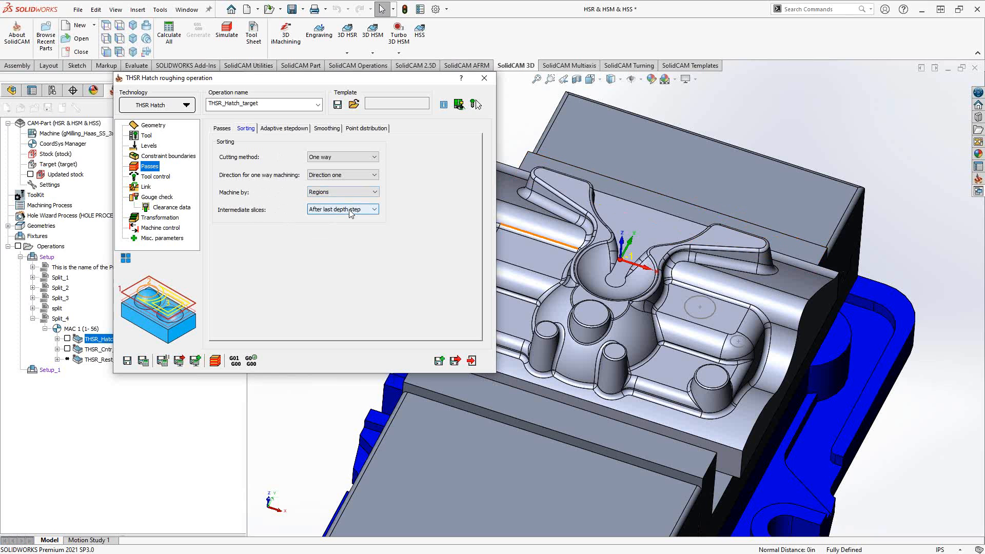
Keep intermediate slices cut after the last depth step.
click(373, 210)
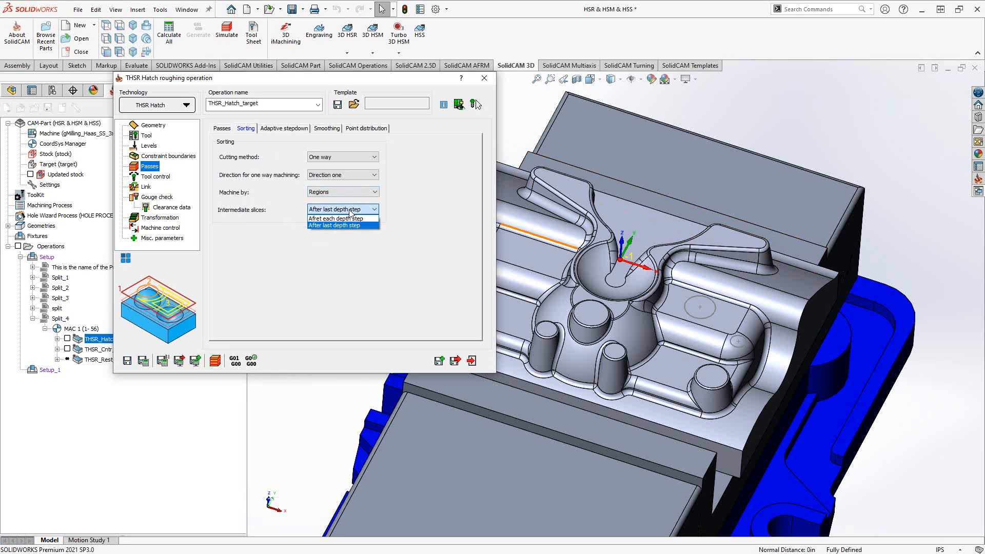
click(339, 209)
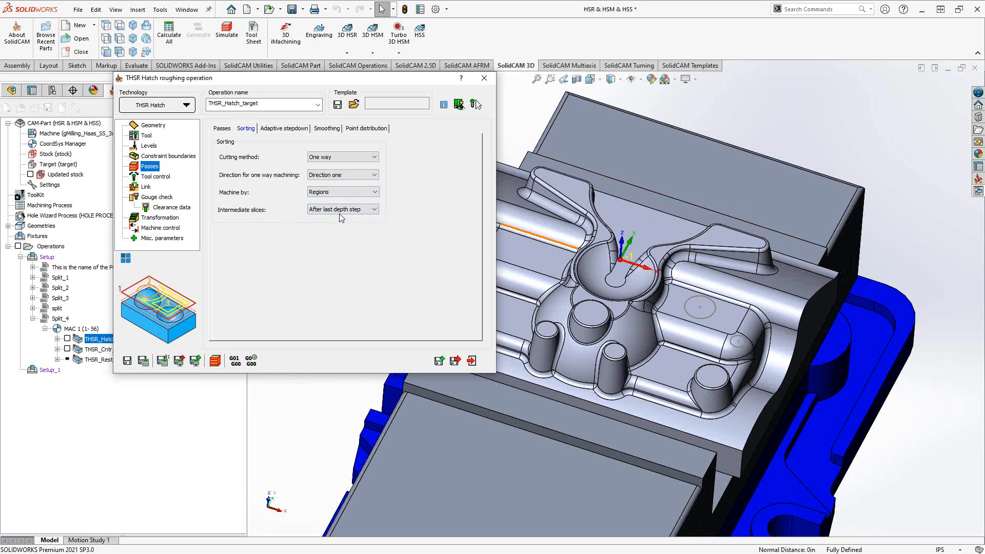
click(284, 128)
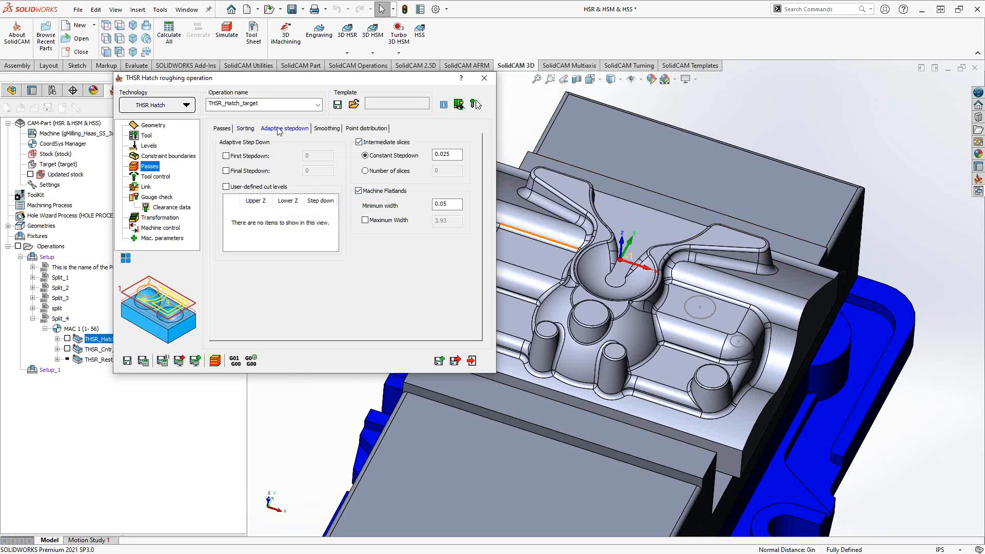
mouse_move(229, 131)
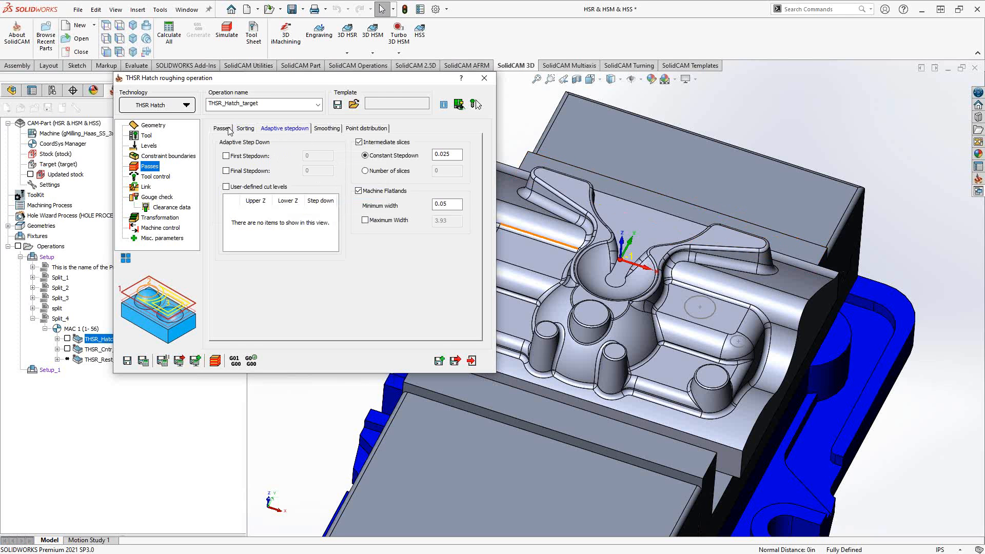
mouse_move(230, 132)
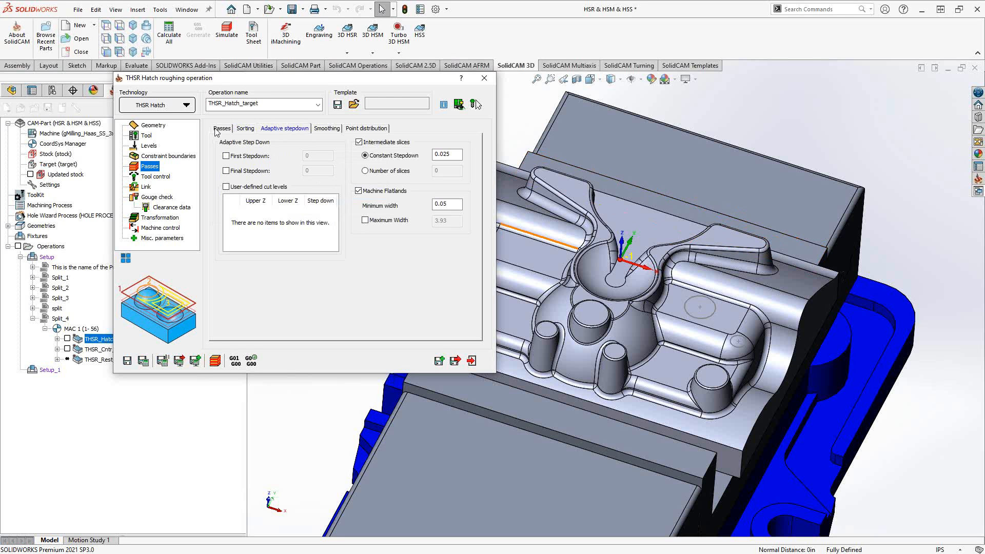
Recheck Passes and Adaptive stepdown, leaving 0.025 constant slices and flatlands unchanged.
click(221, 128)
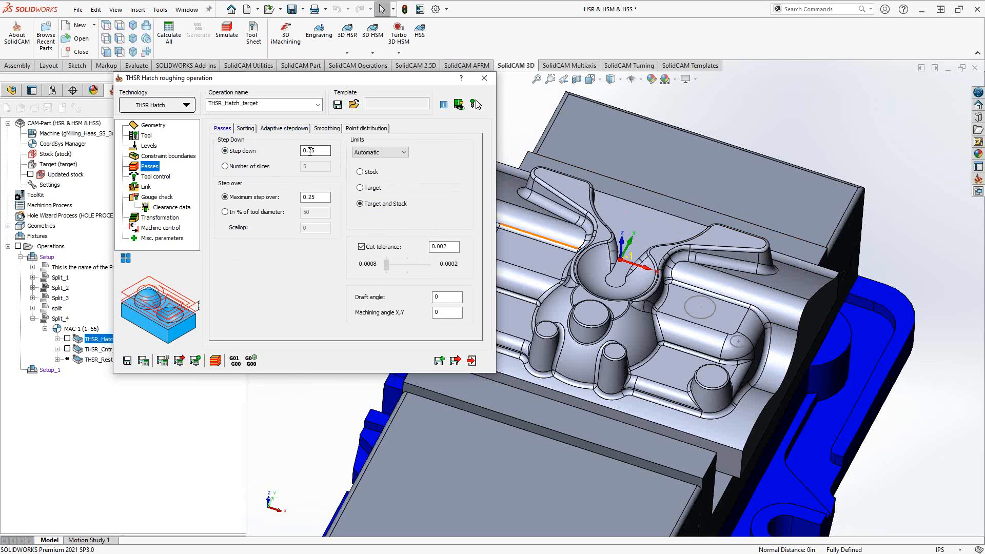
click(284, 128)
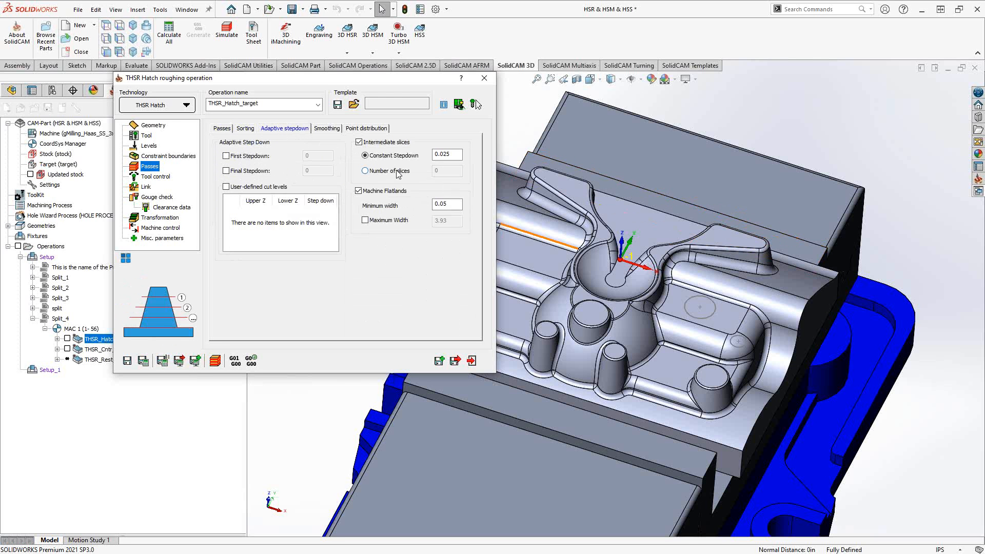
click(445, 155)
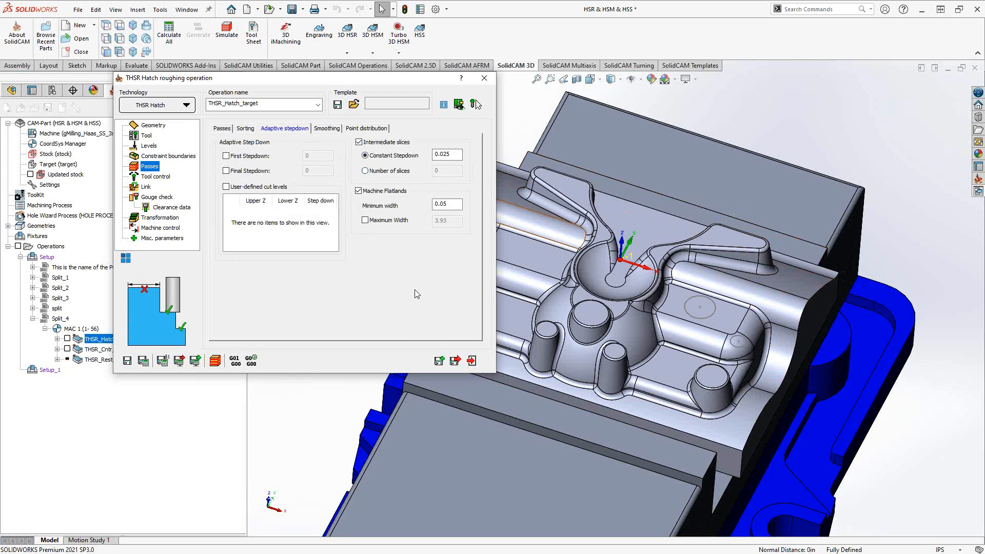
click(326, 128)
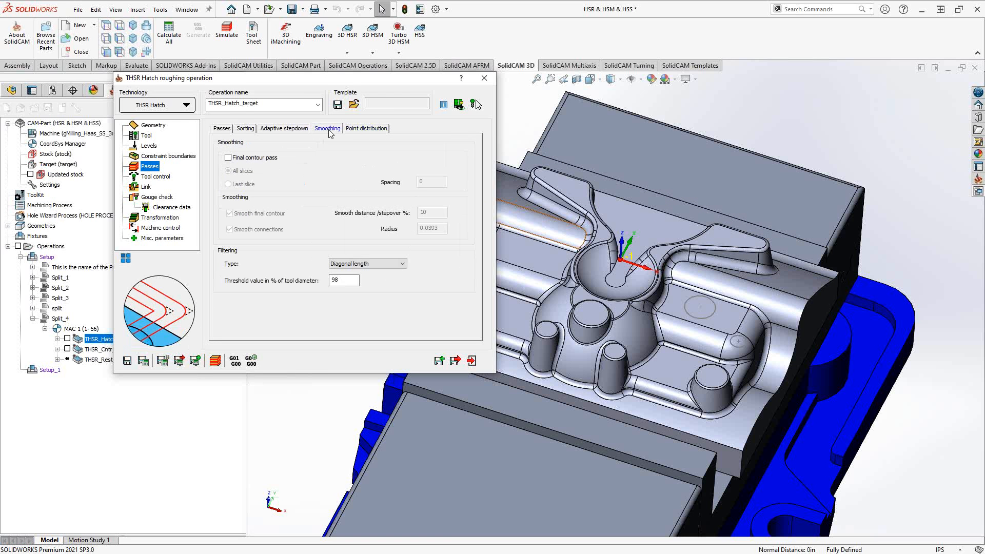
mouse_move(163, 179)
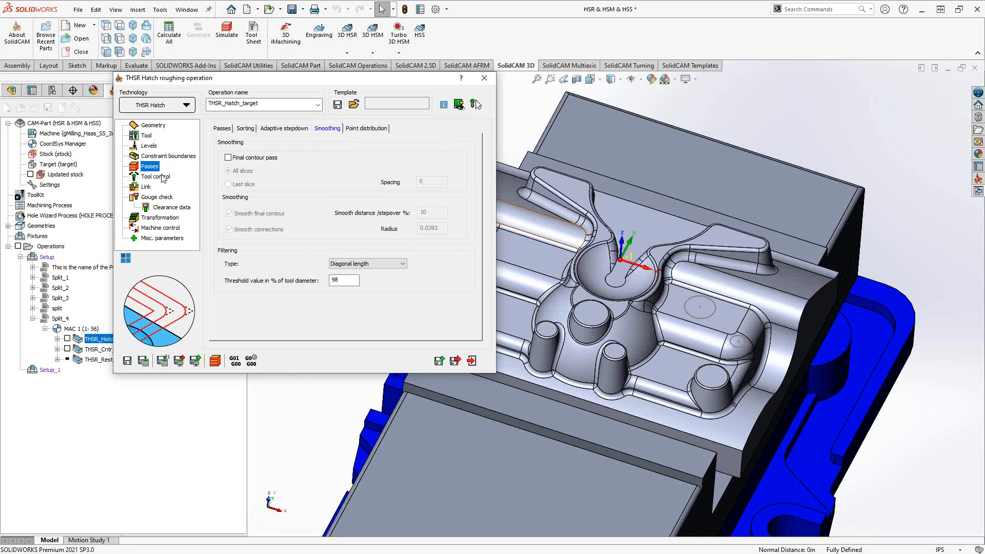
Review the Tool control axial shift page, then show Link ramping (auto, 2°, 80%).
click(156, 177)
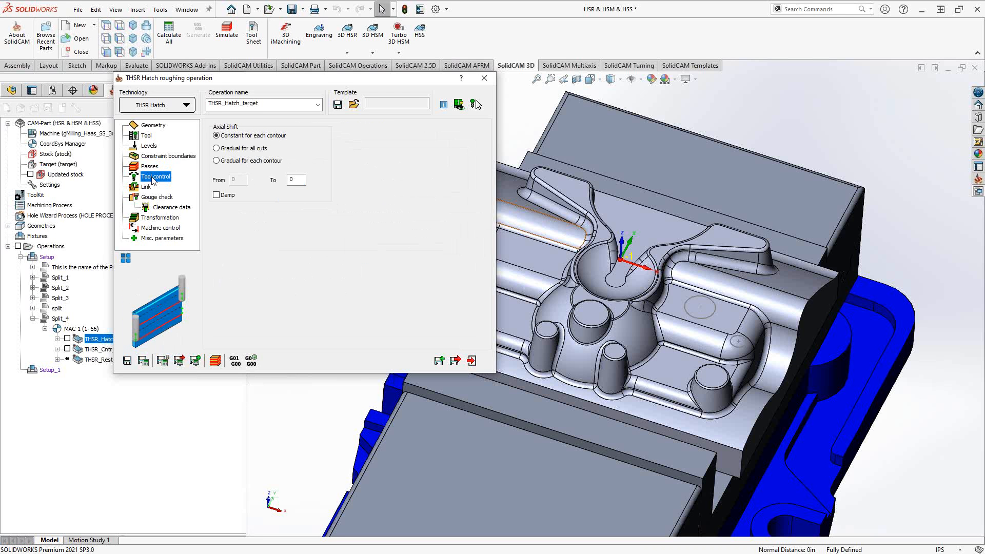
click(145, 187)
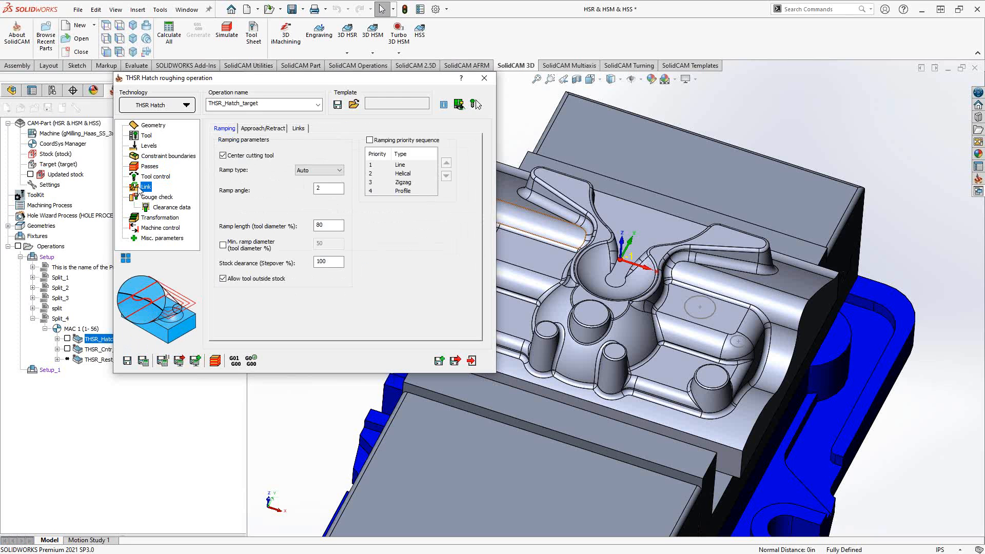
mouse_move(430, 175)
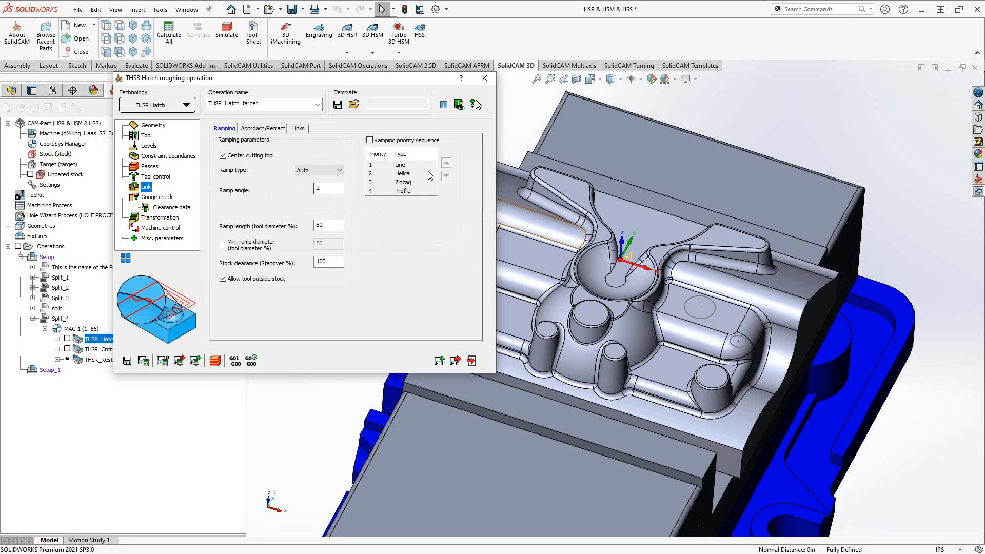
mouse_move(405, 194)
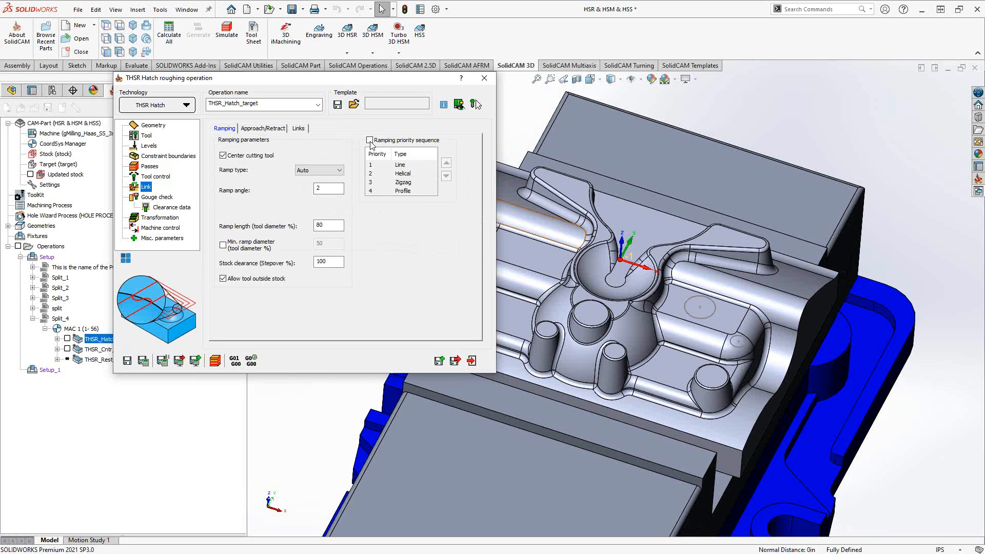
Turn on the ramping priority sequence and review approach/retract, link and ramping tabs.
click(370, 139)
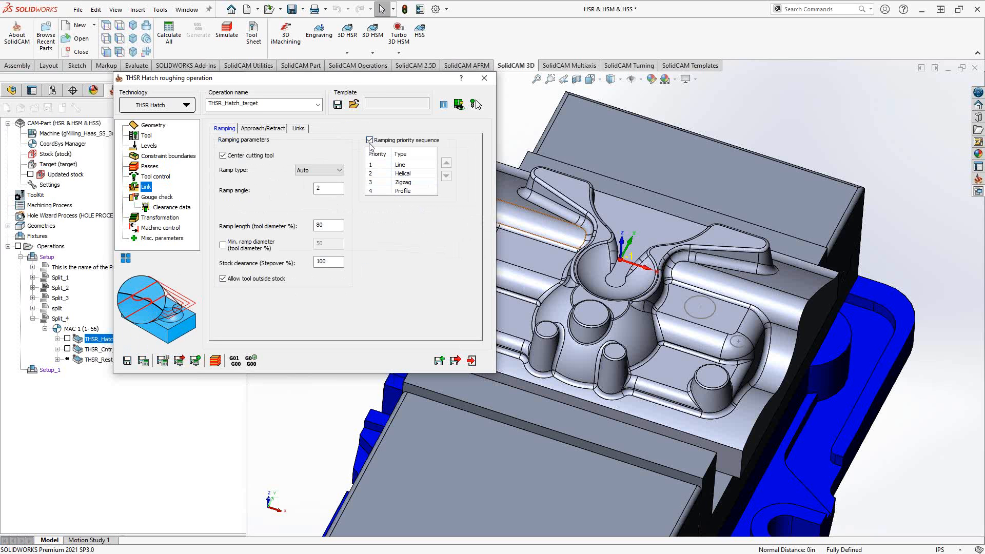
click(263, 128)
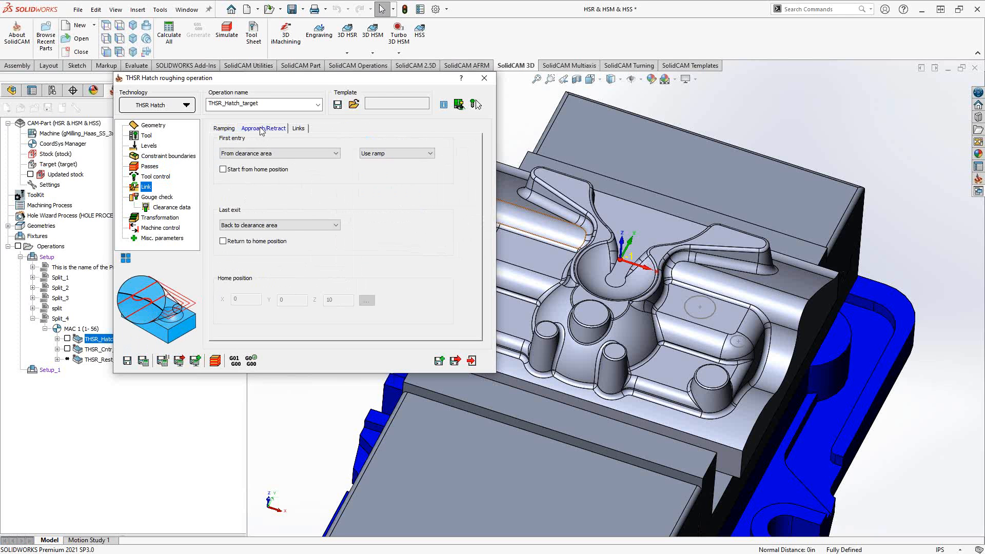
mouse_move(271, 166)
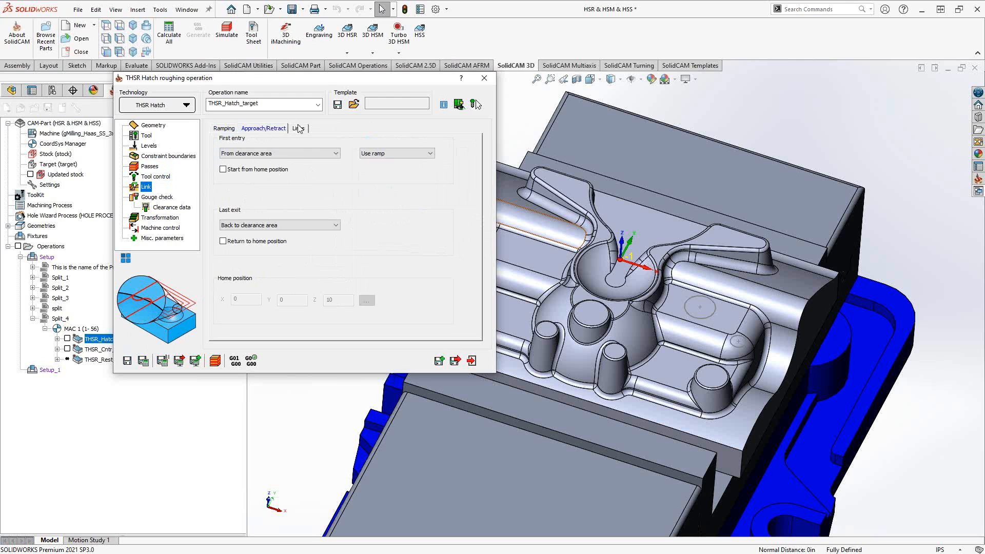
click(299, 128)
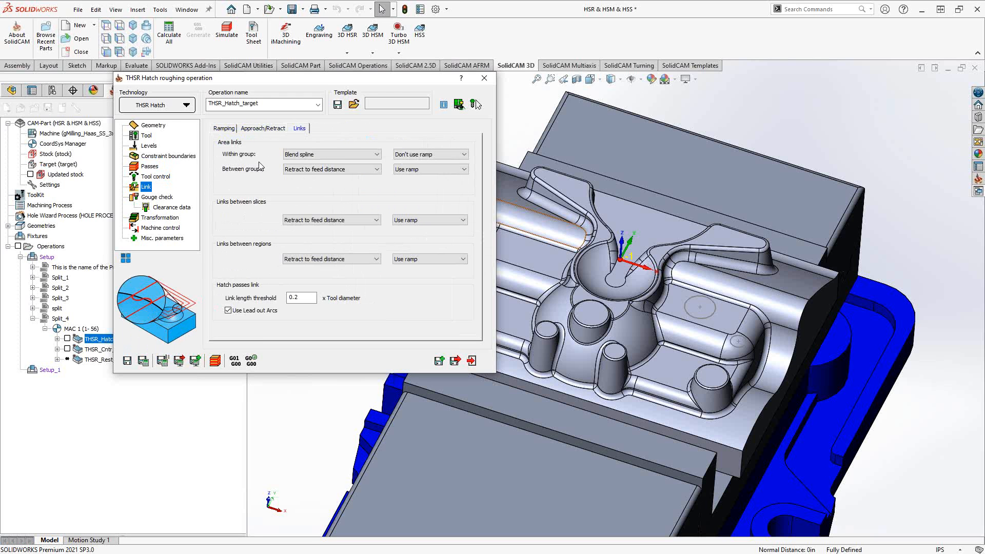
mouse_move(241, 223)
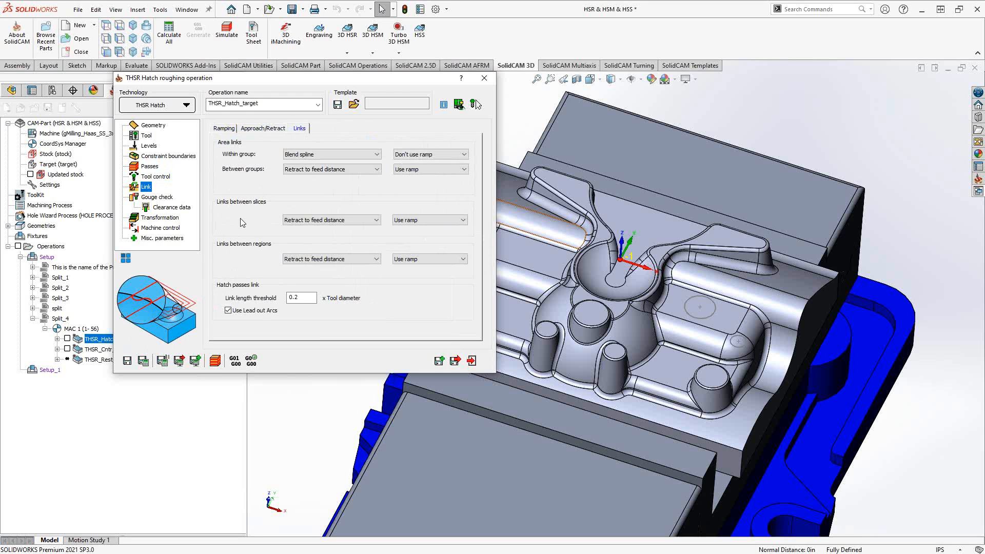
mouse_move(242, 234)
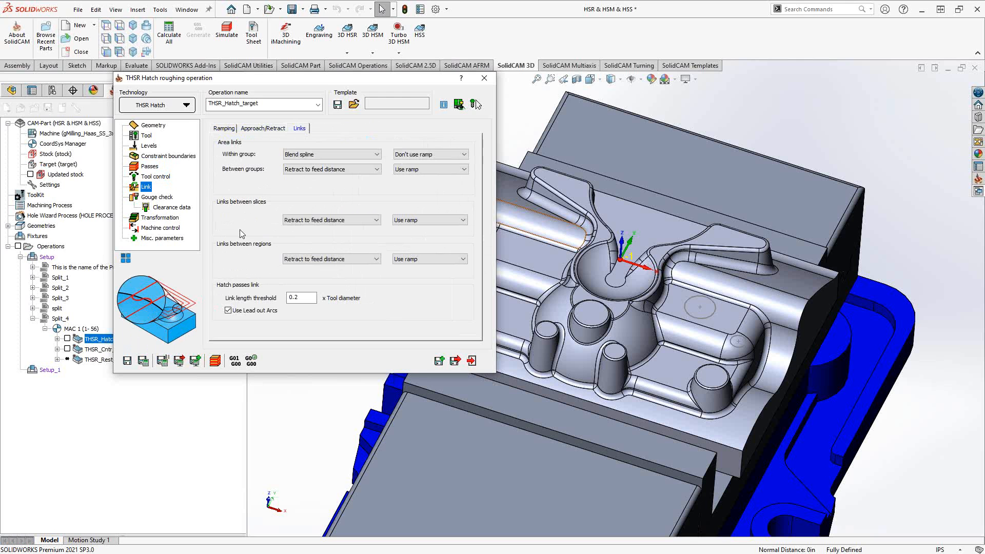
click(224, 129)
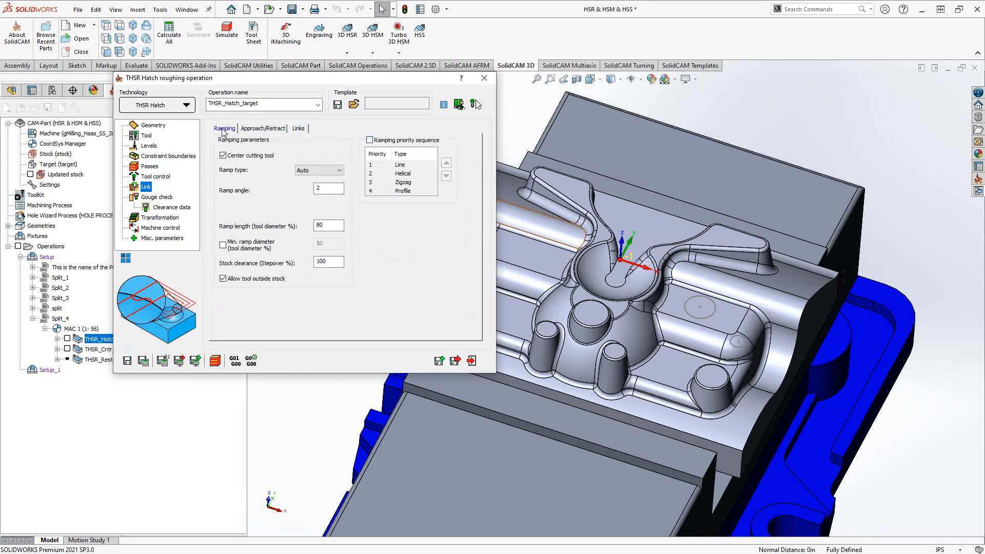
click(157, 196)
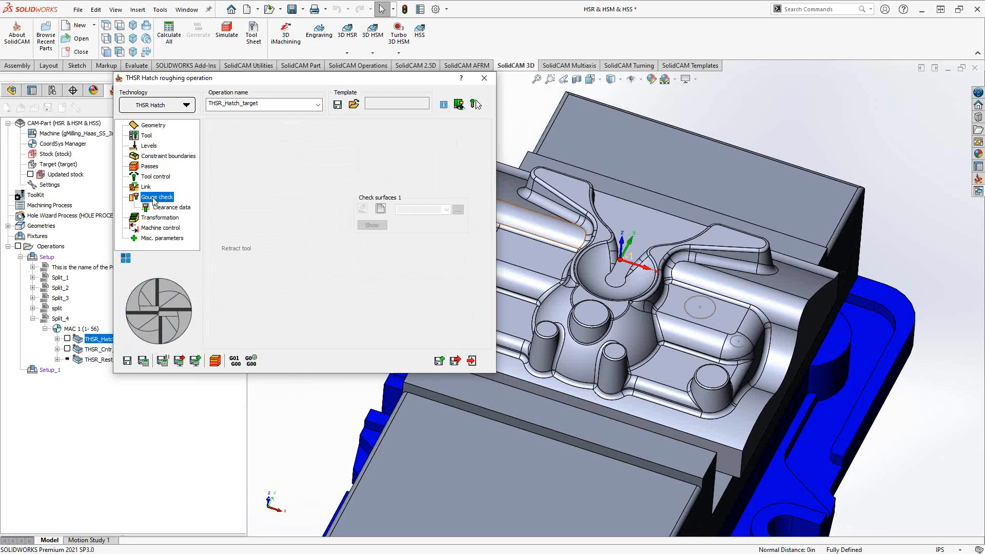
Toggle gouge checking on Gouge 1 on and back off.
click(158, 197)
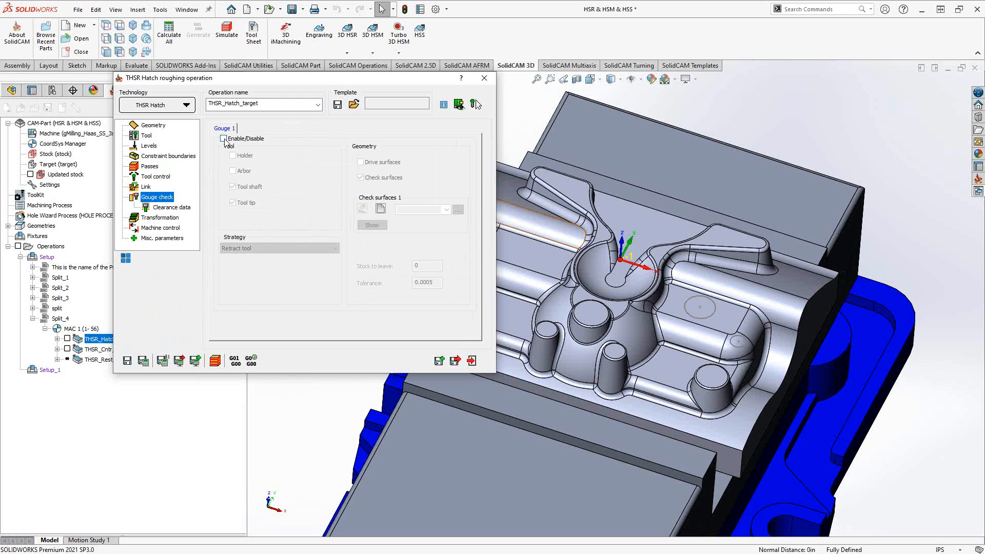
click(223, 138)
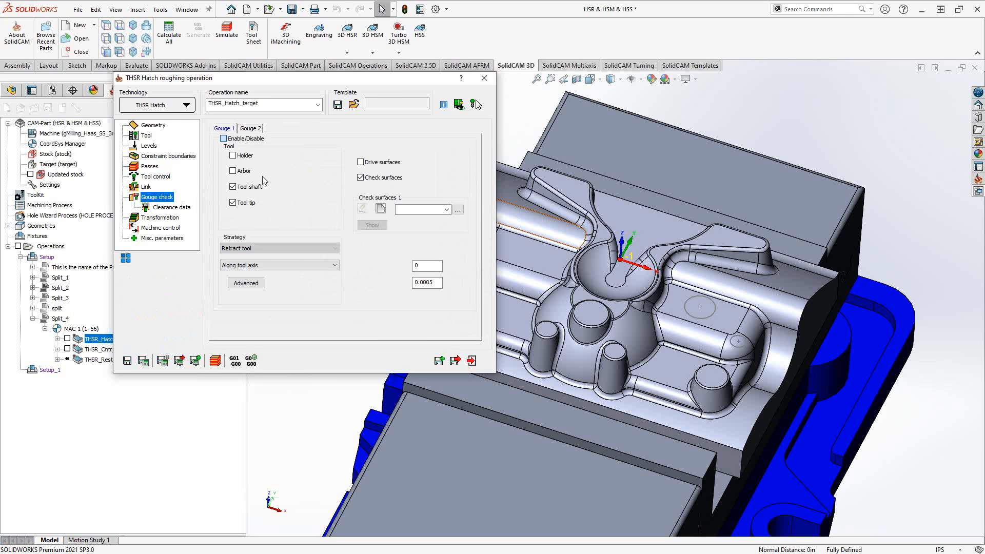
click(224, 138)
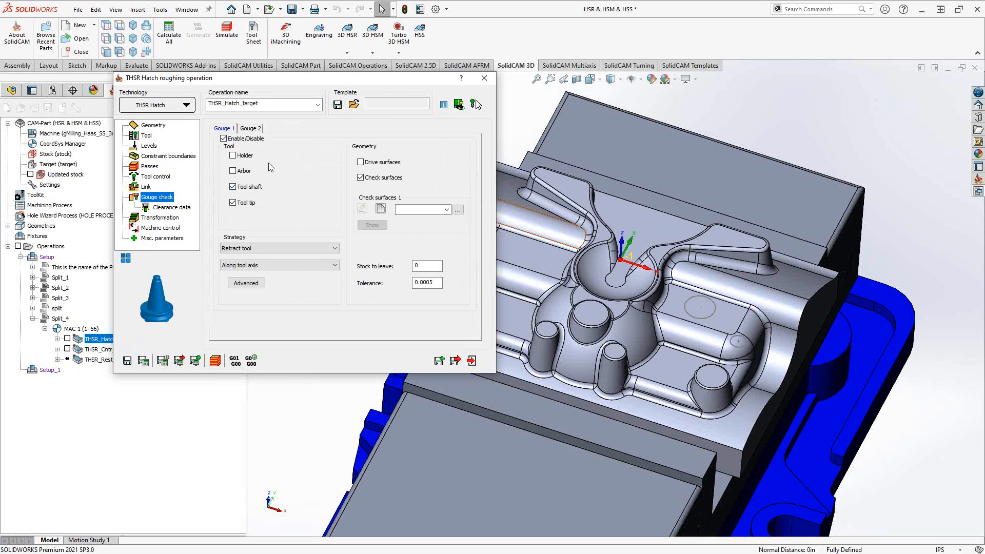
click(224, 138)
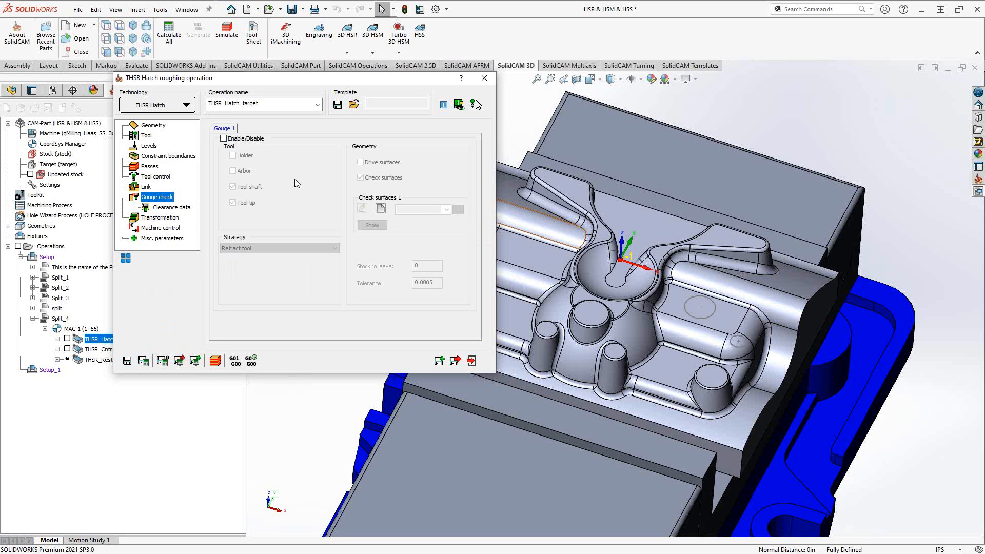
click(160, 217)
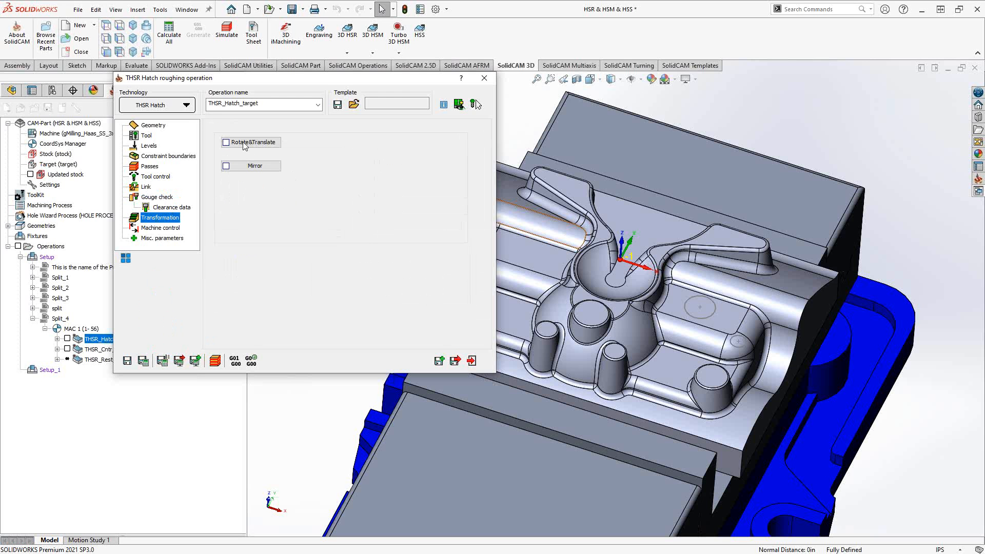
Glance at the Rotate&Translate options, then exit the Hatch operation without saving.
click(226, 142)
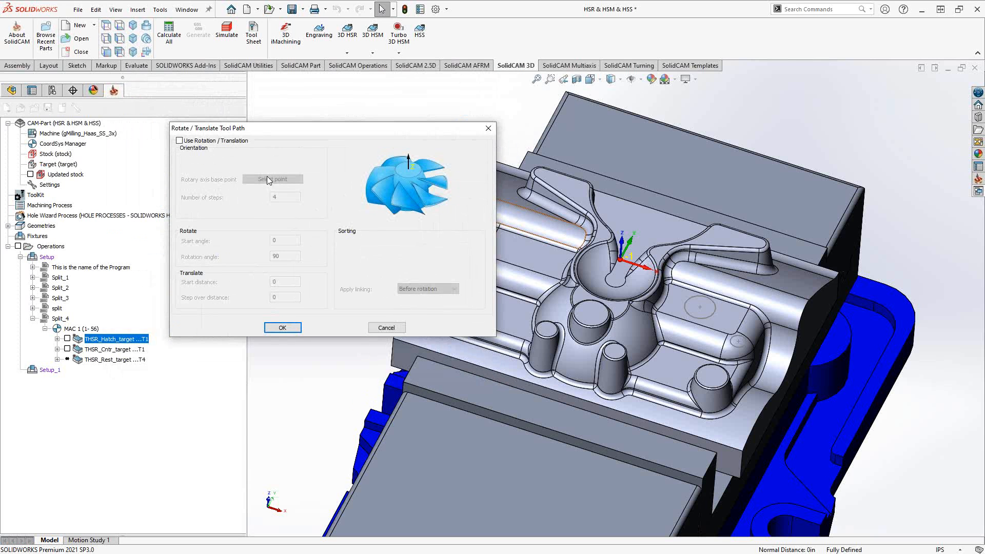
click(281, 327)
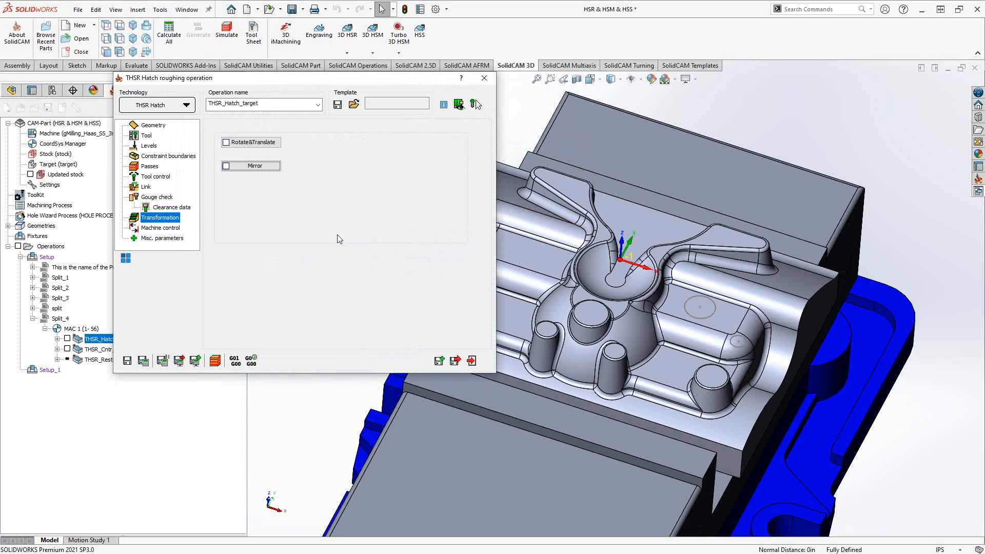
mouse_move(325, 215)
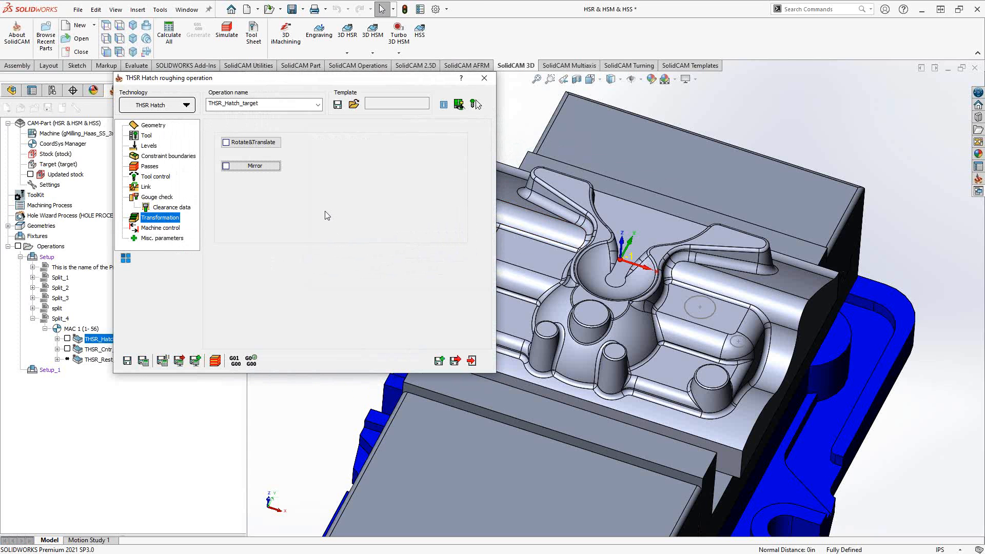
mouse_move(344, 174)
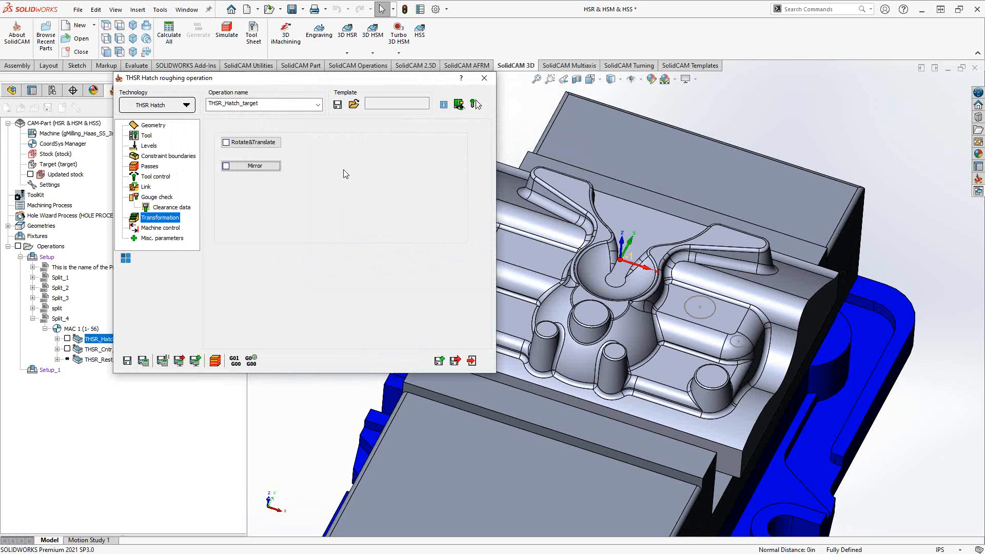
click(484, 78)
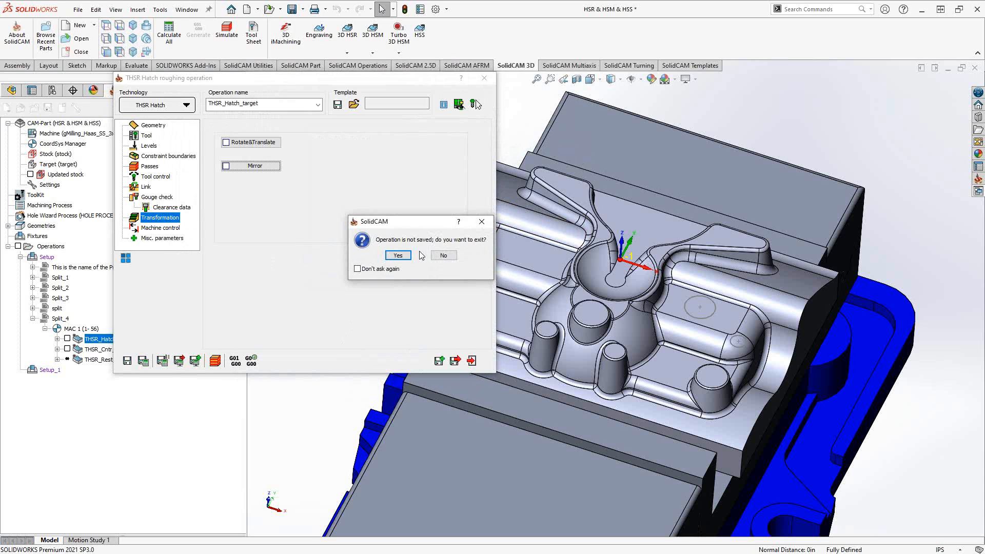
click(397, 255)
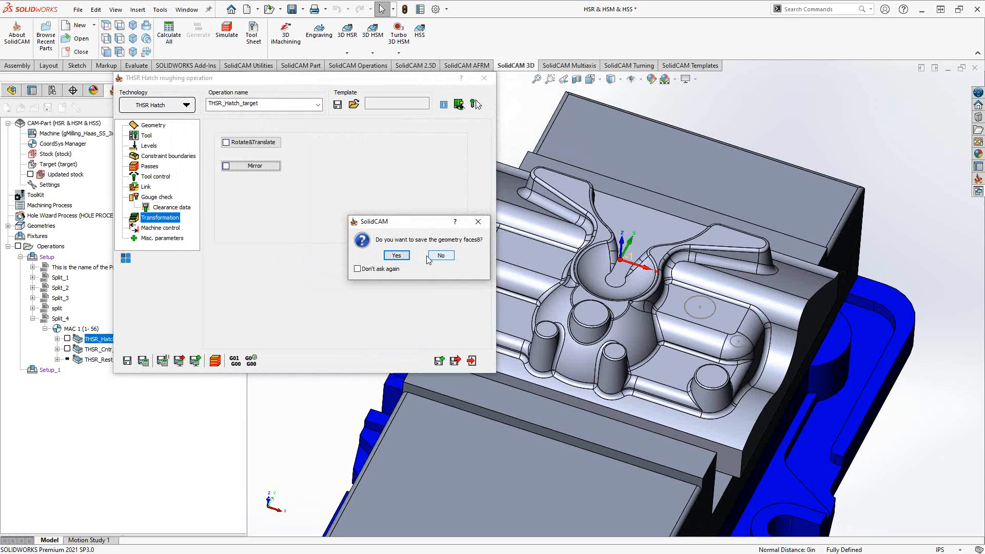
Decline saving geometry faces, then display and hide the THSR_Hatch toolpath on the mold.
click(440, 255)
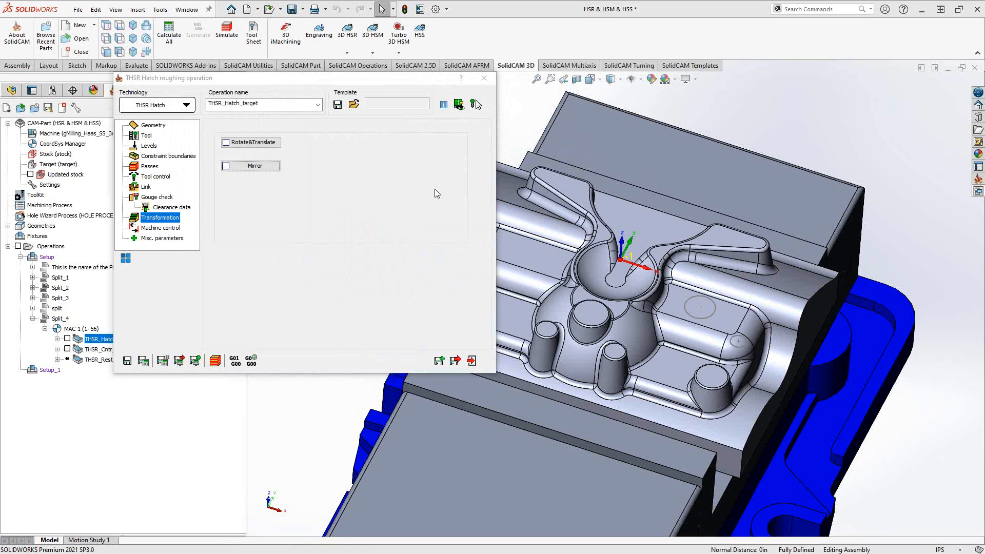
click(484, 78)
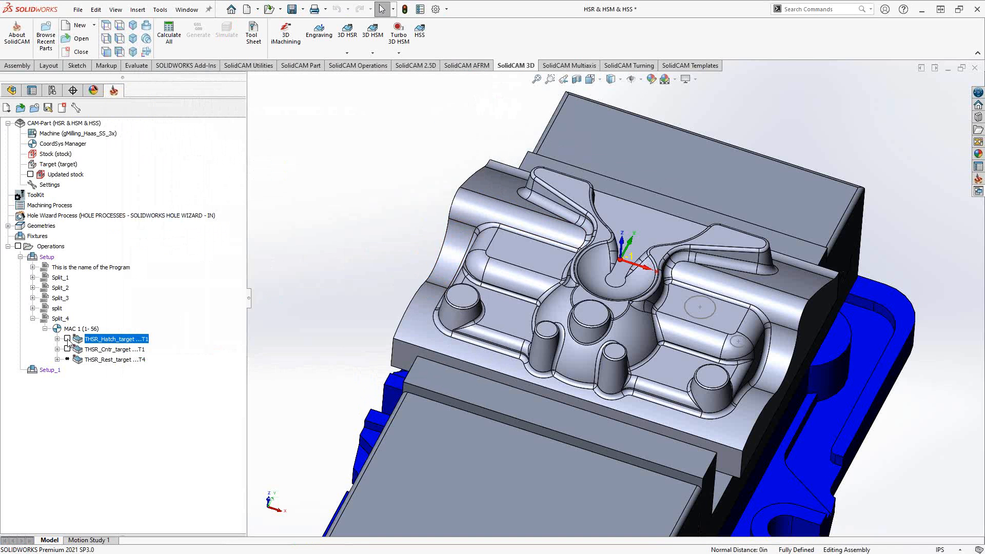
mouse_move(121, 332)
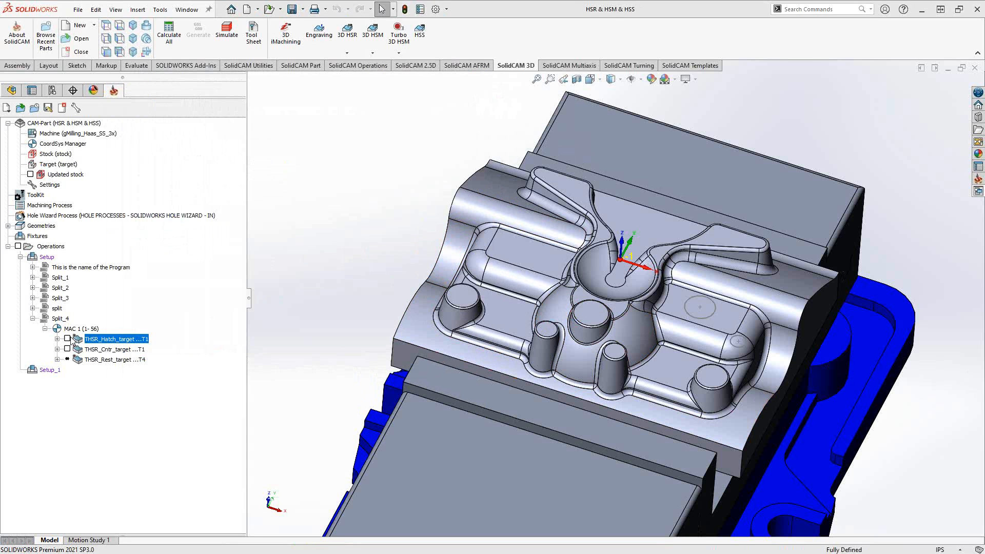
click(67, 339)
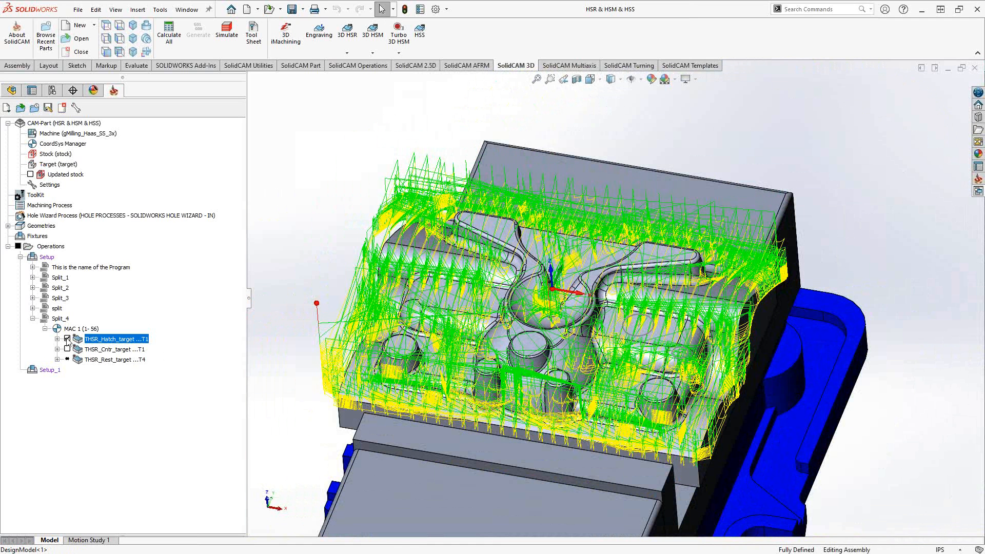
click(115, 349)
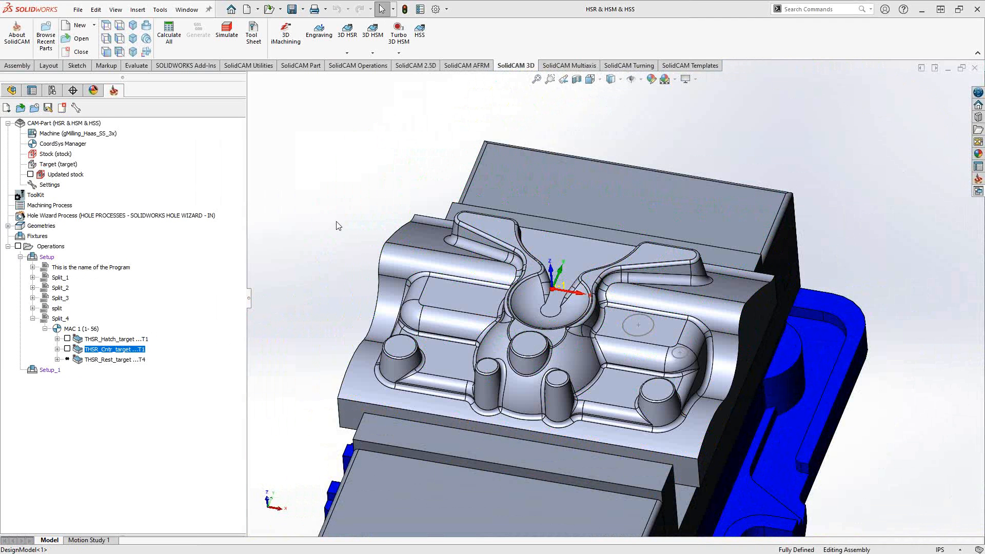
Open the Contour operation, confirm 0.25 step down and 40% step over, then Save & Exit.
double_click(114, 349)
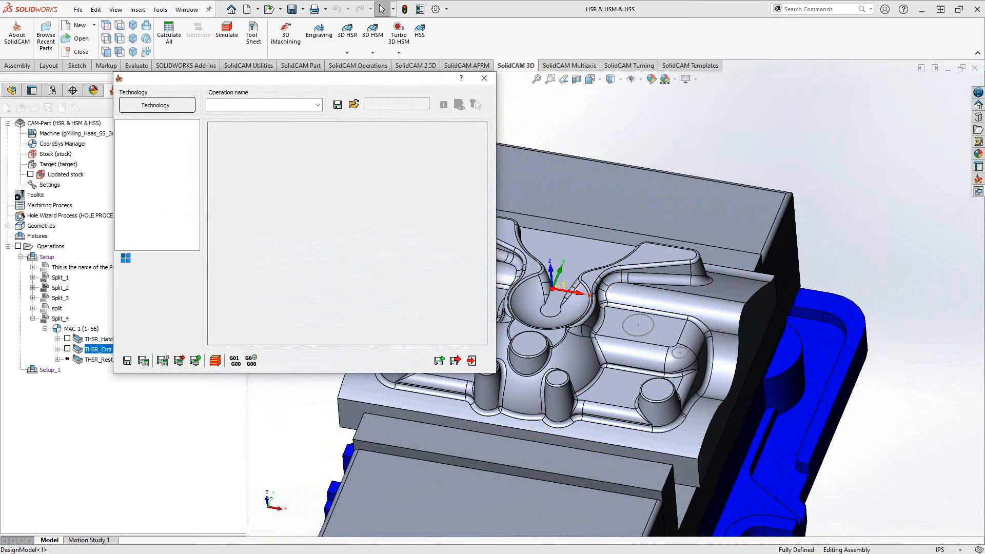
click(484, 78)
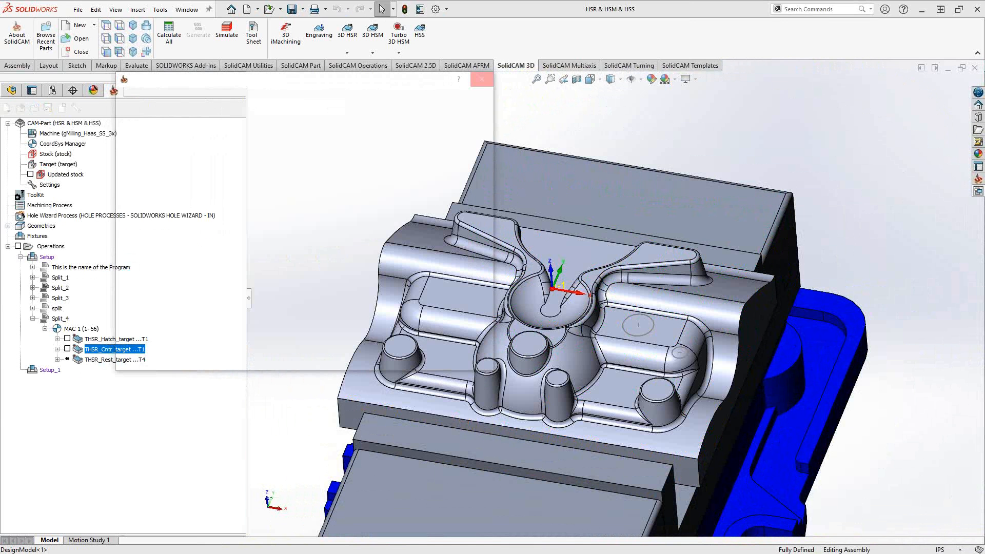
double_click(114, 350)
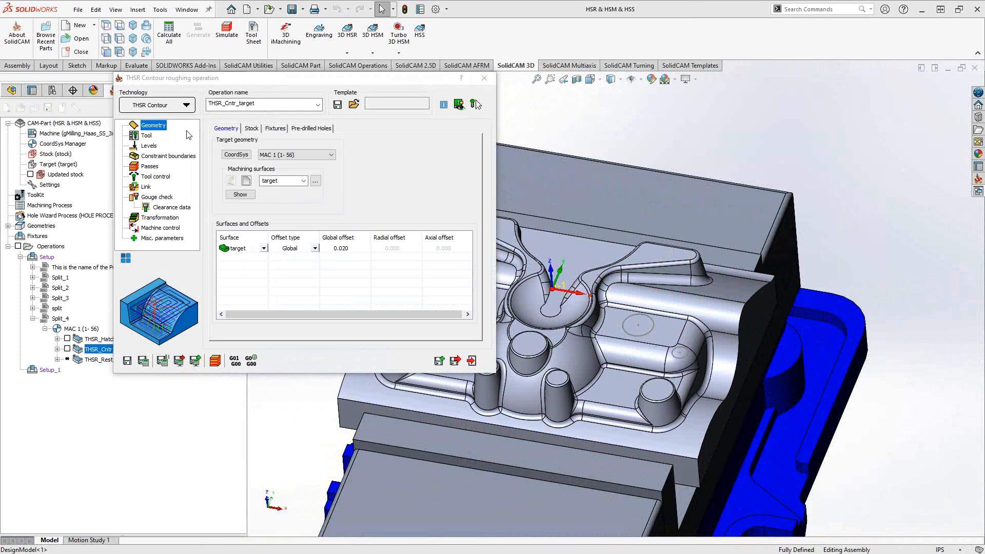
mouse_move(184, 133)
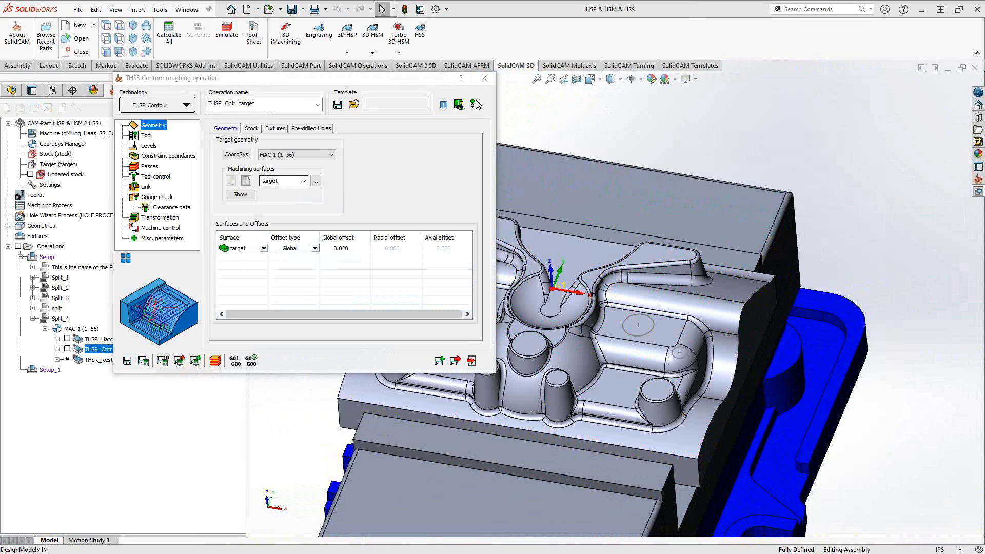
click(251, 128)
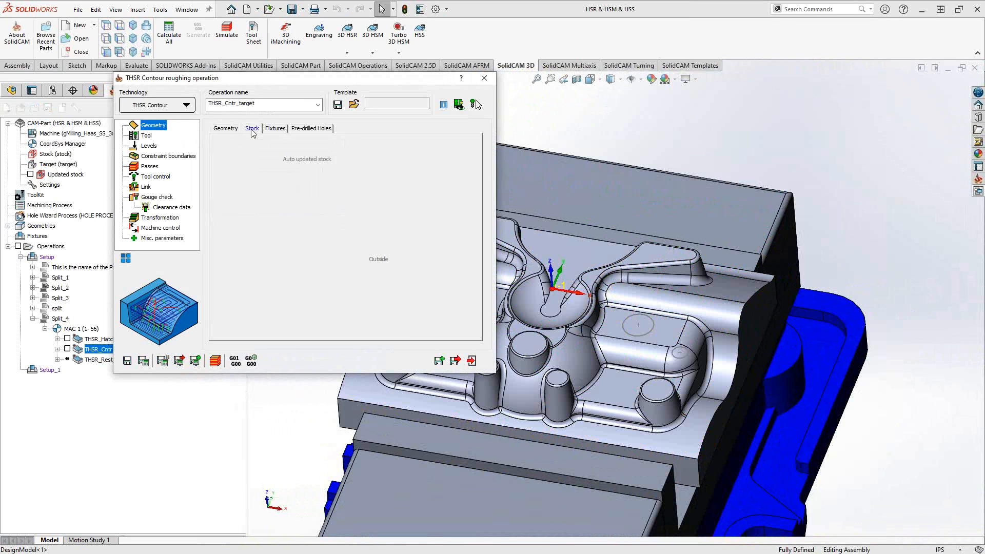
click(251, 128)
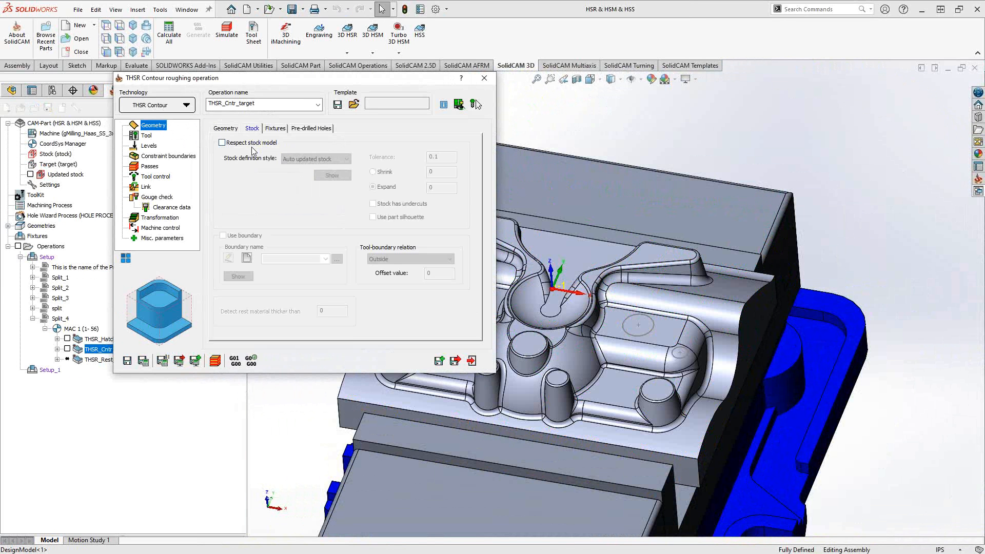
click(226, 129)
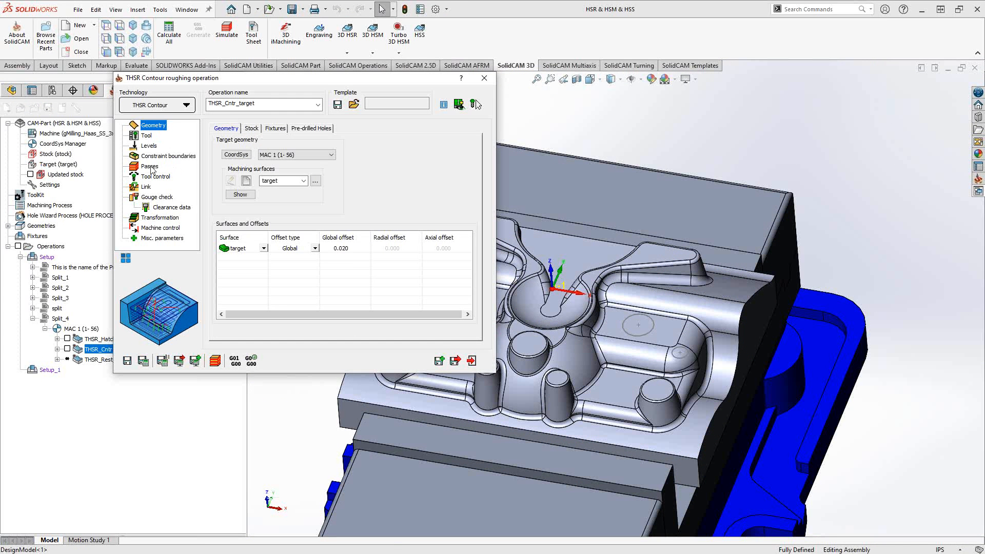
click(149, 166)
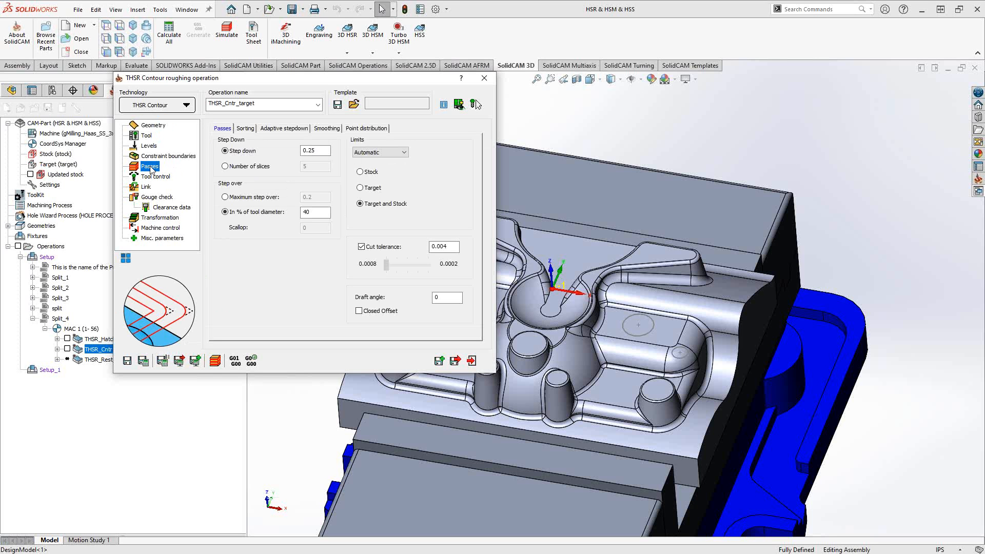
mouse_move(245, 132)
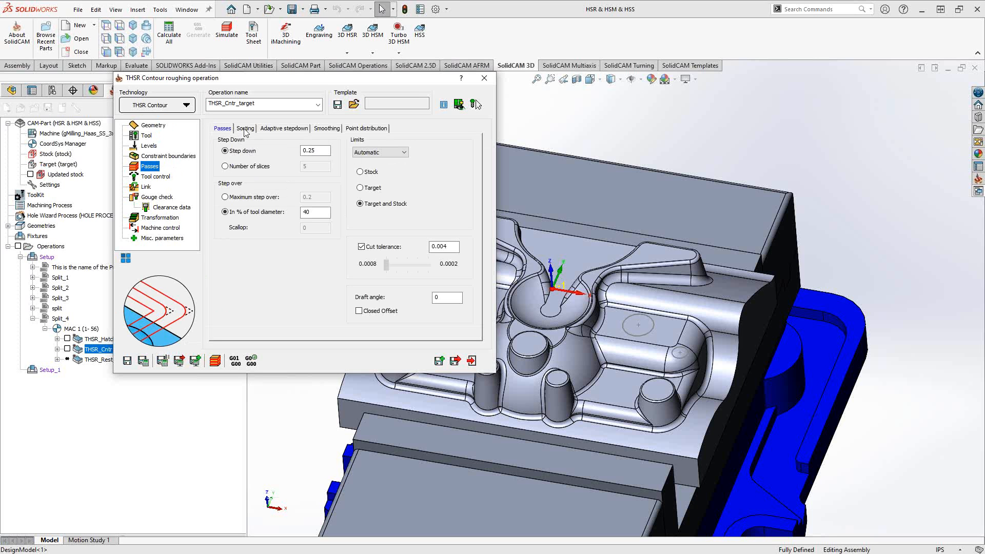
mouse_move(243, 178)
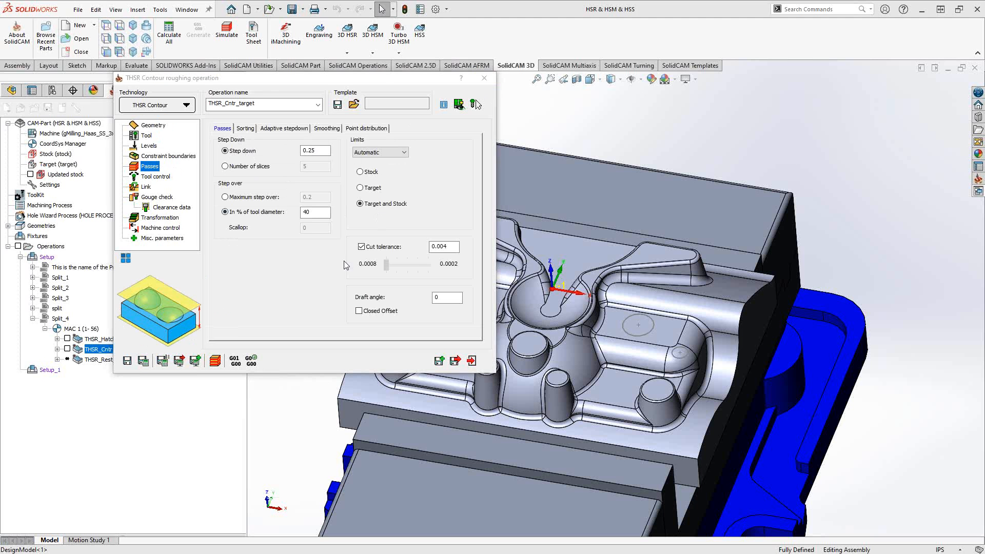
mouse_move(108, 319)
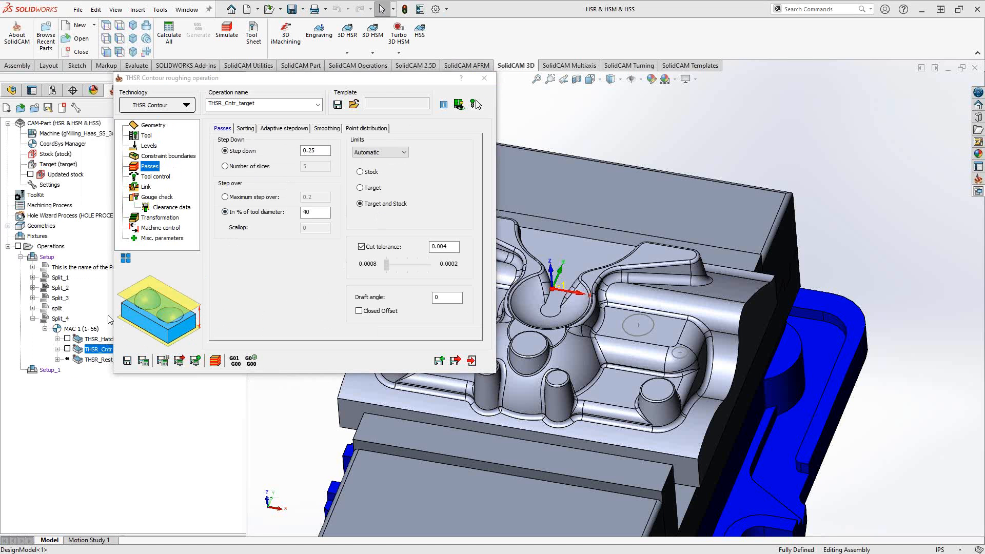
click(484, 78)
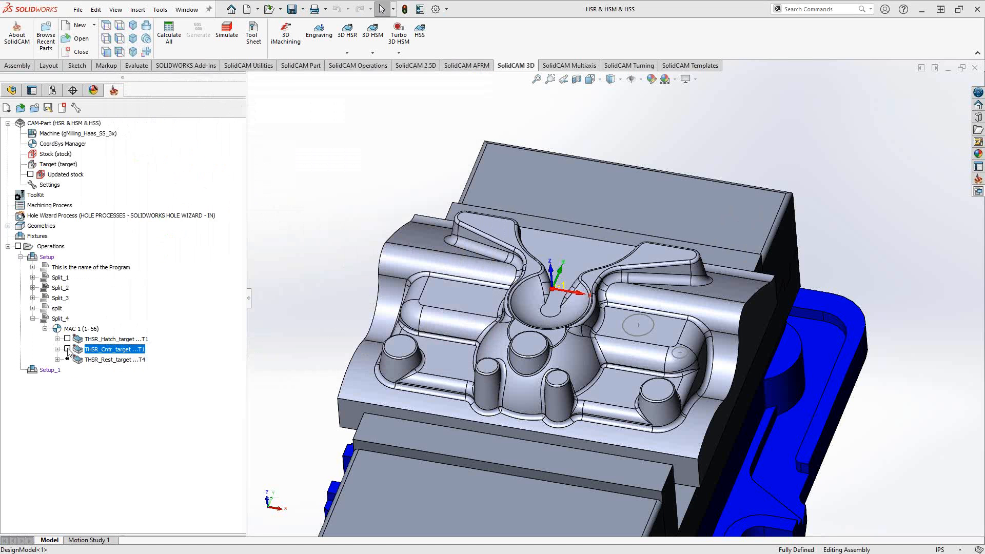
Display the THSR Contour toolpath on the mold part alongside the Hatch toolpath.
click(67, 350)
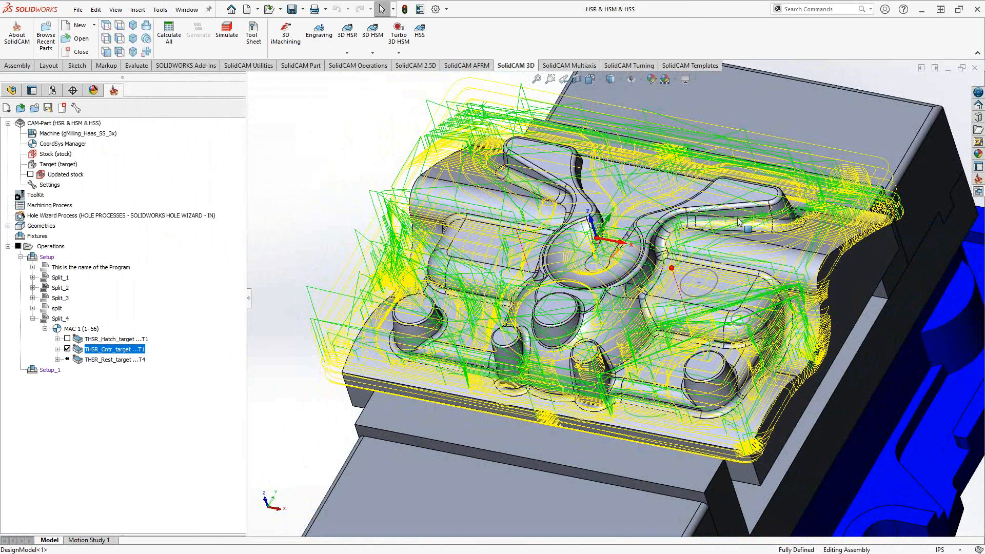
mouse_move(660, 335)
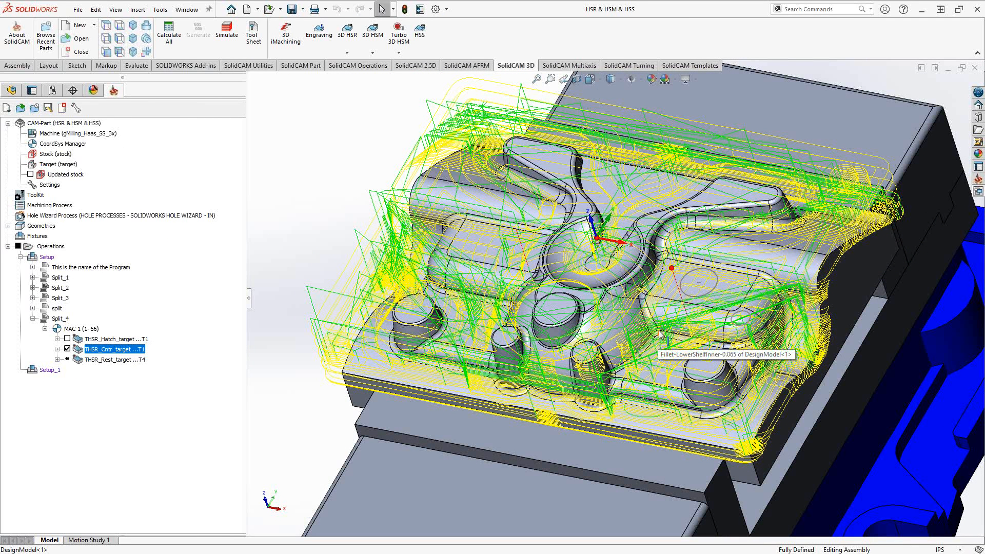
mouse_move(257, 336)
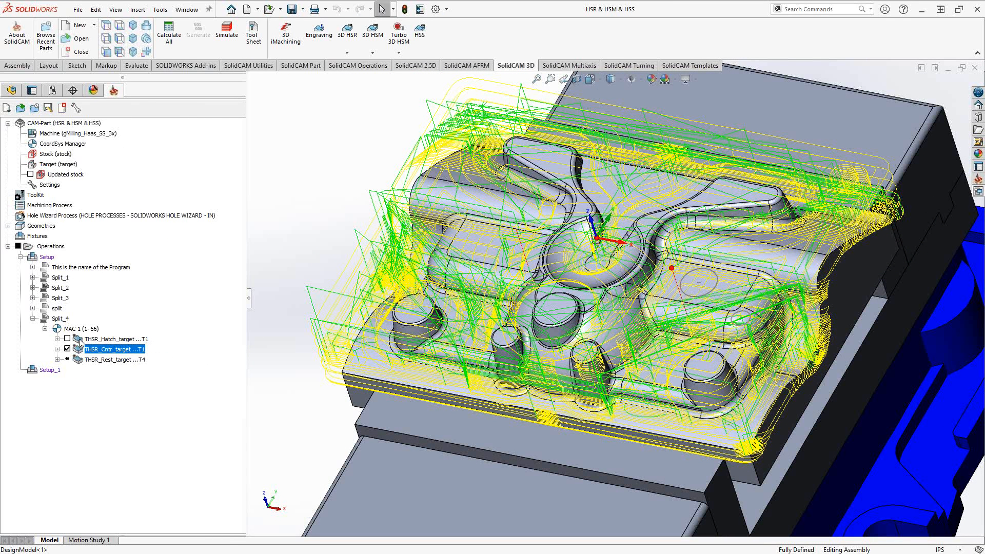
right_click(116, 349)
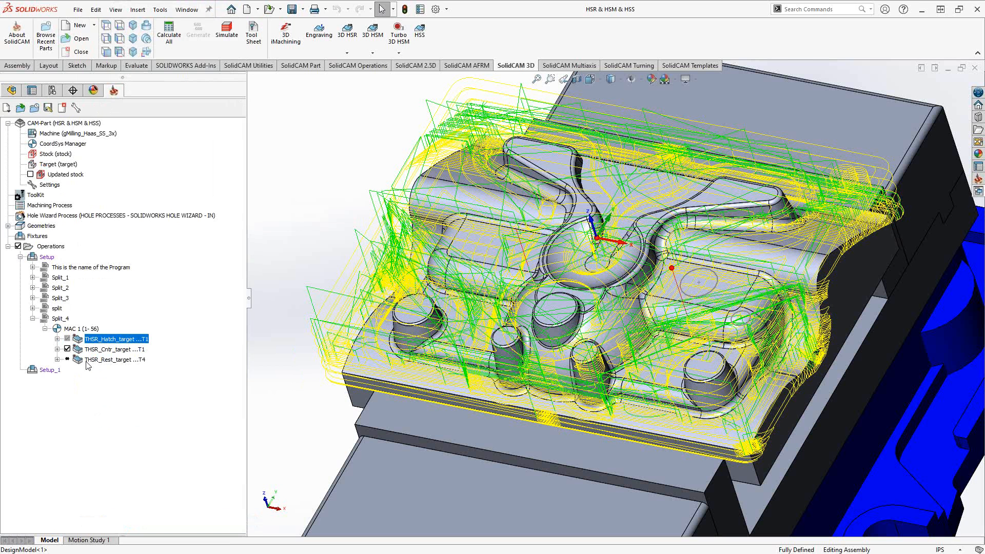
Open the THSR_Rest_target operation and review its step-down and step-over passes.
click(116, 360)
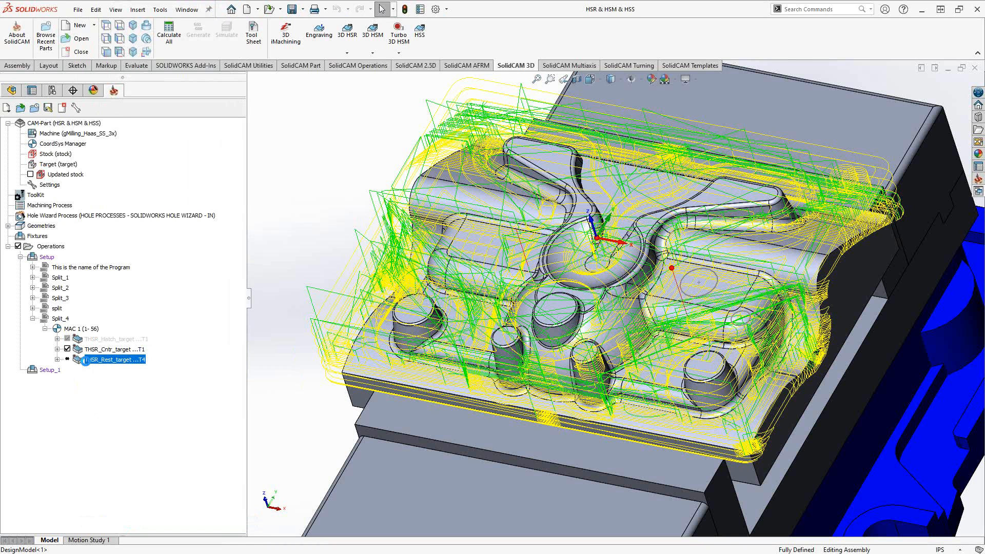
double_click(98, 359)
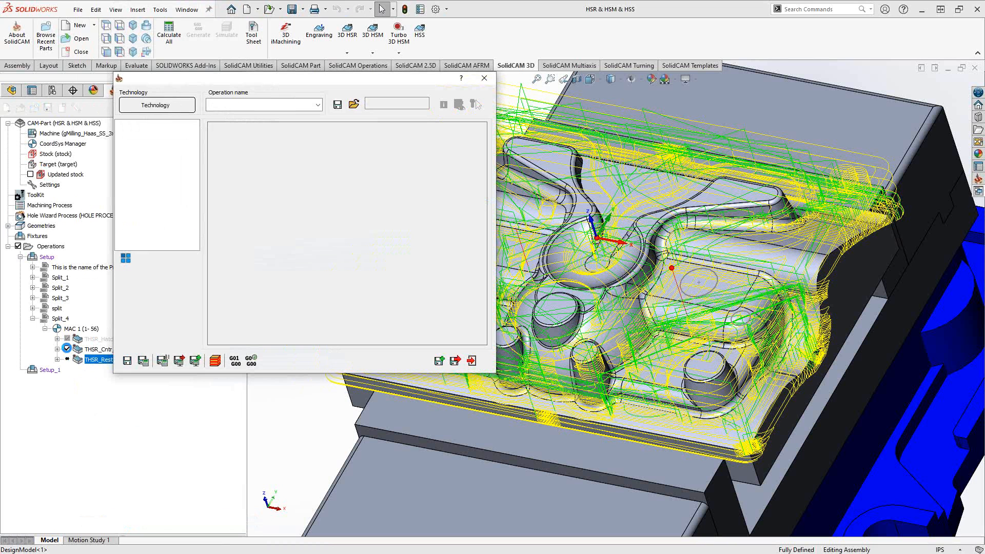
click(157, 105)
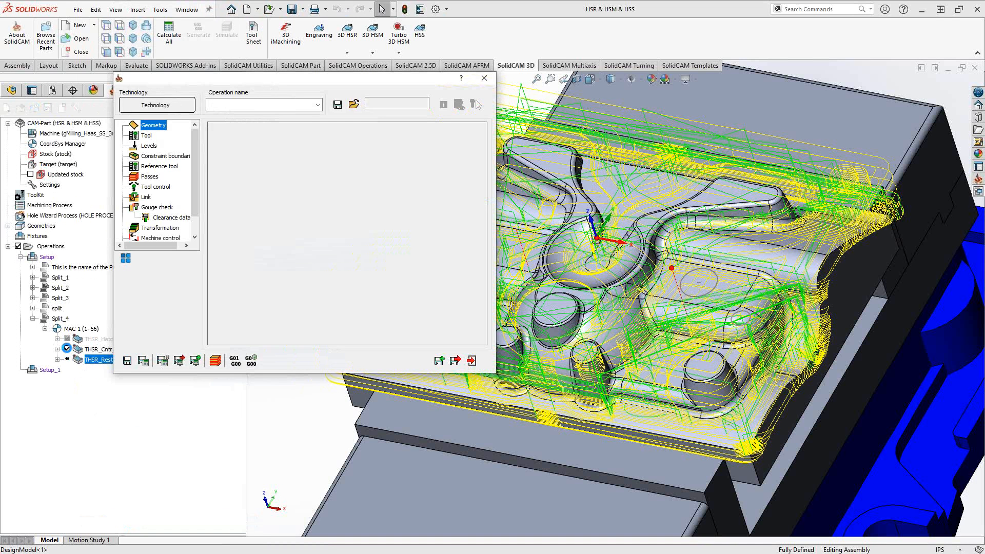
click(150, 176)
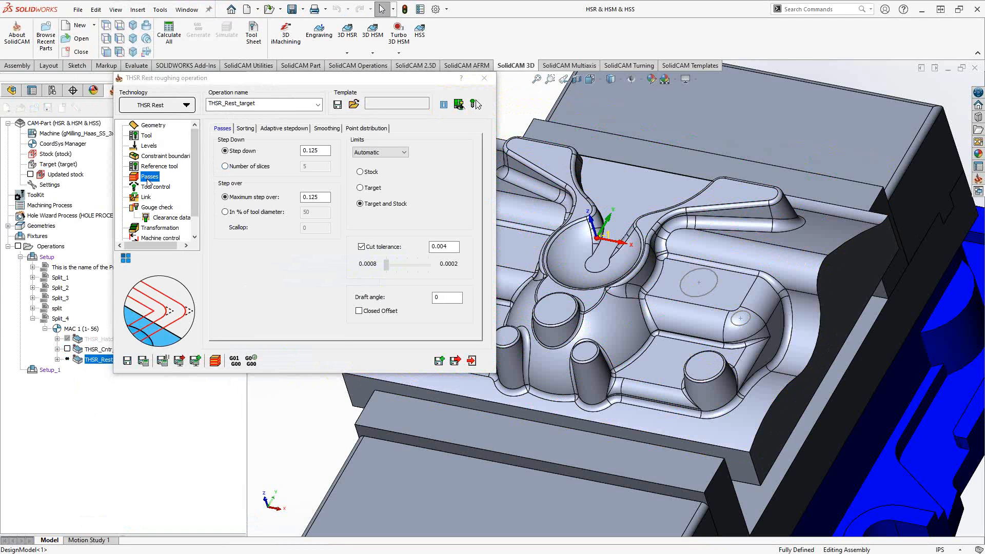
mouse_move(181, 214)
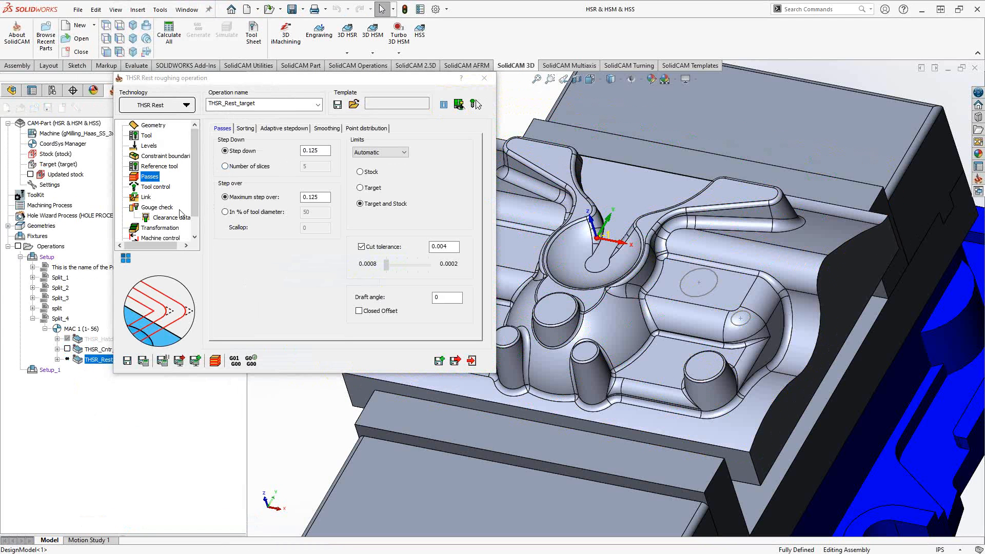
mouse_move(159, 176)
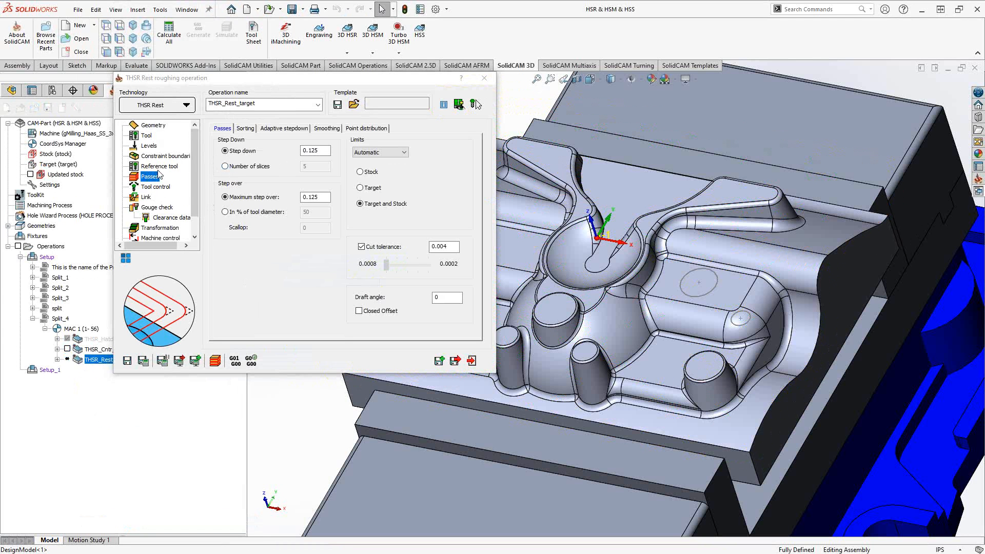
Review the 0.5 previous reference tool, target geometry and auto-updated stock, then save and exit.
click(159, 166)
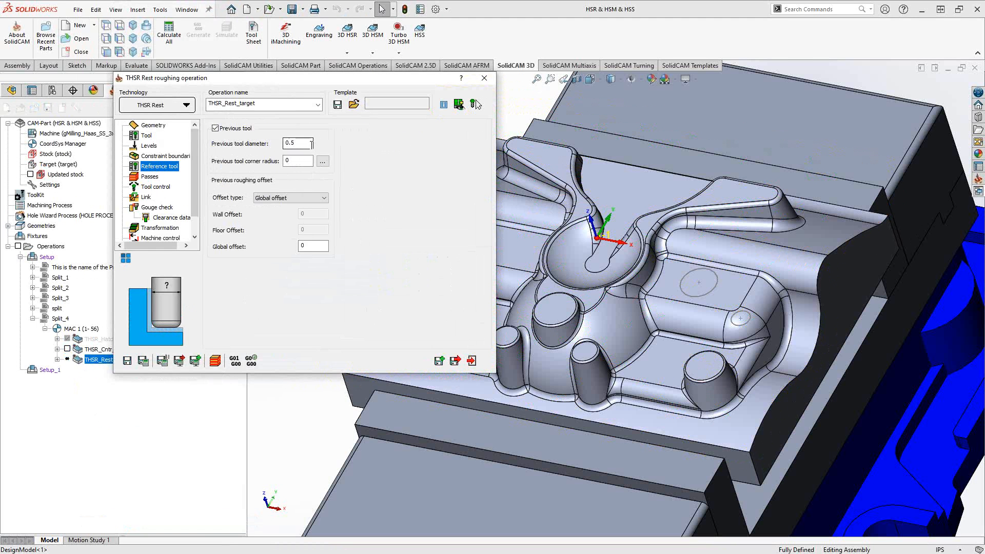
click(153, 124)
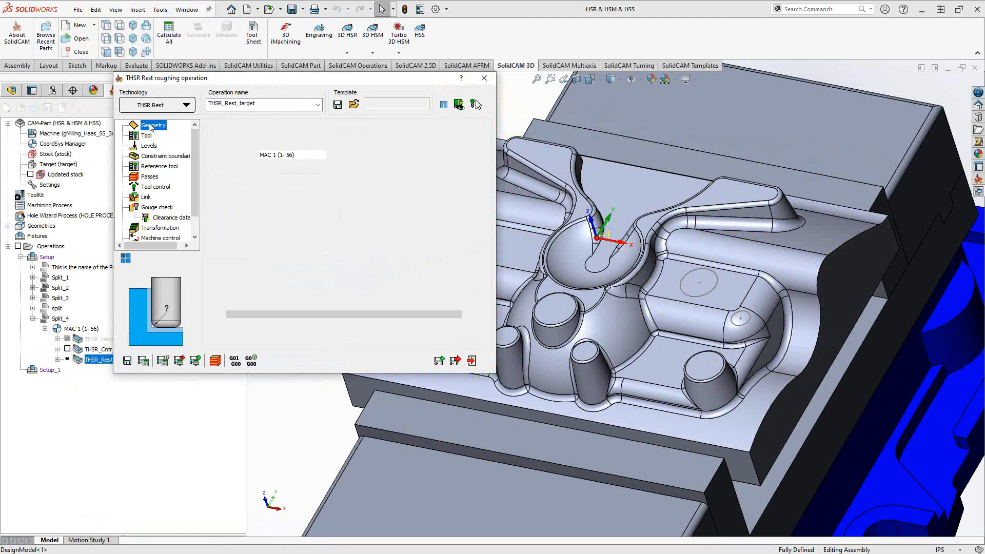
click(153, 125)
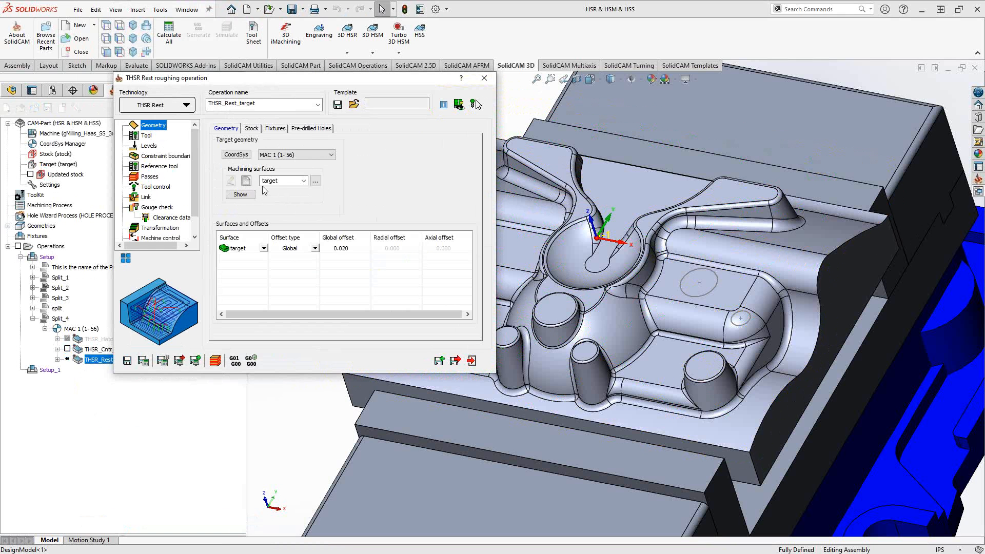
click(251, 128)
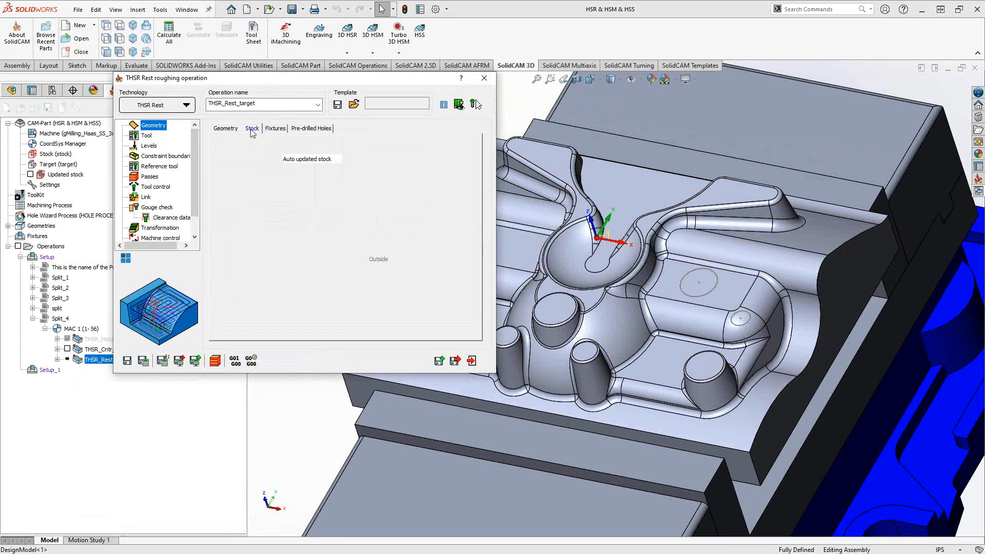
click(222, 142)
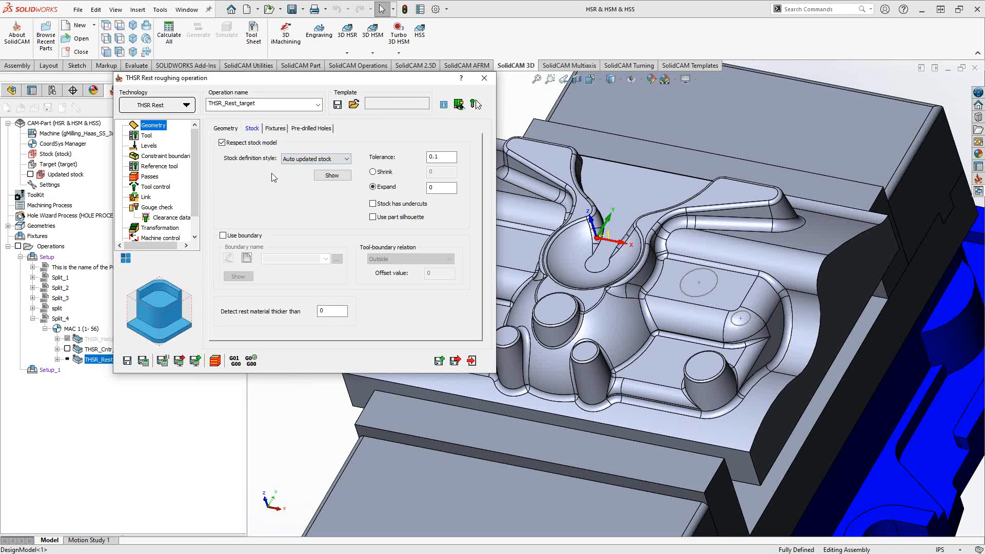
mouse_move(230, 179)
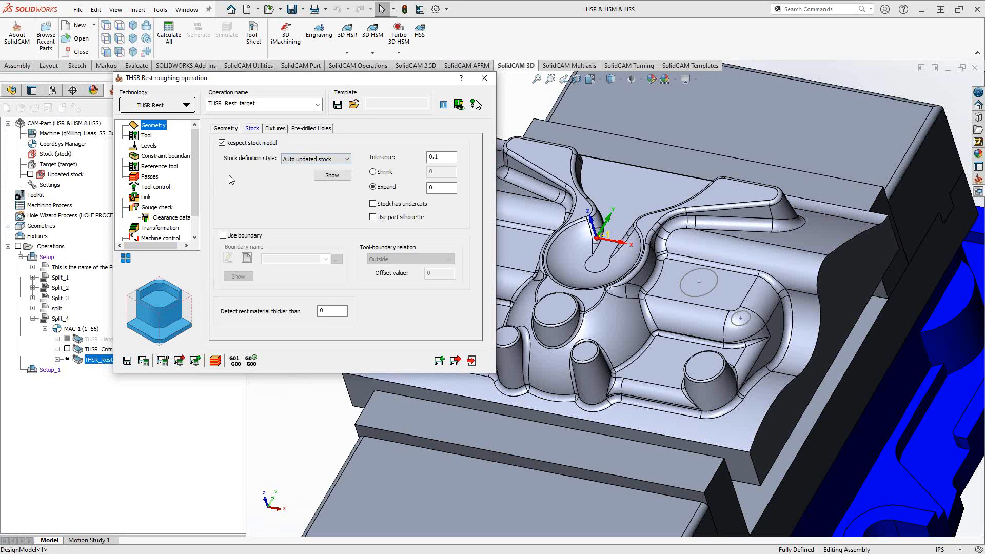
mouse_move(241, 183)
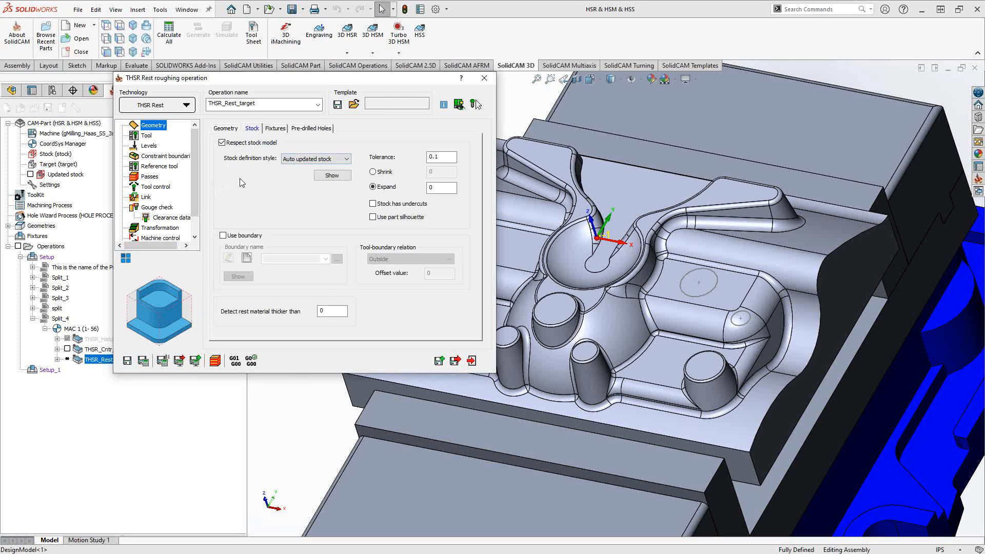
click(161, 166)
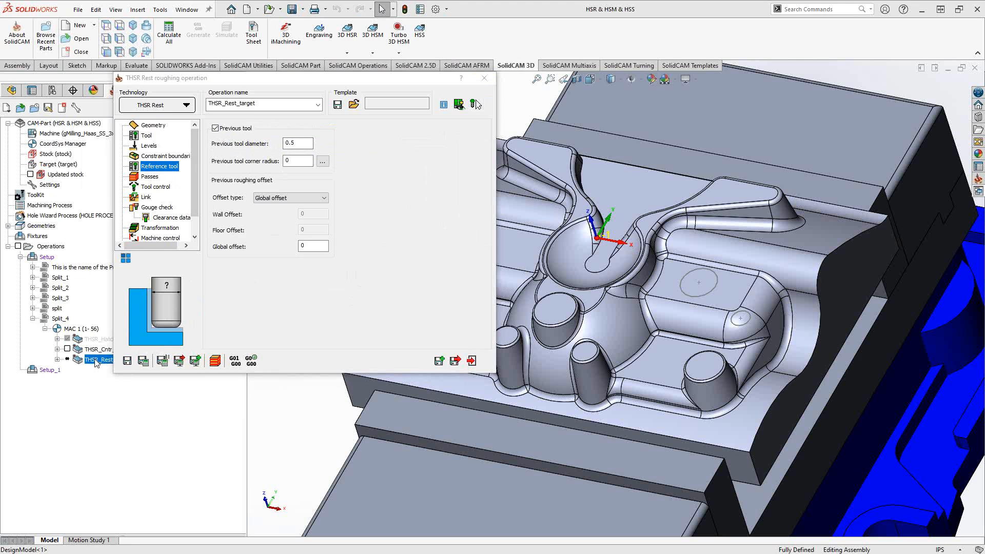
click(484, 78)
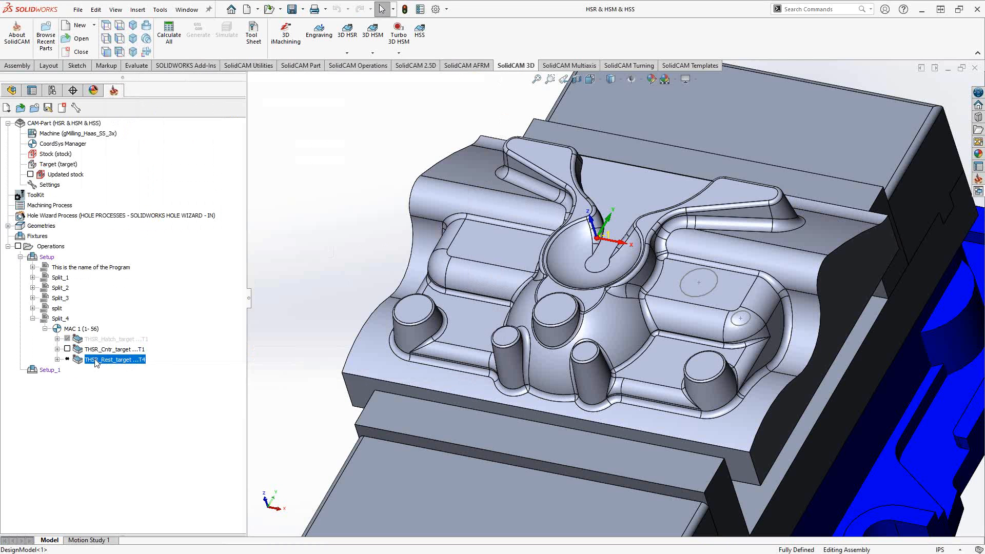
Generate the THSR_Rest_target roughing toolpath so its calculation begins.
right_click(115, 359)
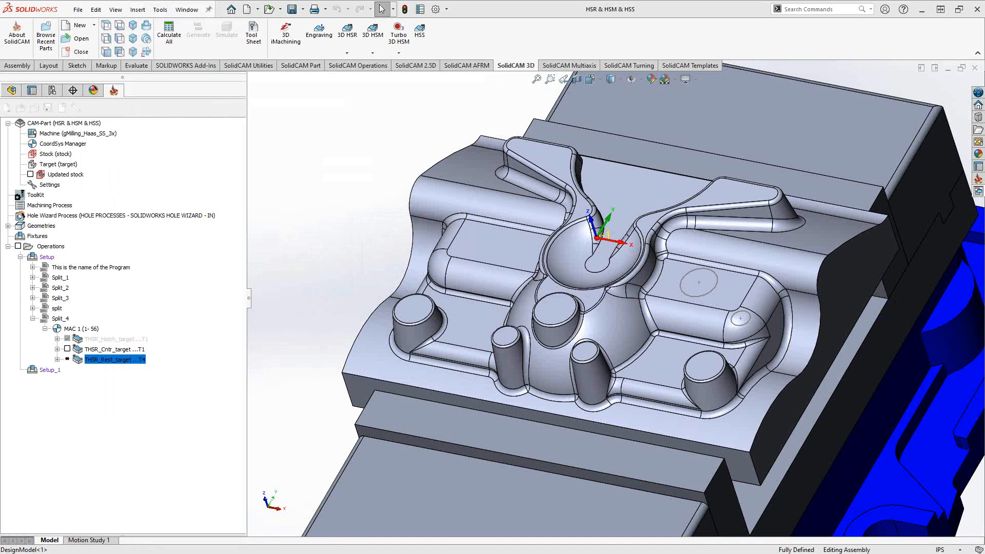
click(168, 31)
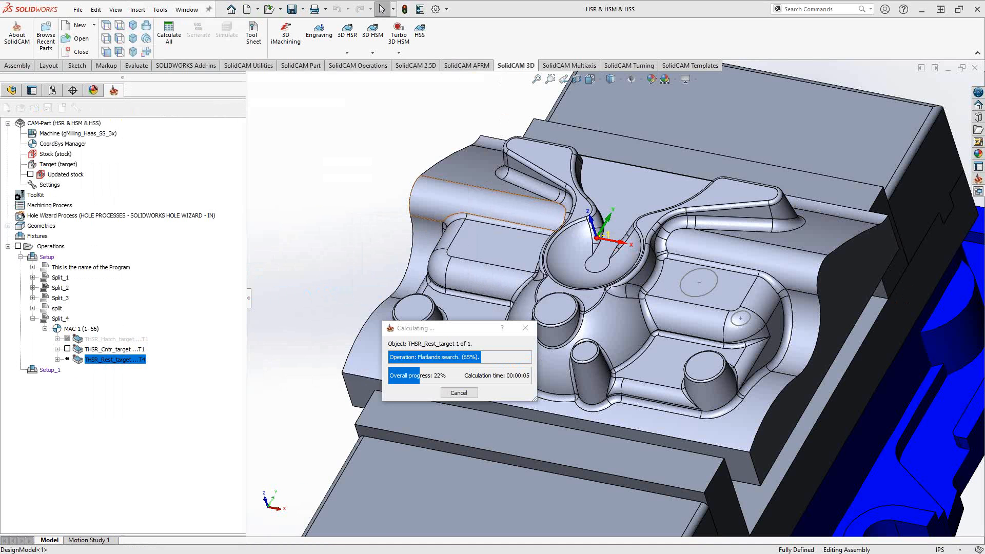